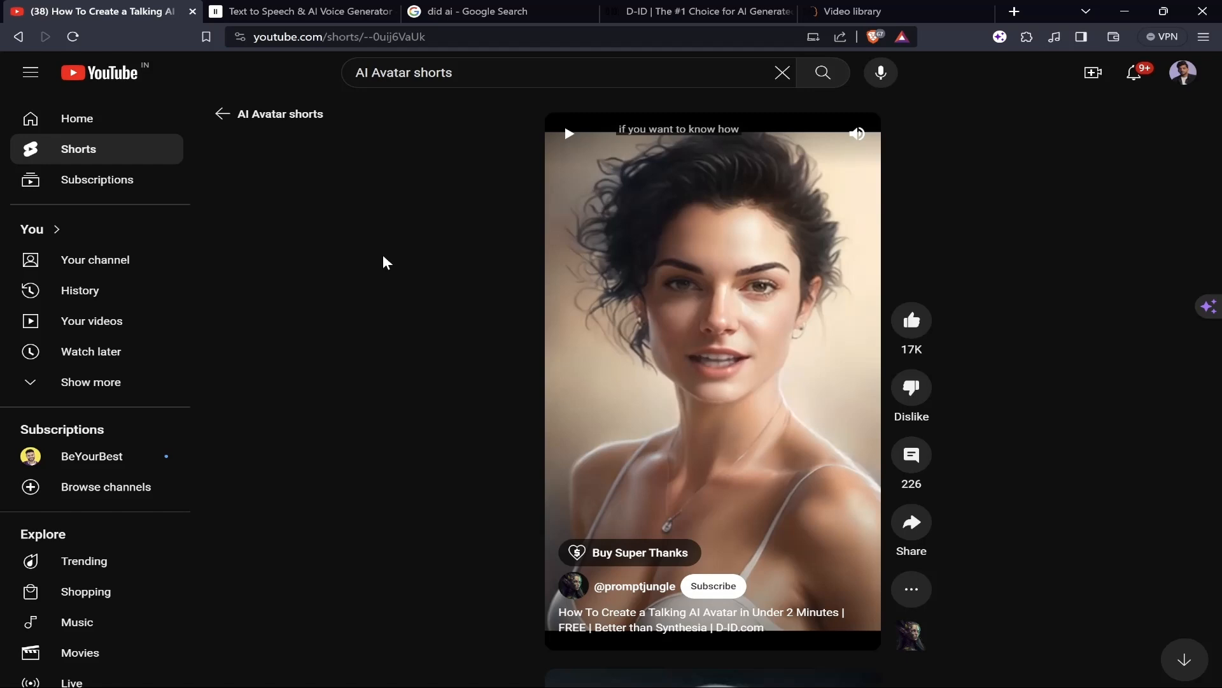
Watch the talking AI avatar short and skim the page.
click(567, 134)
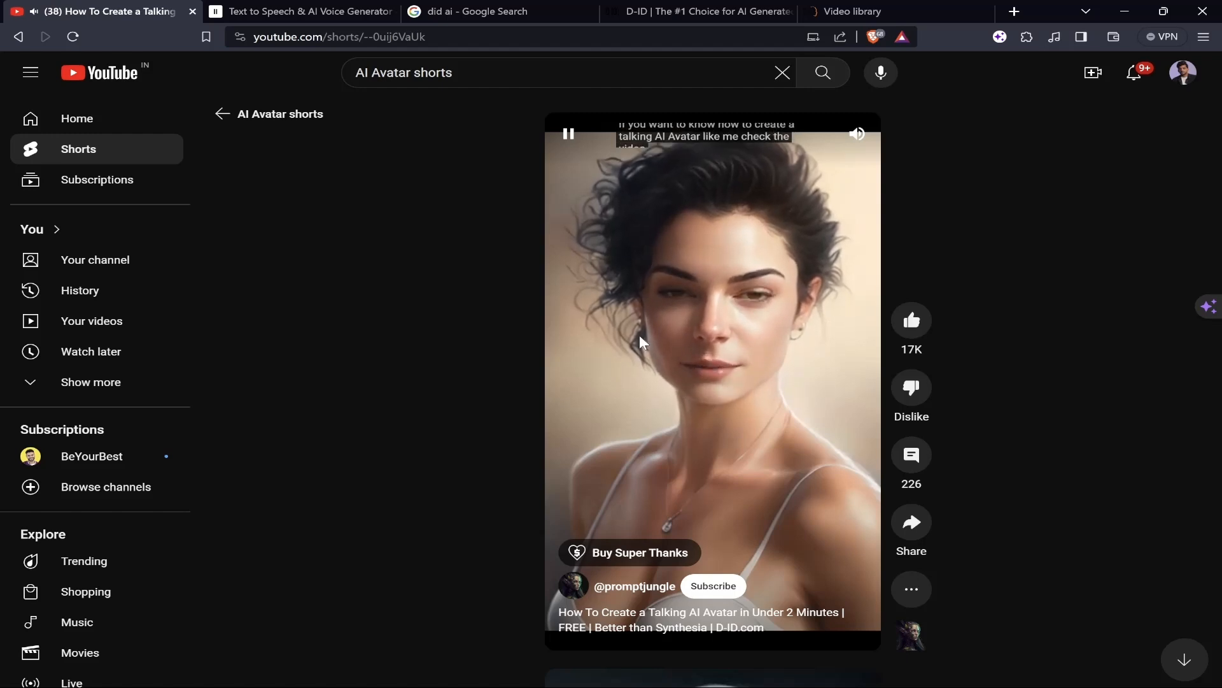
scroll(down, 3)
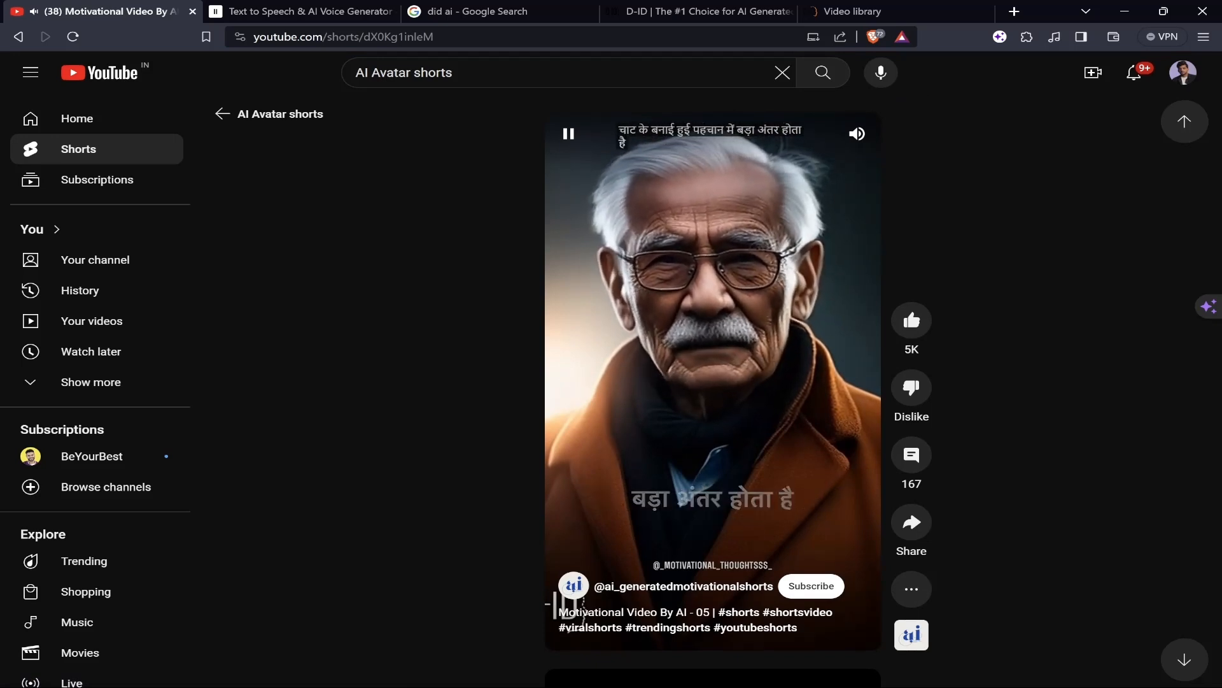
scroll(down, 3)
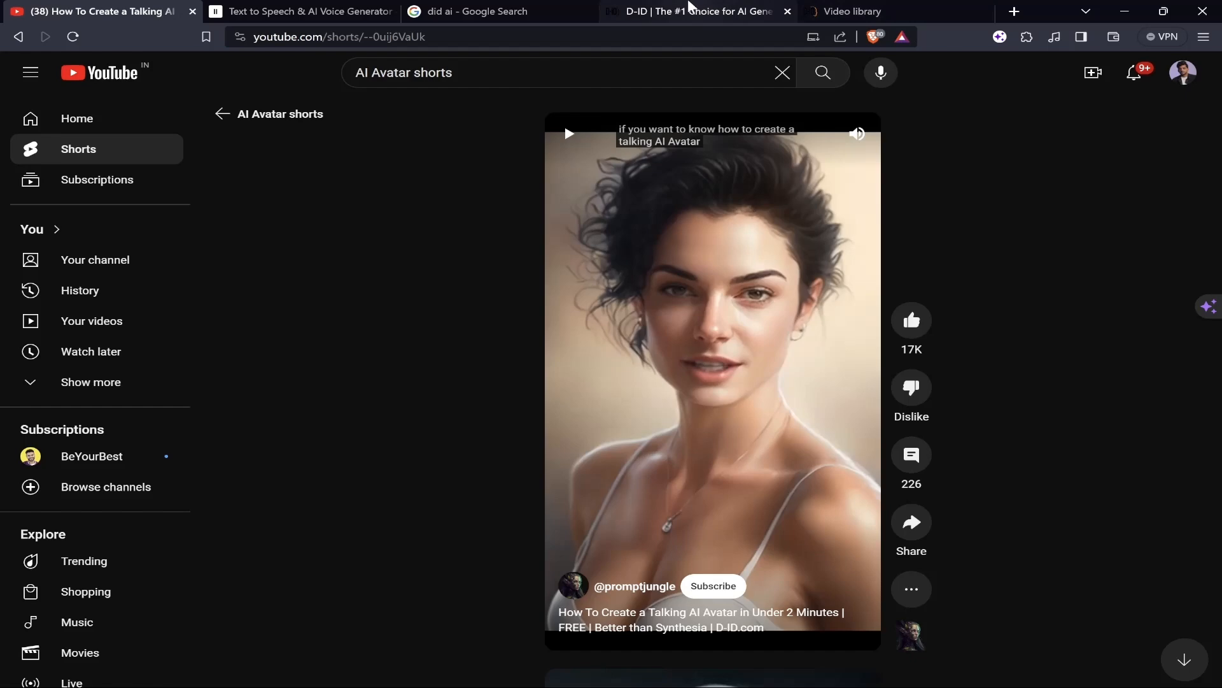
Ask ChatGPT for 30 seconds of a motivational message called the Quote of the day.
click(854, 12)
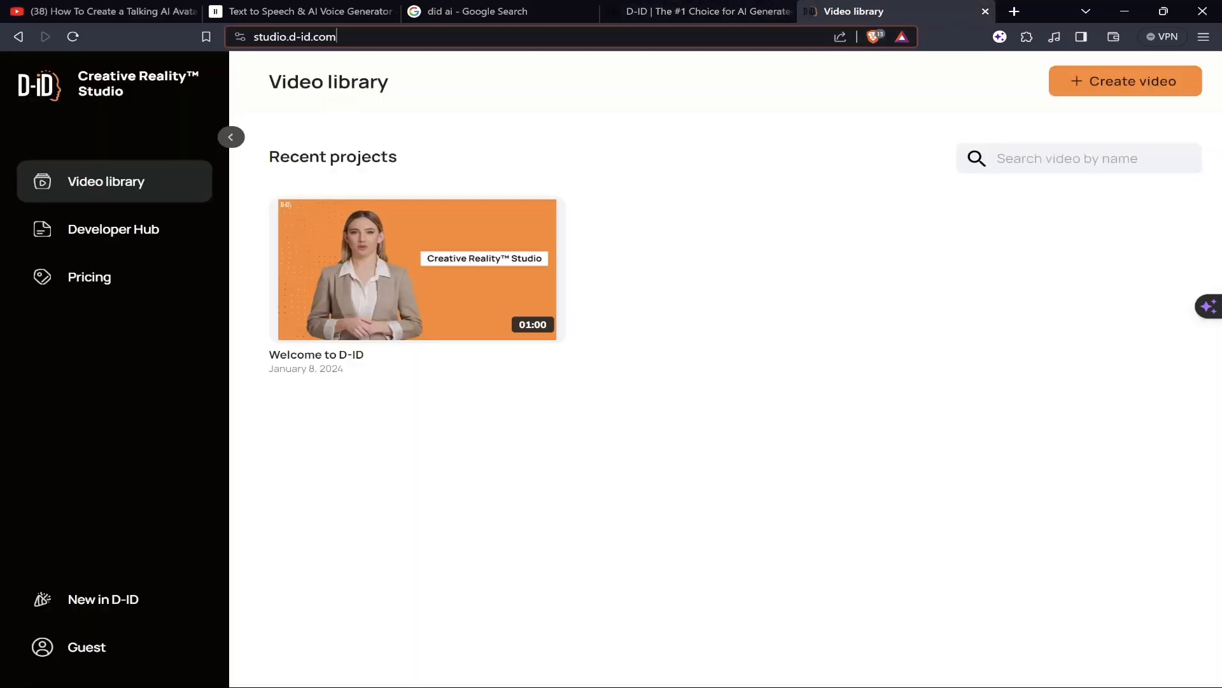
click(874, 11)
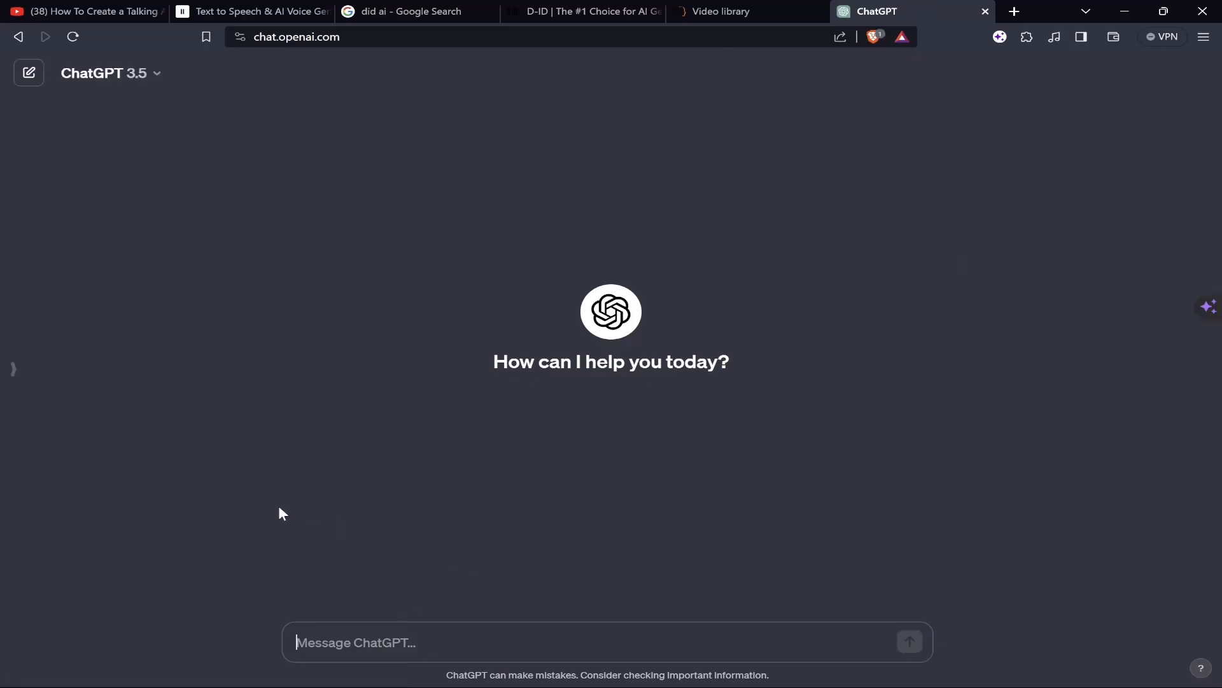
text(30 seconds)
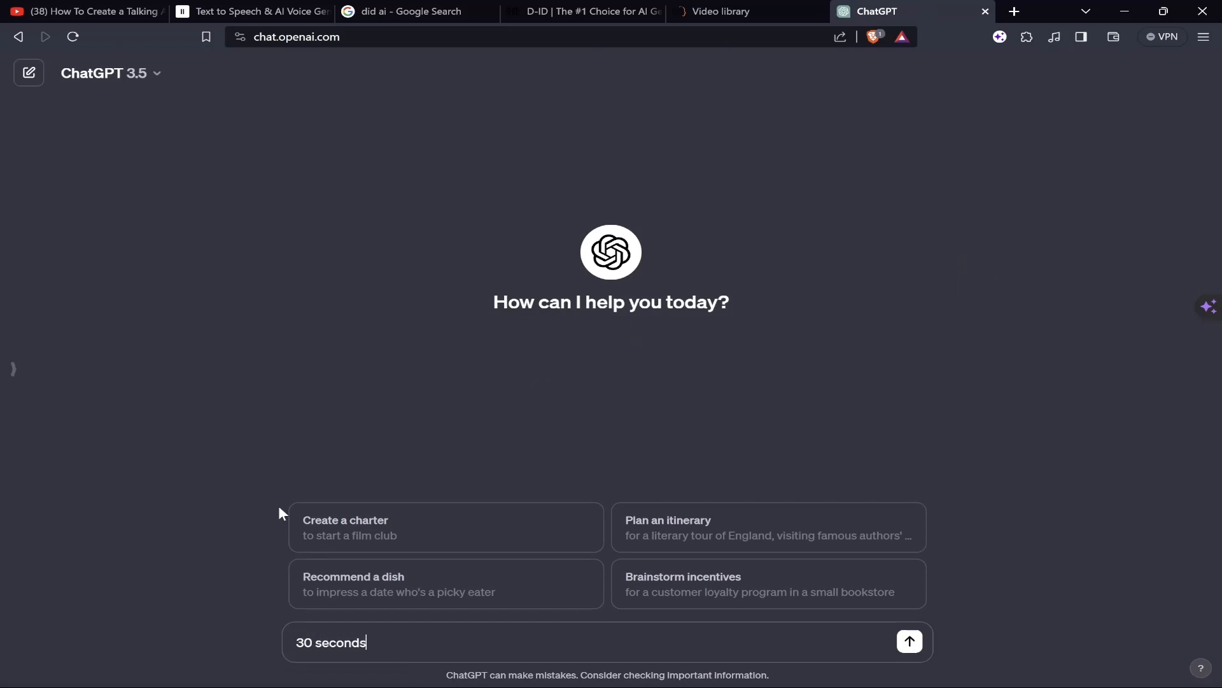
text(of a motivational line in English..I c)
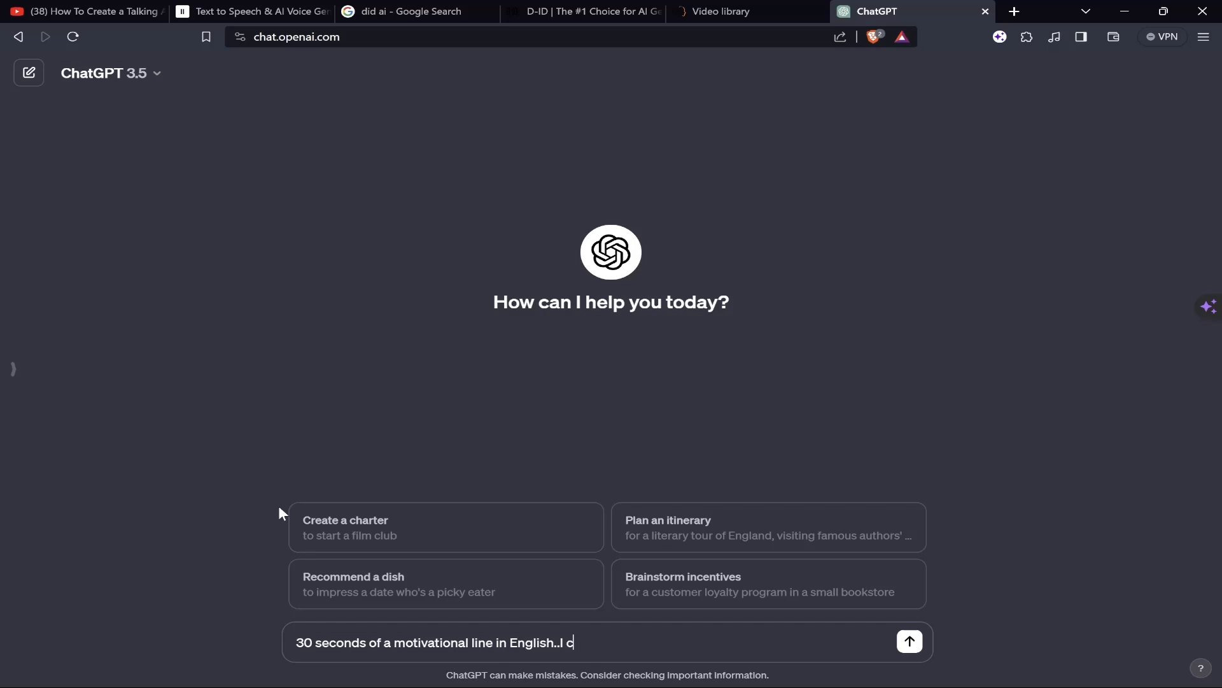
text(all it as the Quote of)
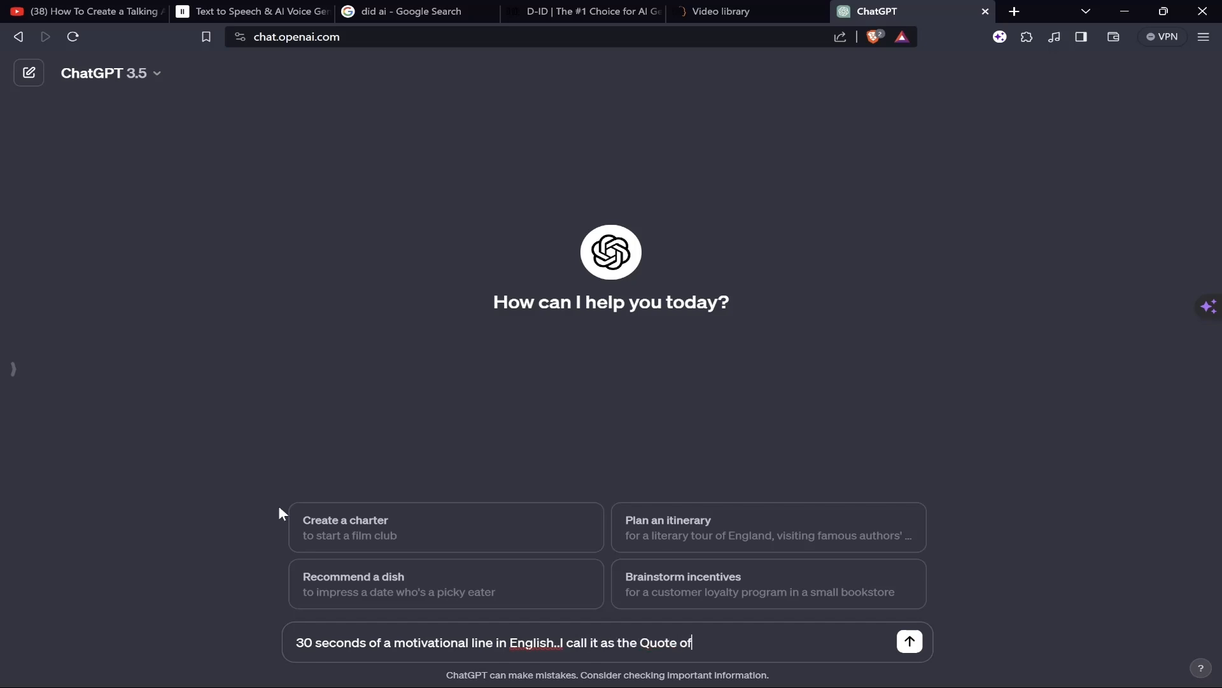
click(909, 640)
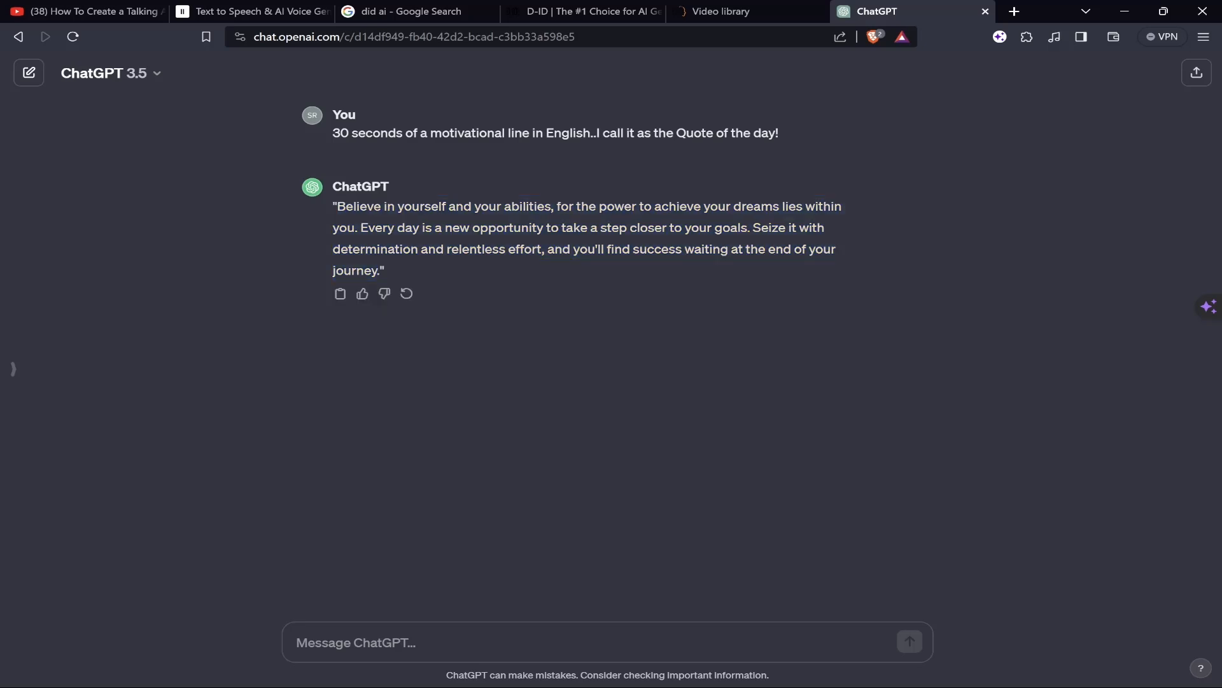
Paste the quote into the ElevenLabs demo, review the voices, then choose Get Started Free.
click(251, 11)
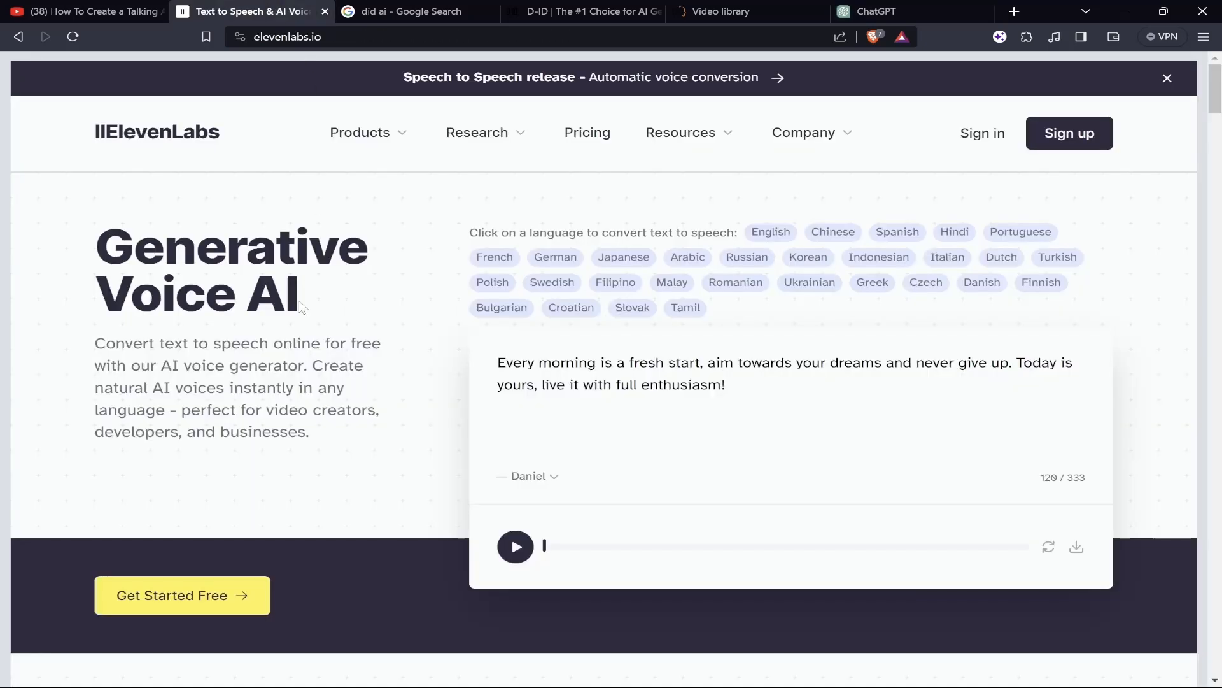
click(286, 37)
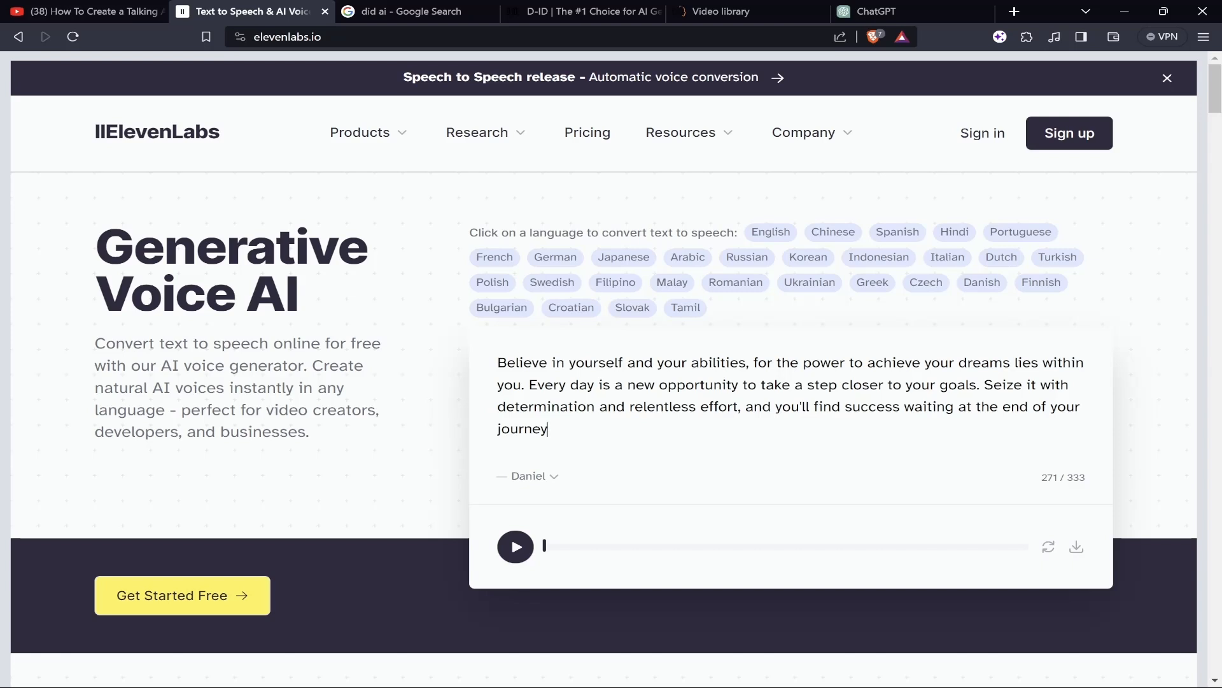
click(530, 476)
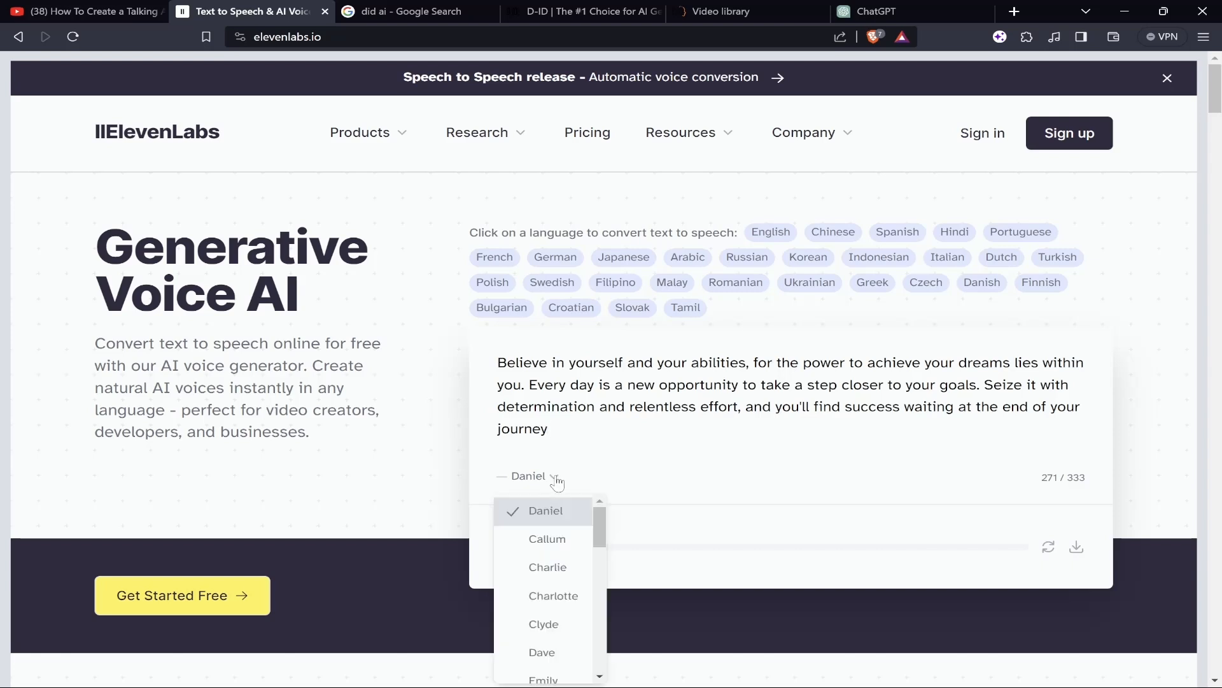
scroll(down, 3)
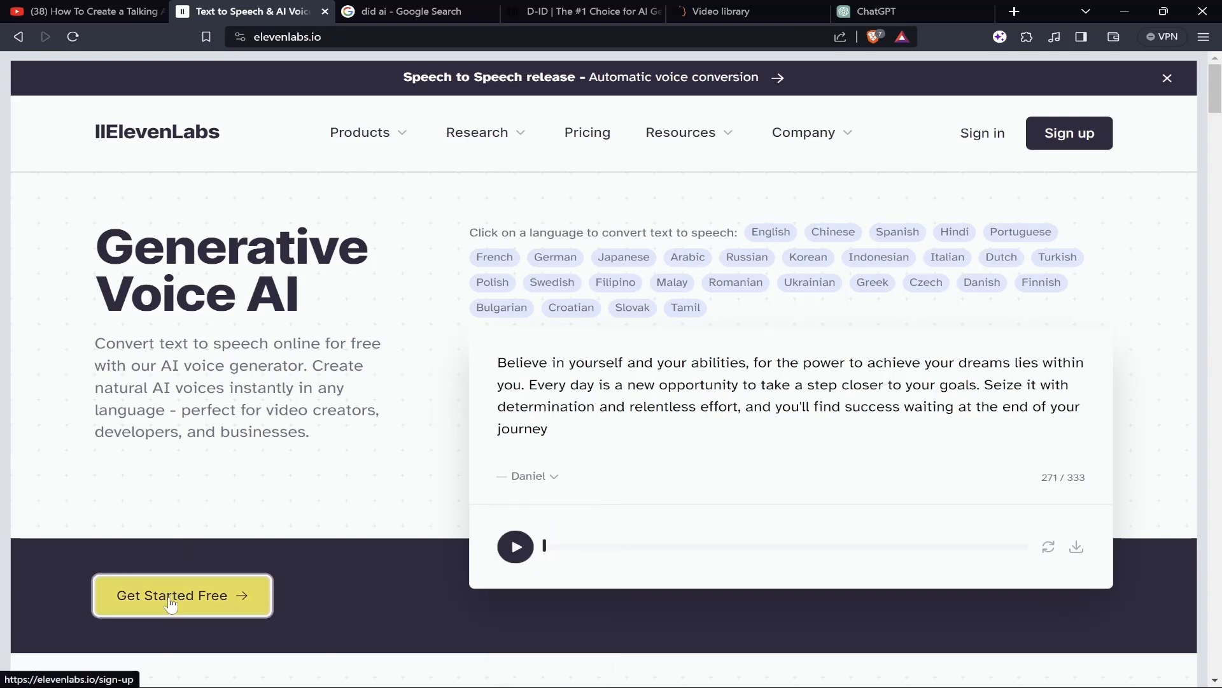
click(182, 595)
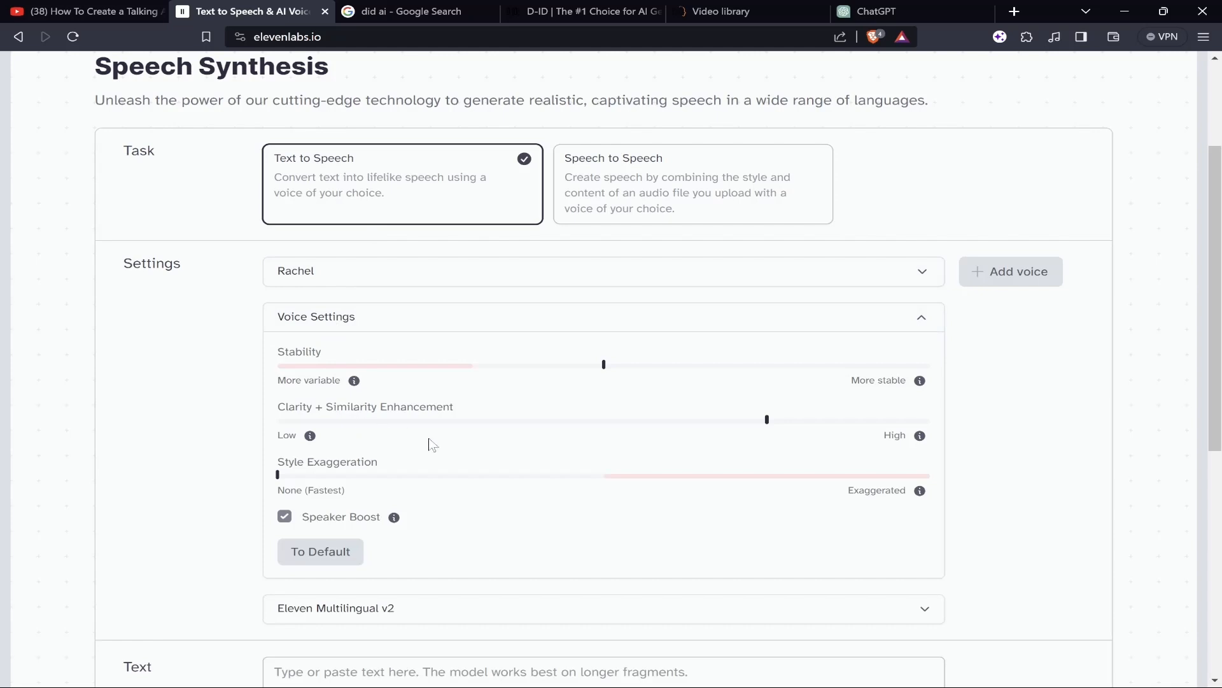
Review the speech models, keep Eleven Multilingual v2, and reach the Text field for the quote.
click(602, 609)
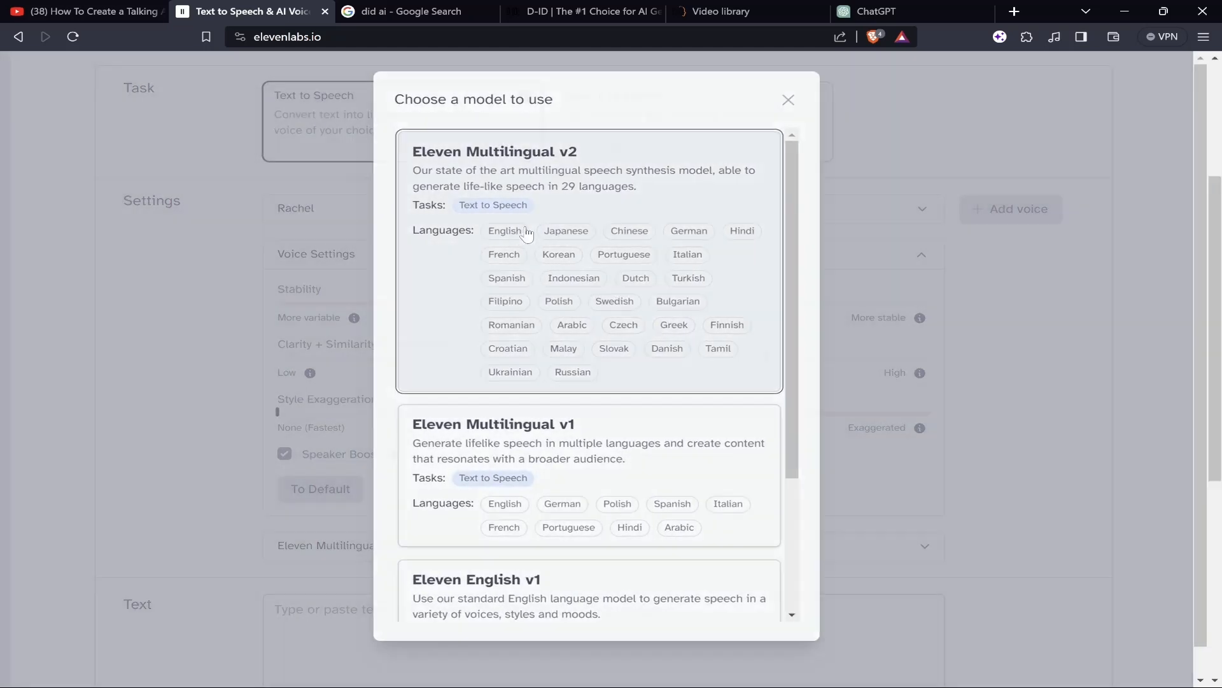
scroll(down, 3)
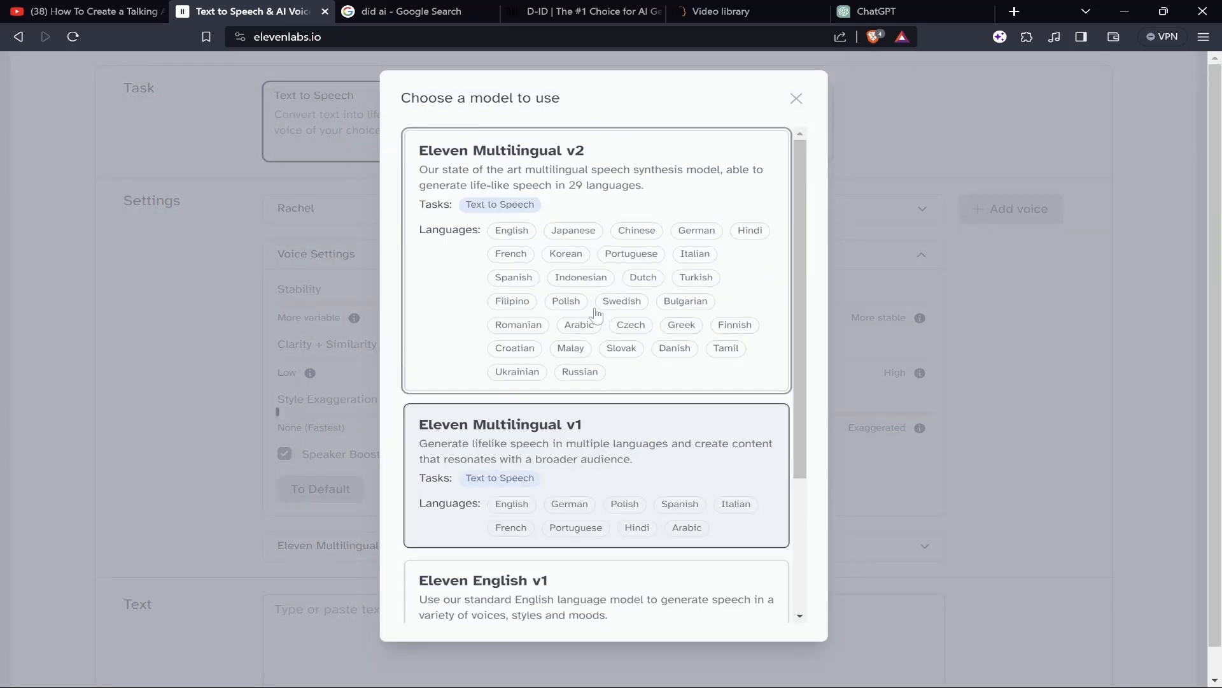
click(795, 98)
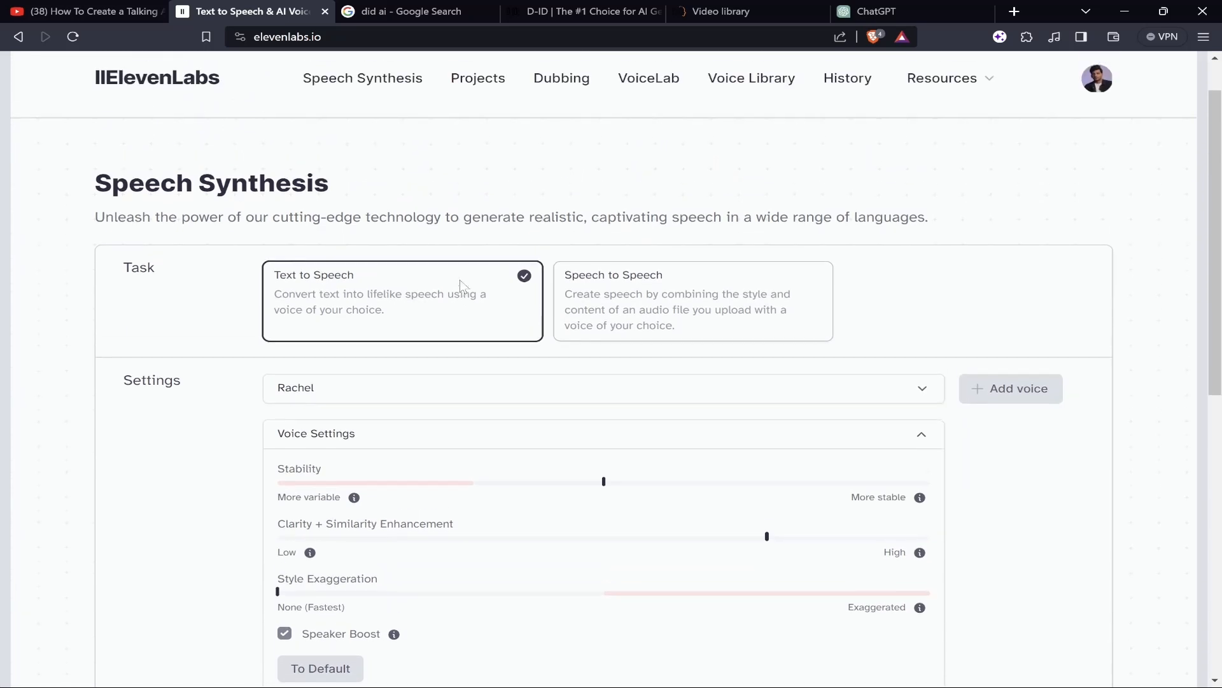
scroll(down, 3)
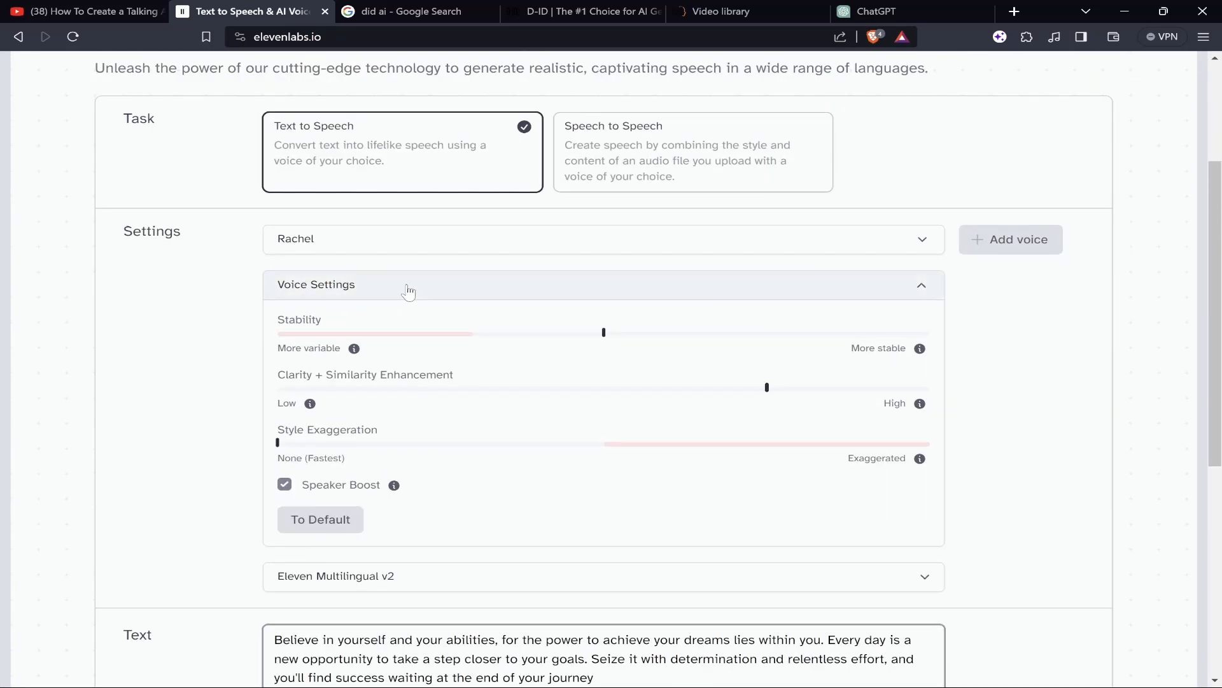
Preview the Bill, Daniel and Domi voices and choose Daniel as the speaking voice.
click(602, 238)
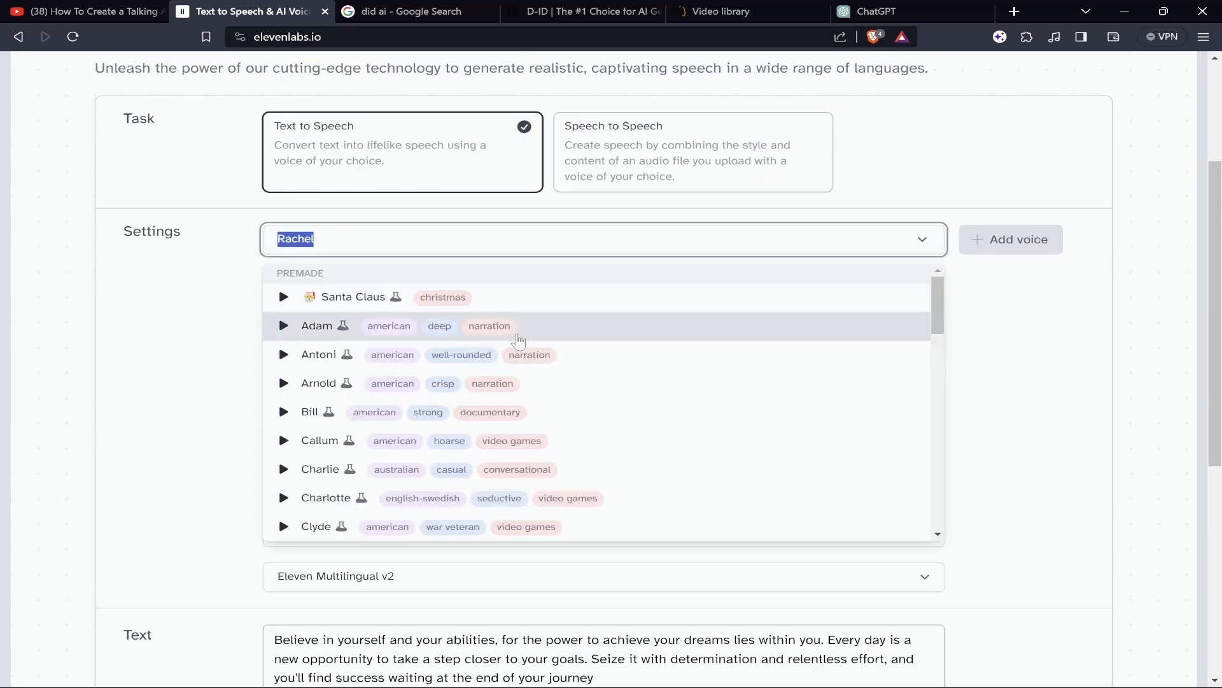
scroll(down, 3)
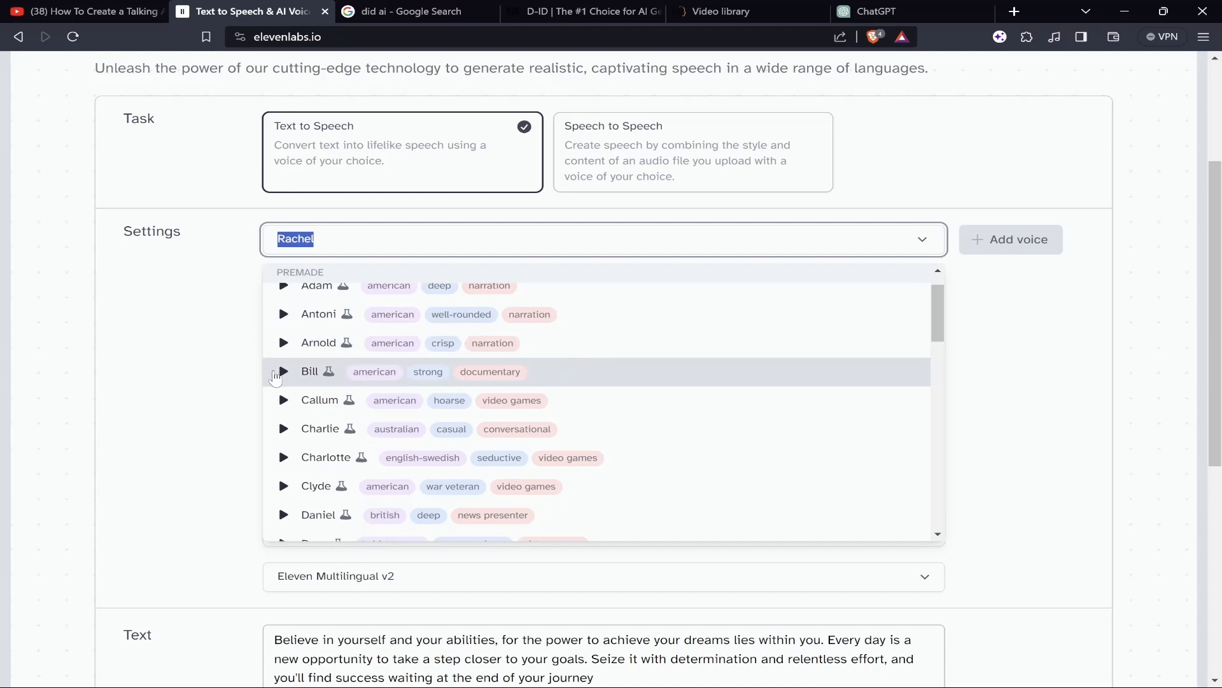
click(284, 372)
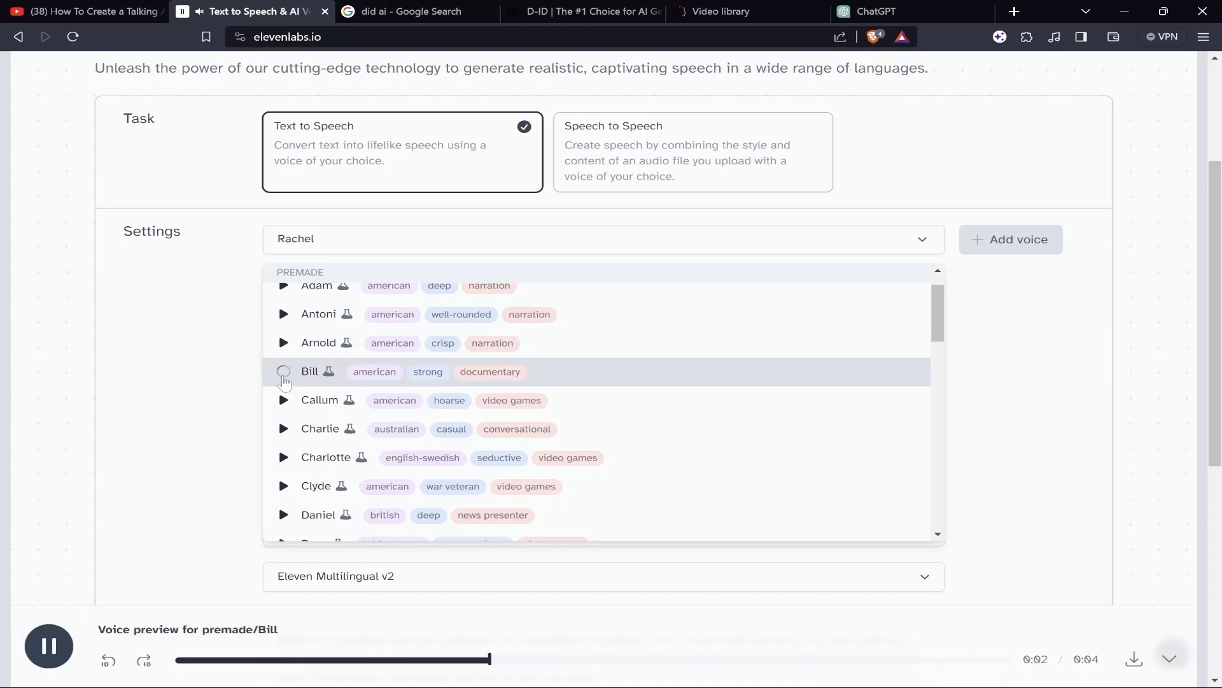
scroll(down, 3)
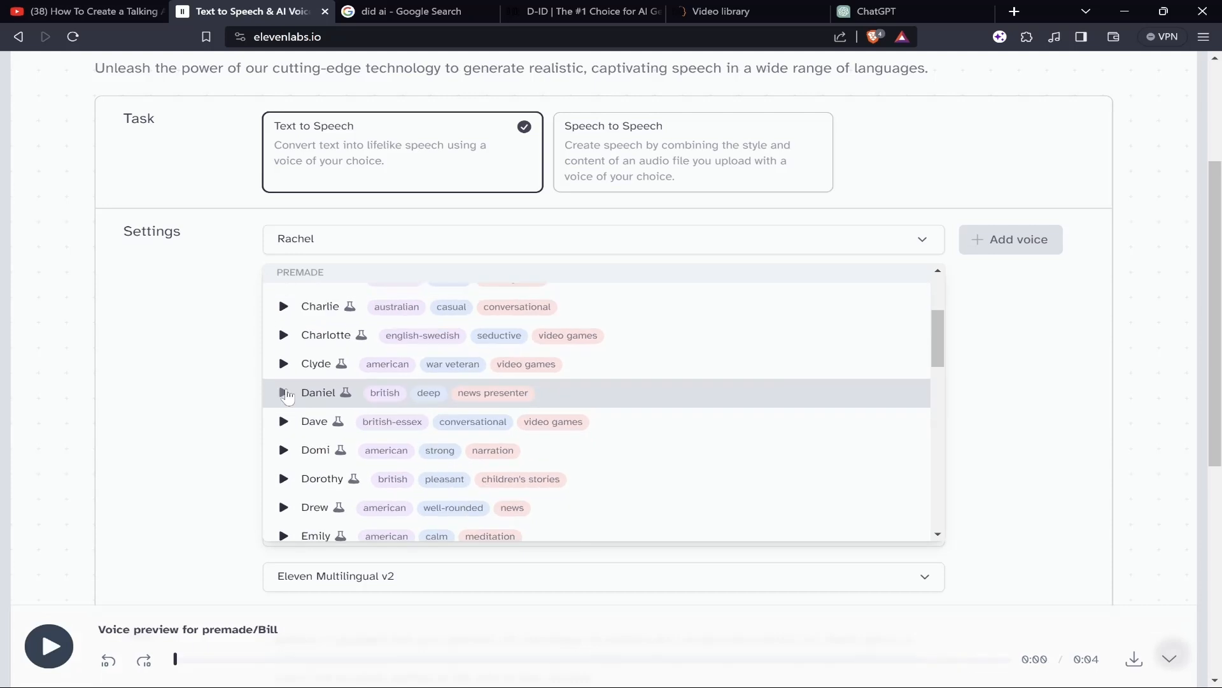
click(284, 392)
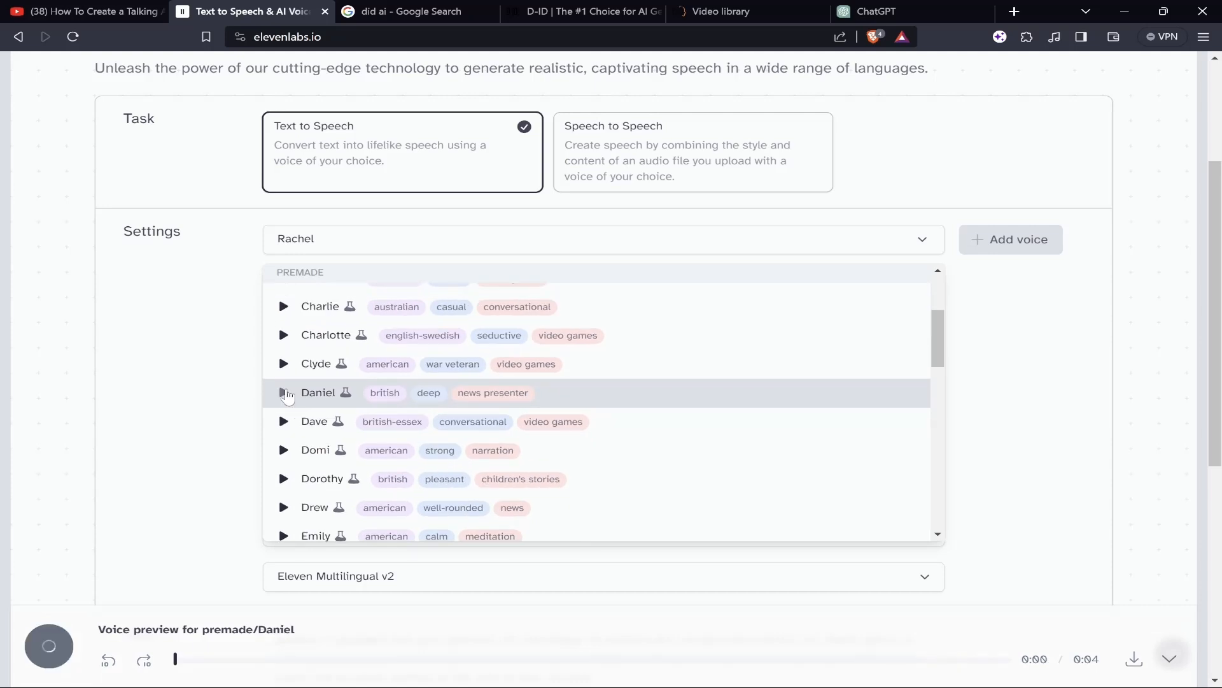
click(282, 392)
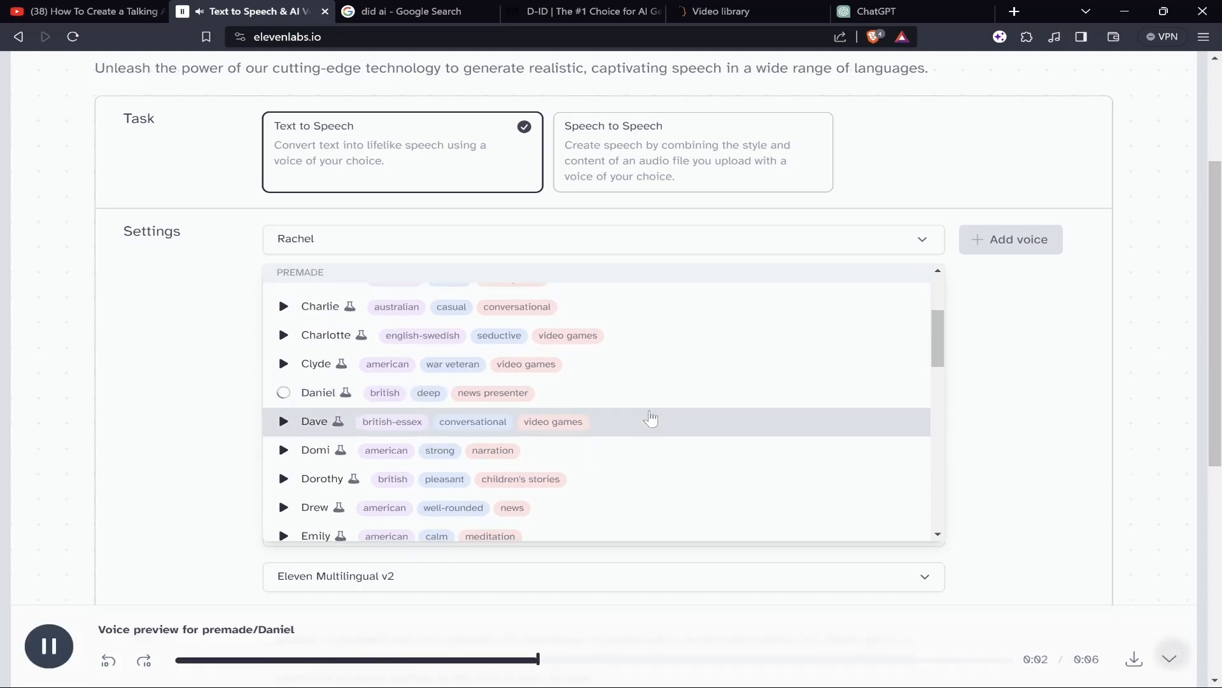
mouse_move(316, 449)
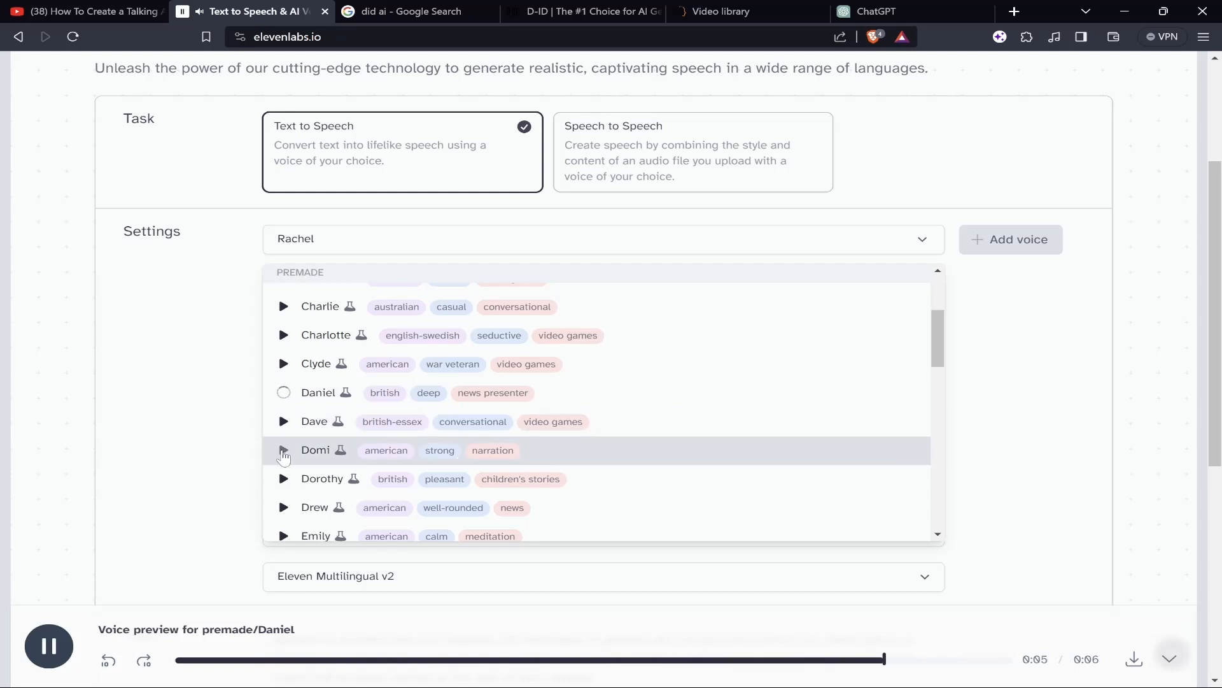
click(283, 449)
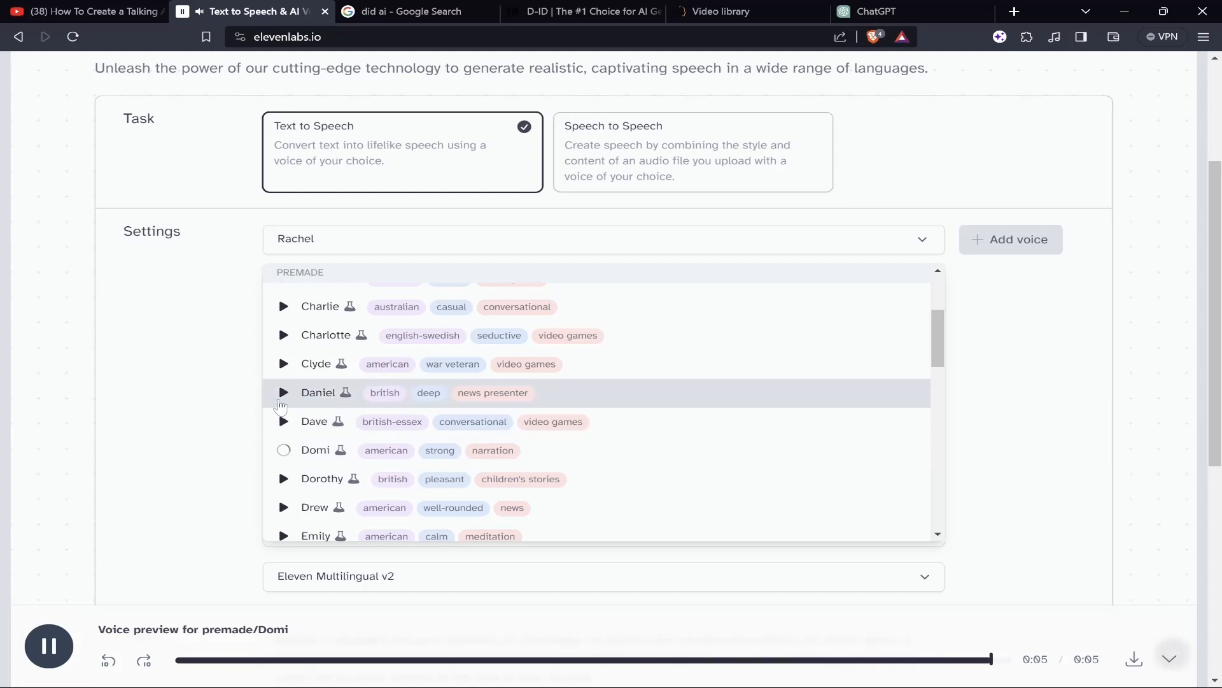
click(283, 392)
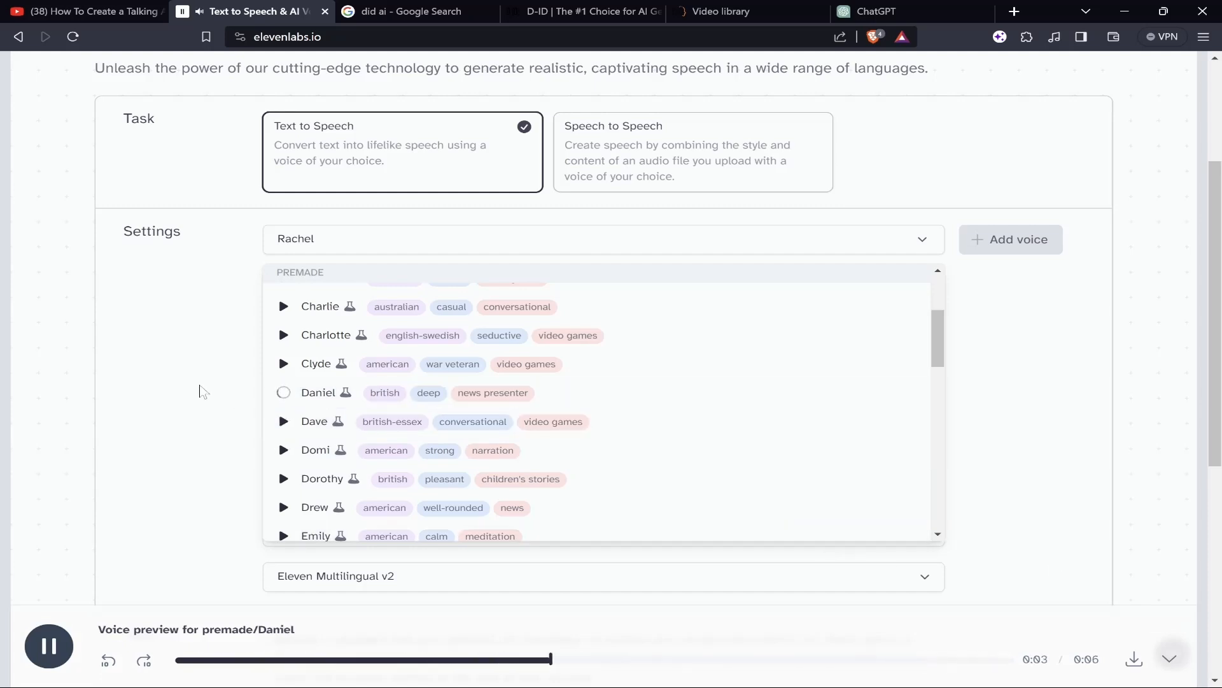
click(319, 393)
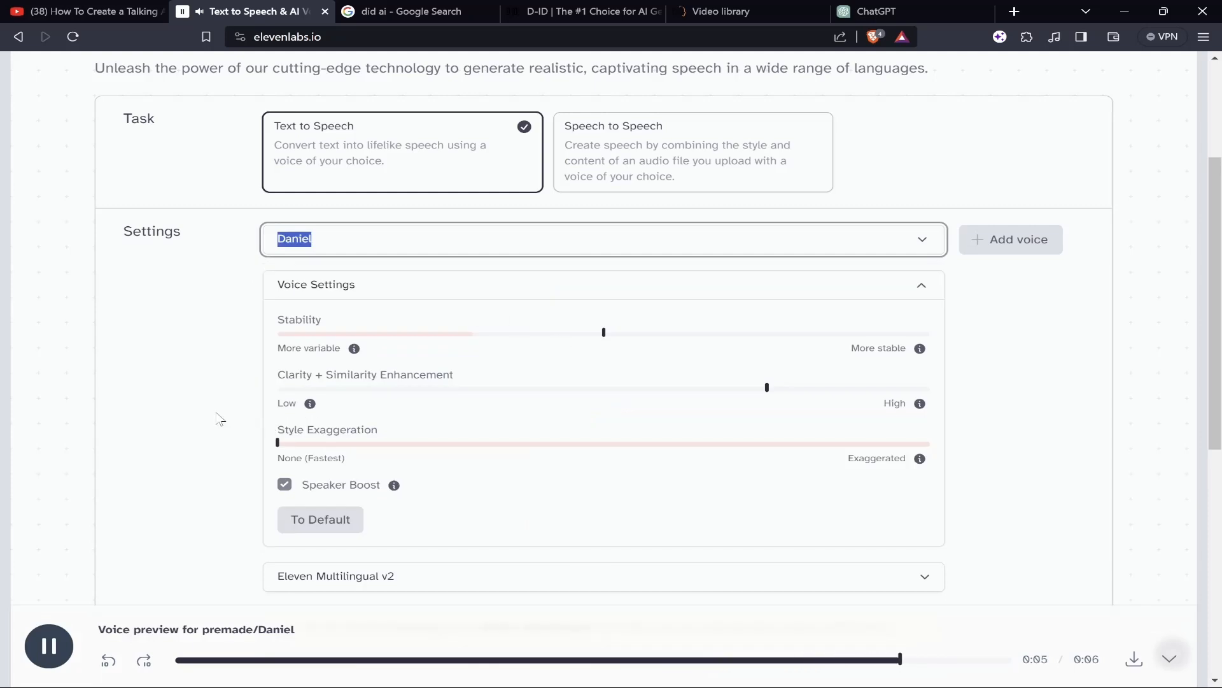
Lower Clarity + Similarity Enhancement to about 52% in the voice settings.
click(49, 644)
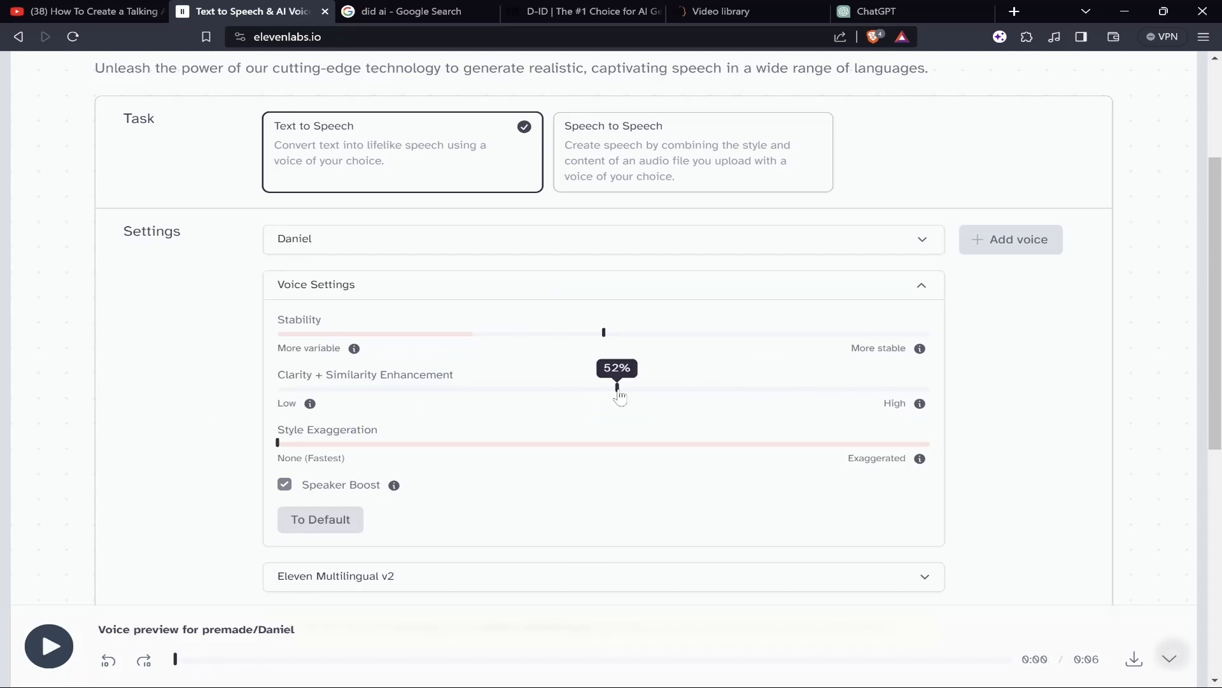
drag(617, 389, 604, 388)
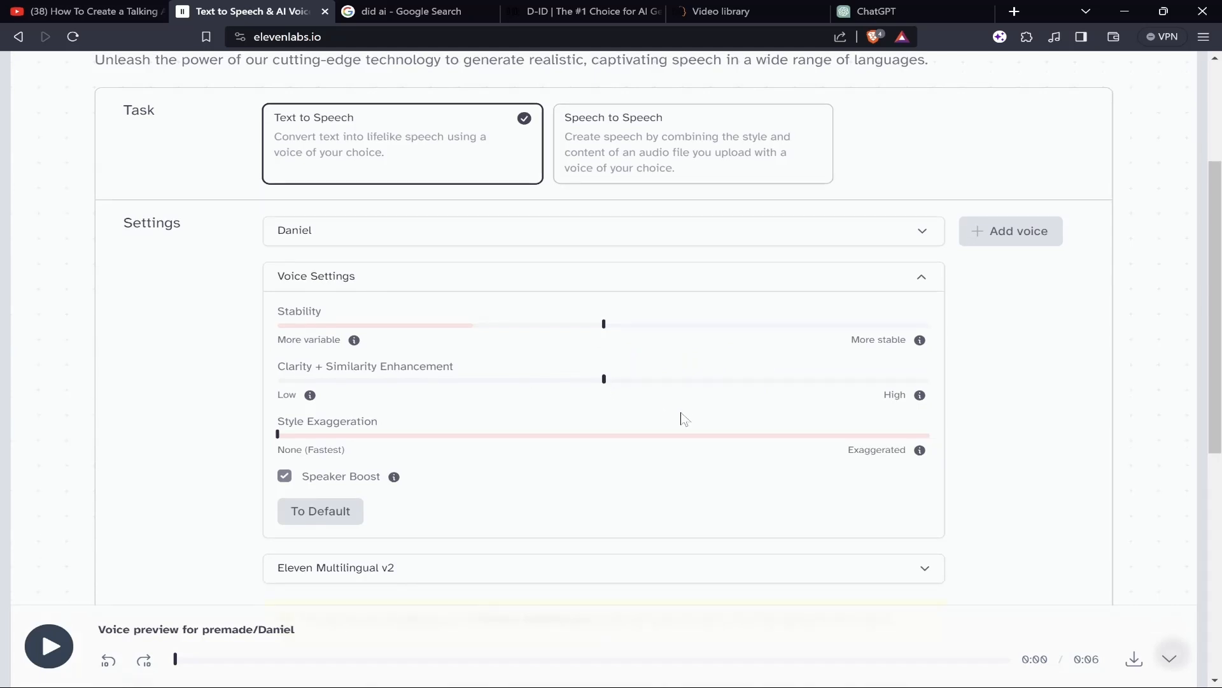
click(603, 521)
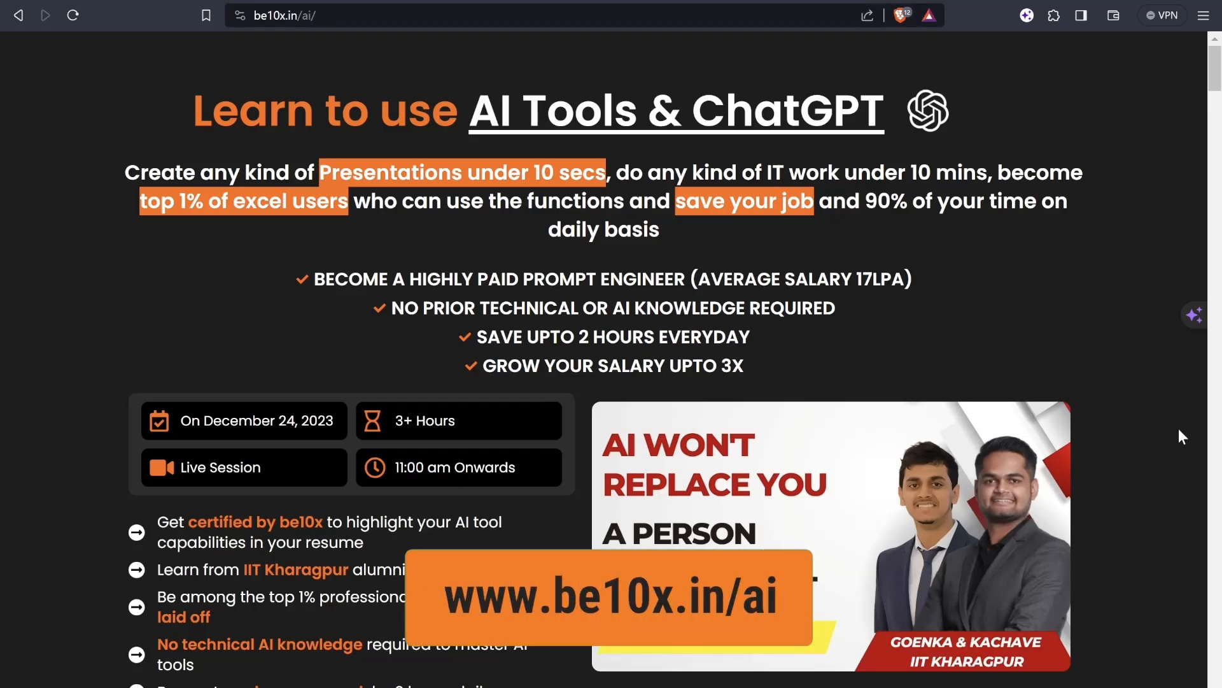
scroll(down, 3)
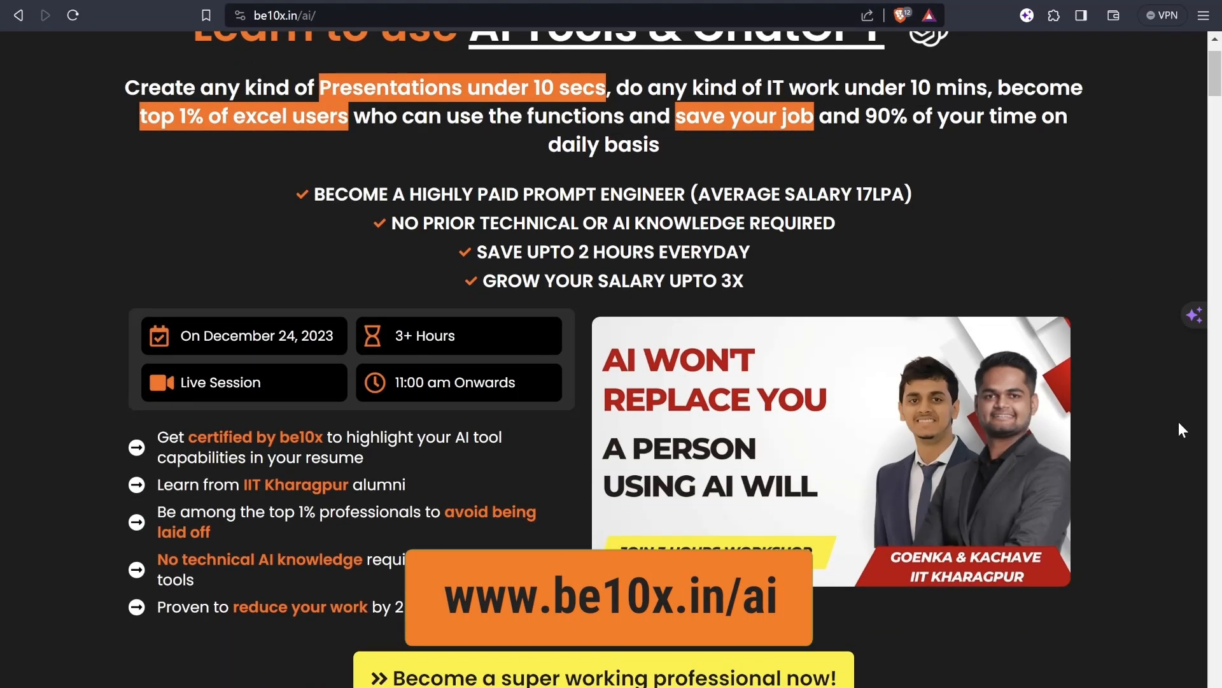
scroll(down, 3)
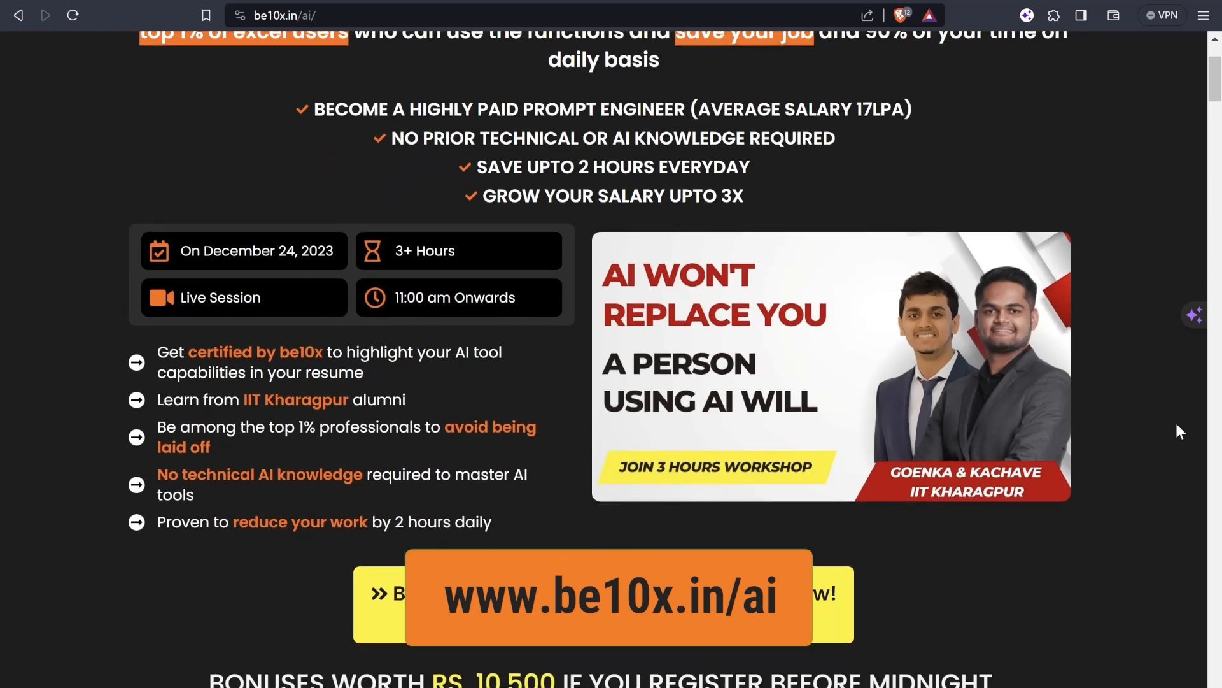
scroll(down, 3)
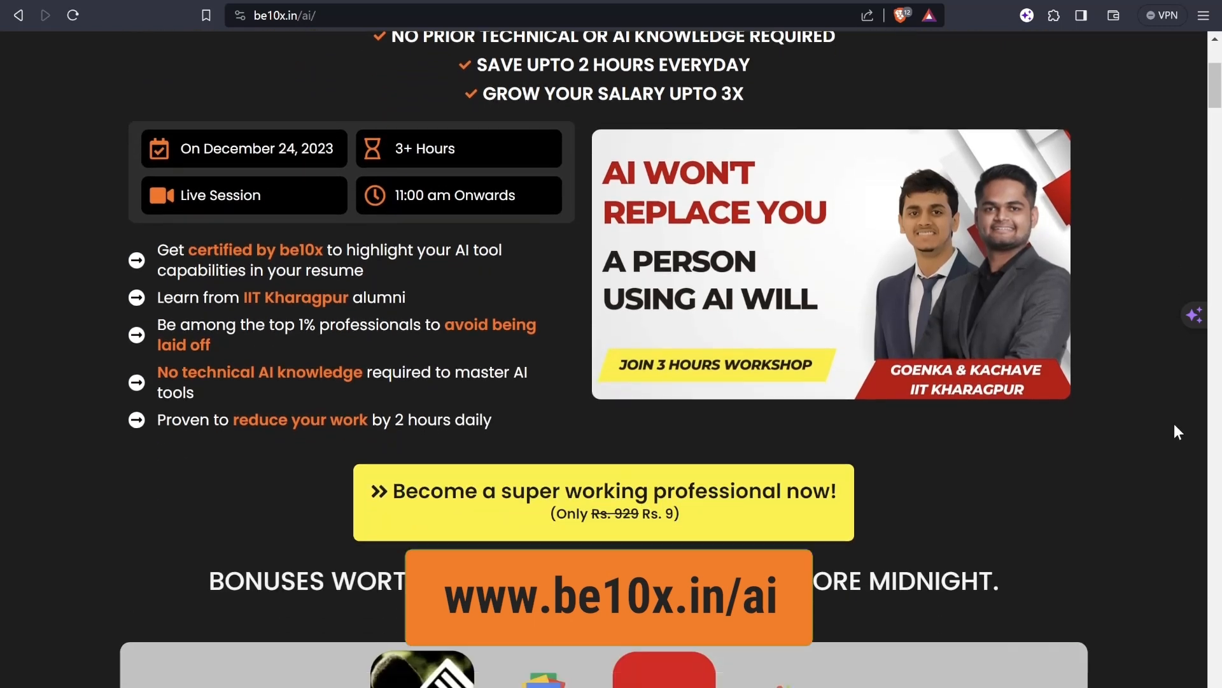
scroll(down, 3)
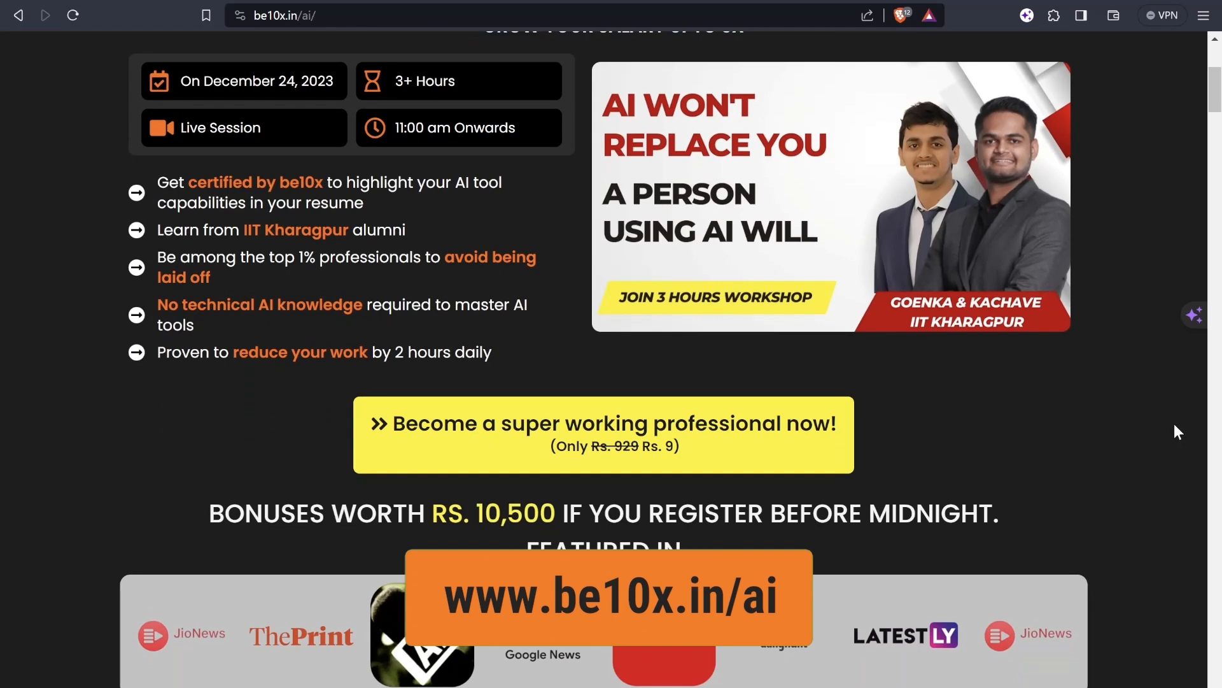
scroll(up, 3)
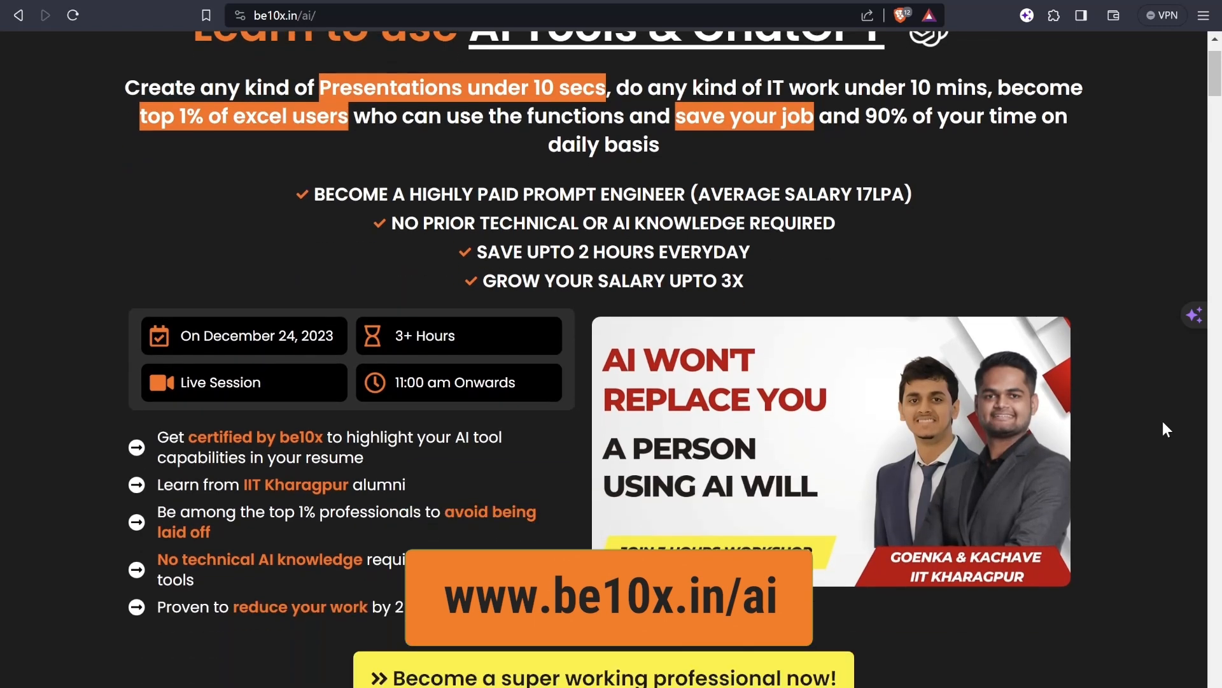
scroll(down, 3)
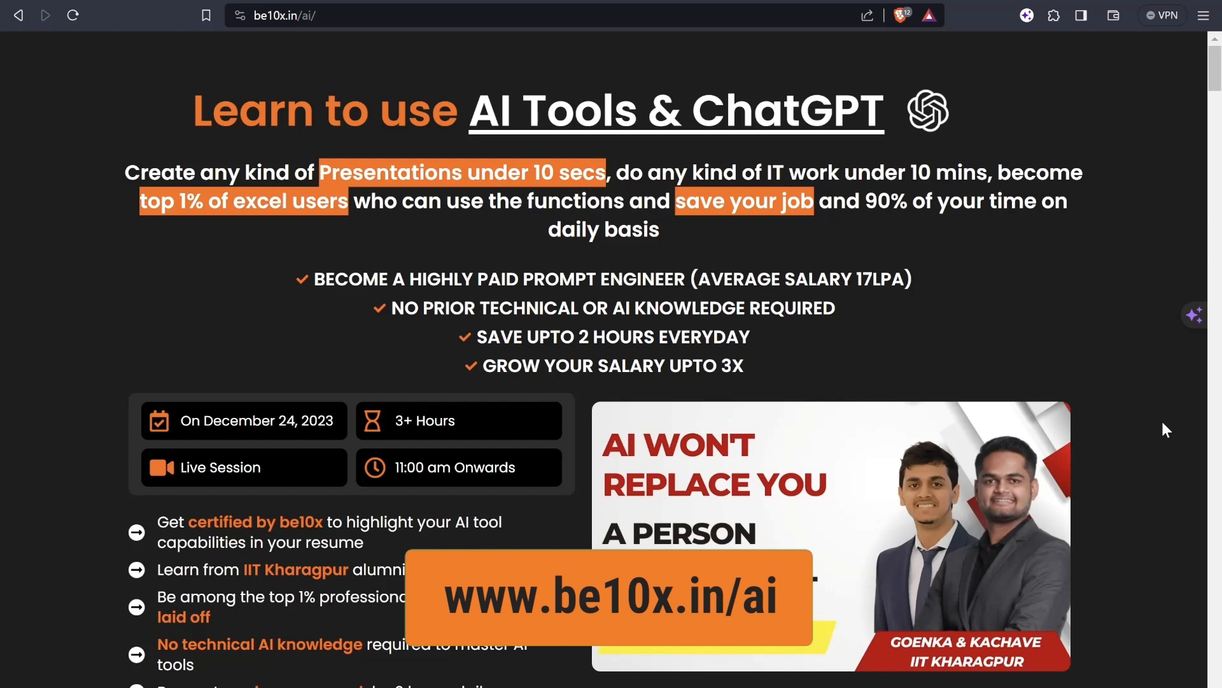
mouse_move(1125, 494)
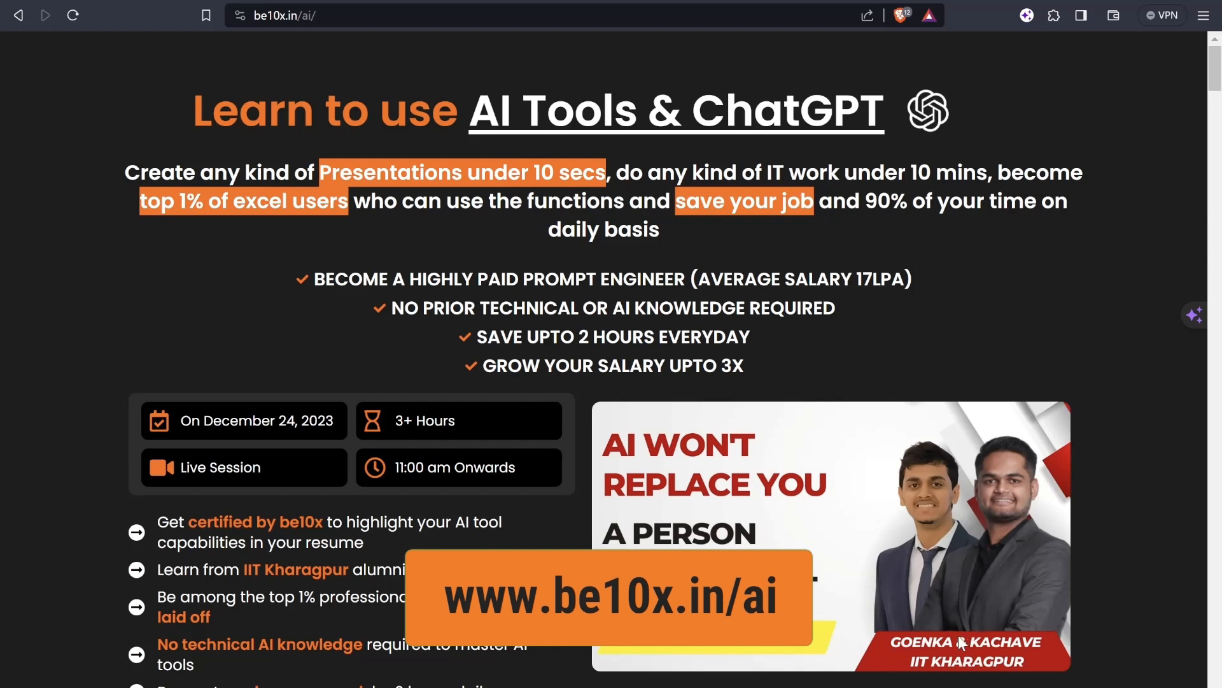
scroll(down, 3)
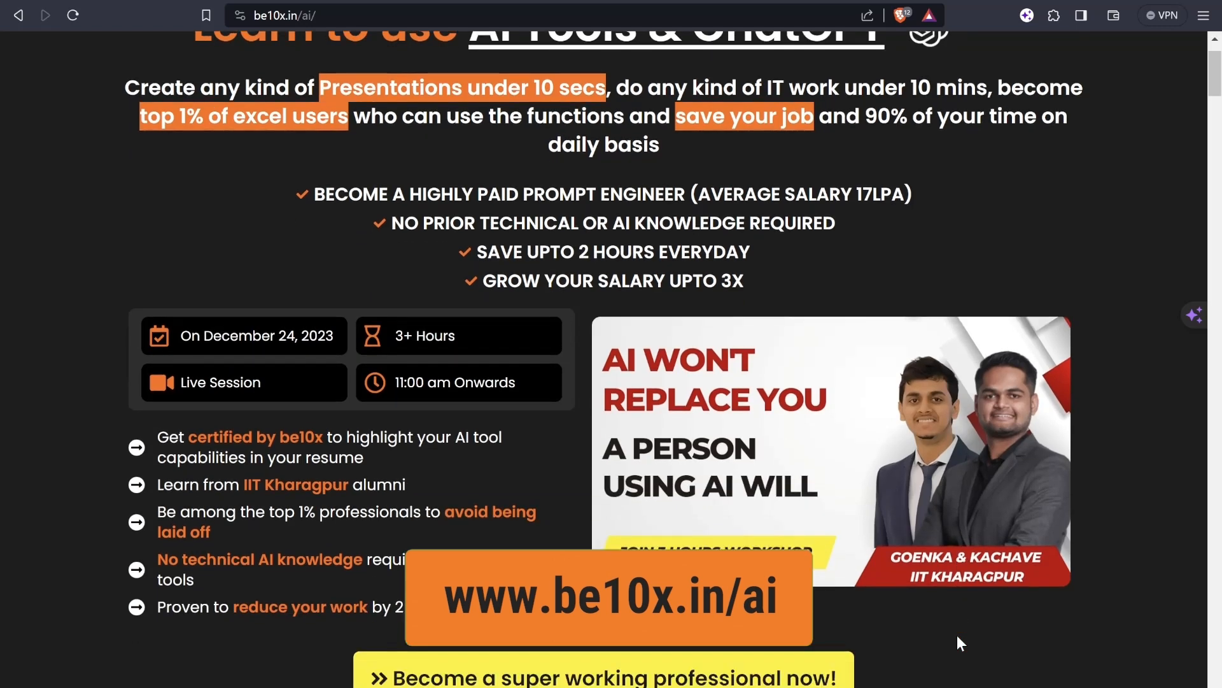
scroll(down, 3)
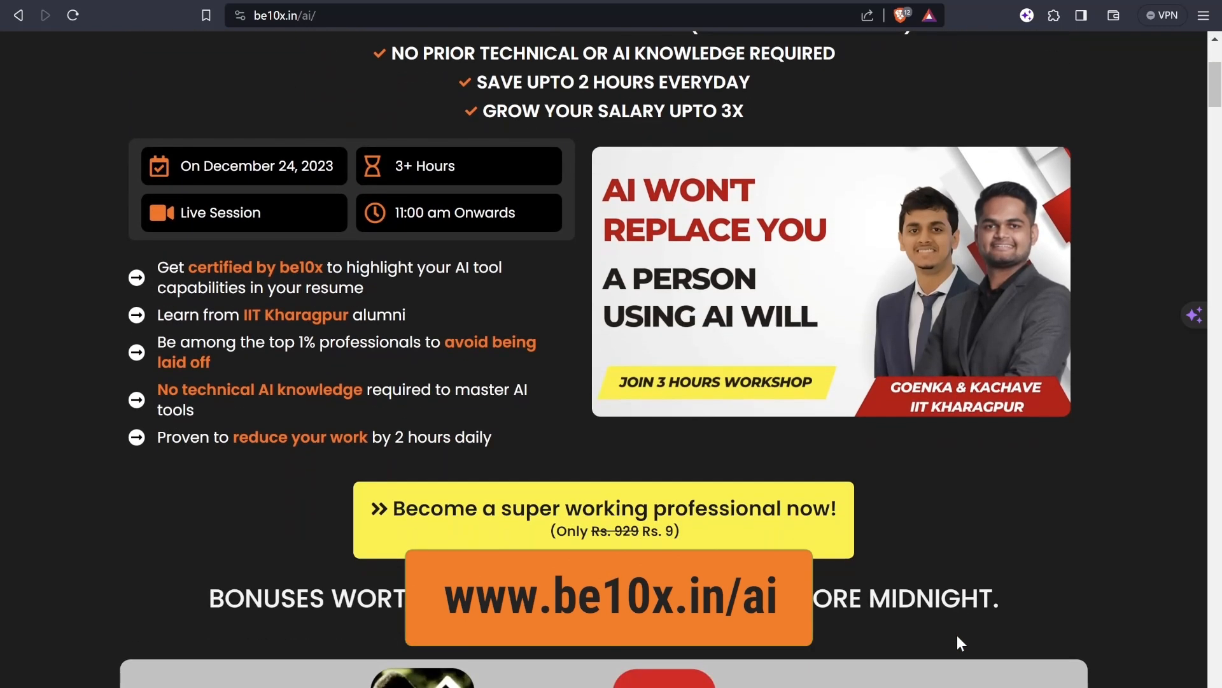
scroll(up, 3)
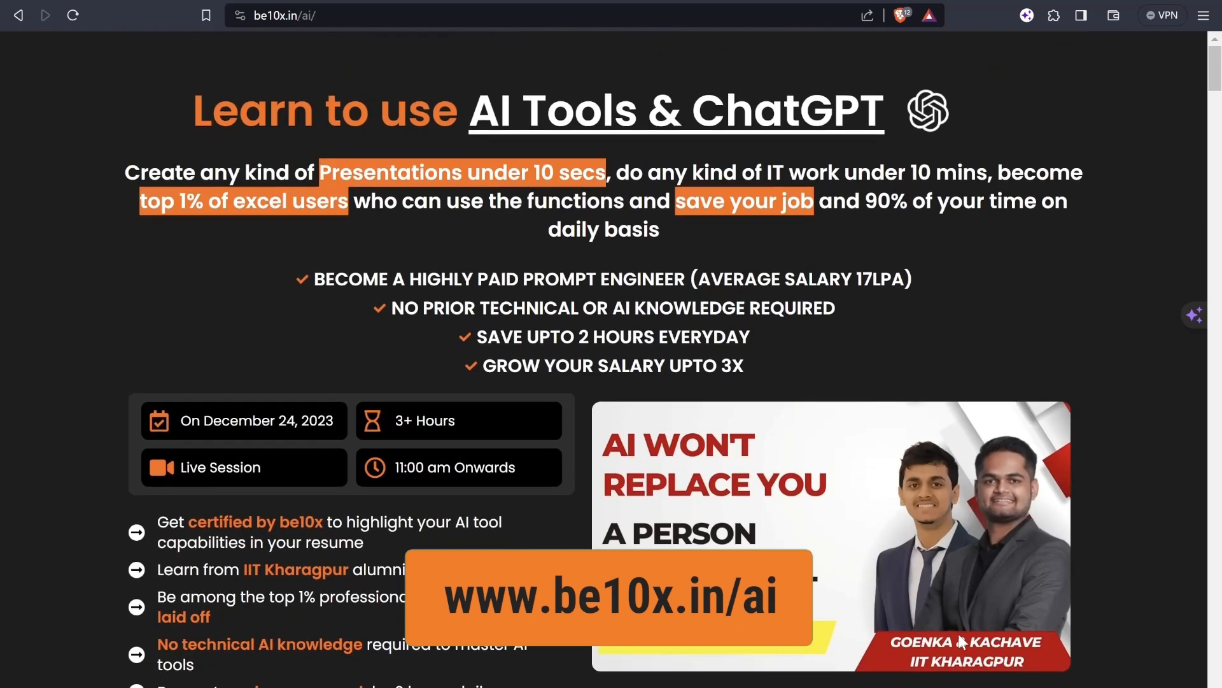
scroll(down, 3)
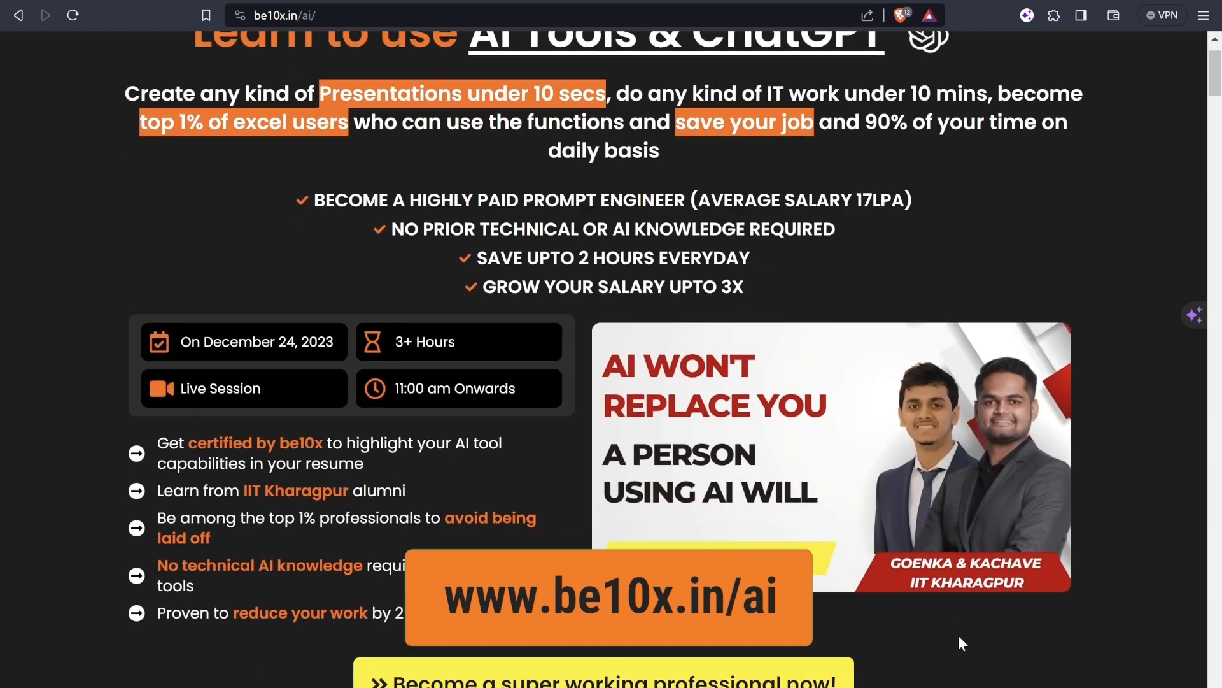
scroll(down, 3)
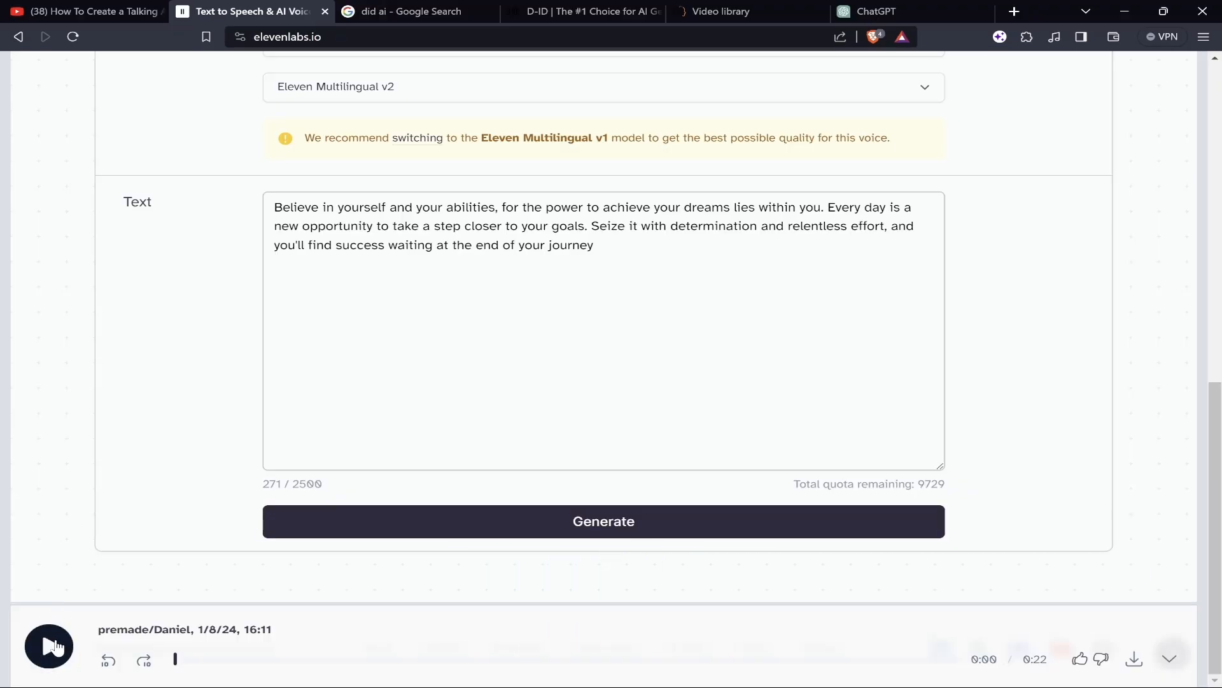
Play and pause the generated Daniel voice clip, then download it as MP3.
click(48, 646)
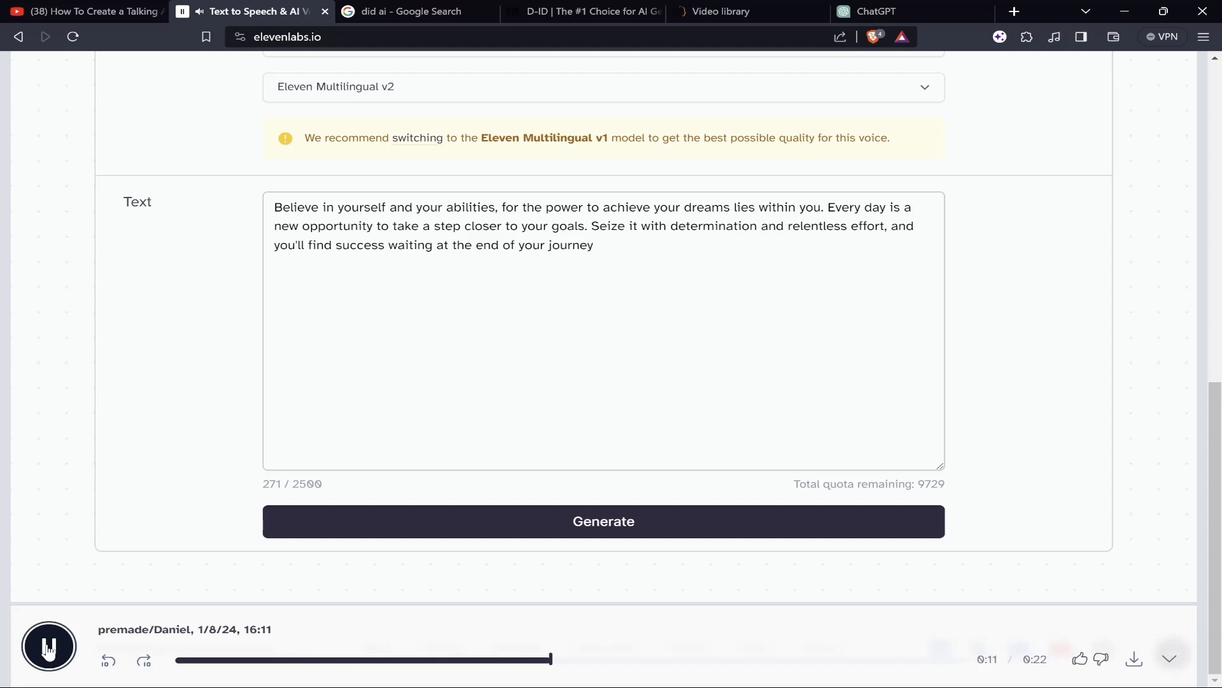
click(48, 645)
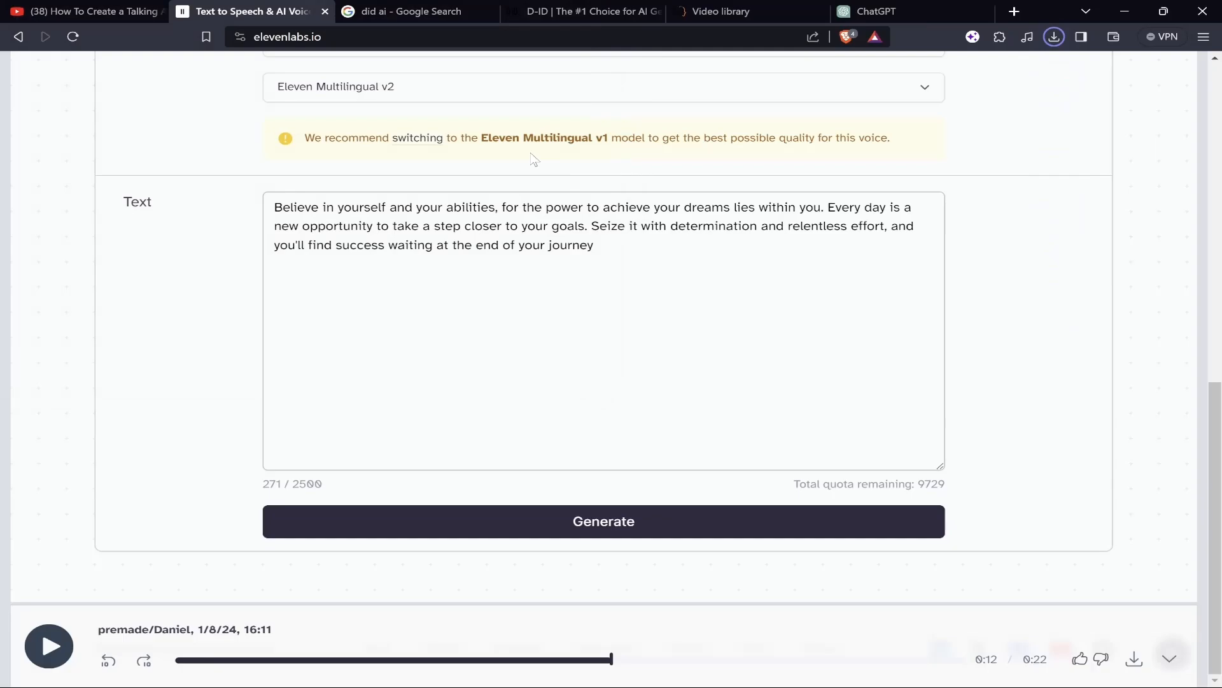
click(1053, 37)
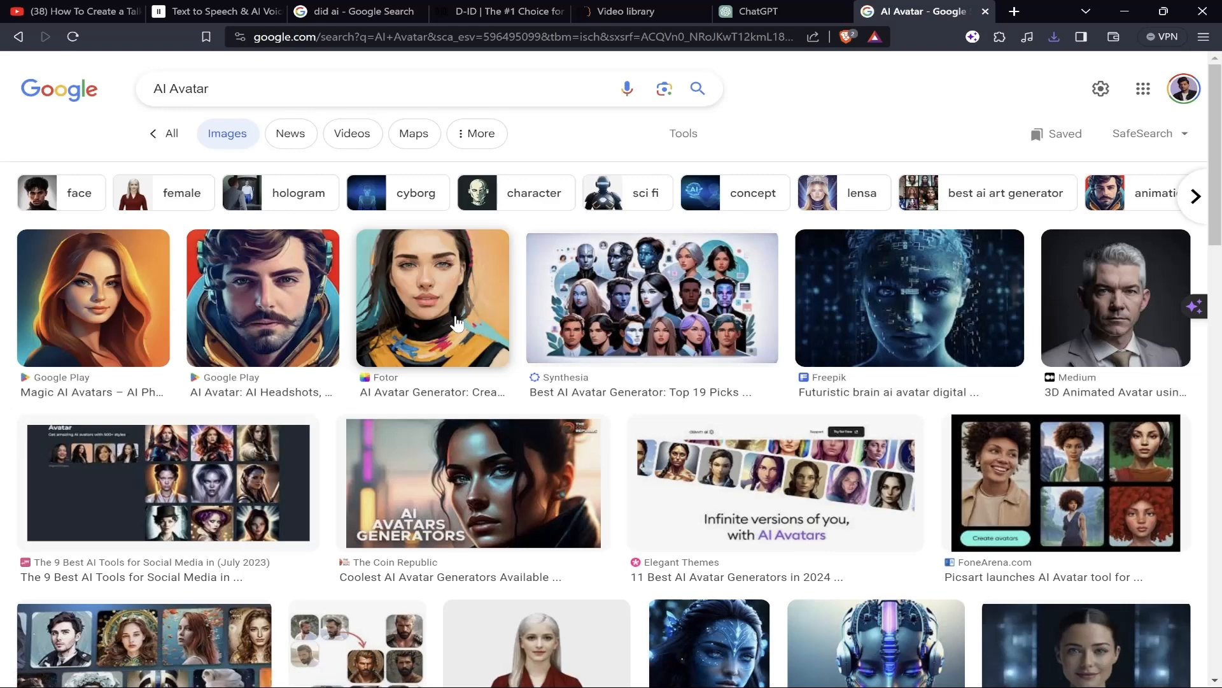
Find the HackerNoon elderly man in glasses among AI Avatar results and bring up its image options.
scroll(down, 3)
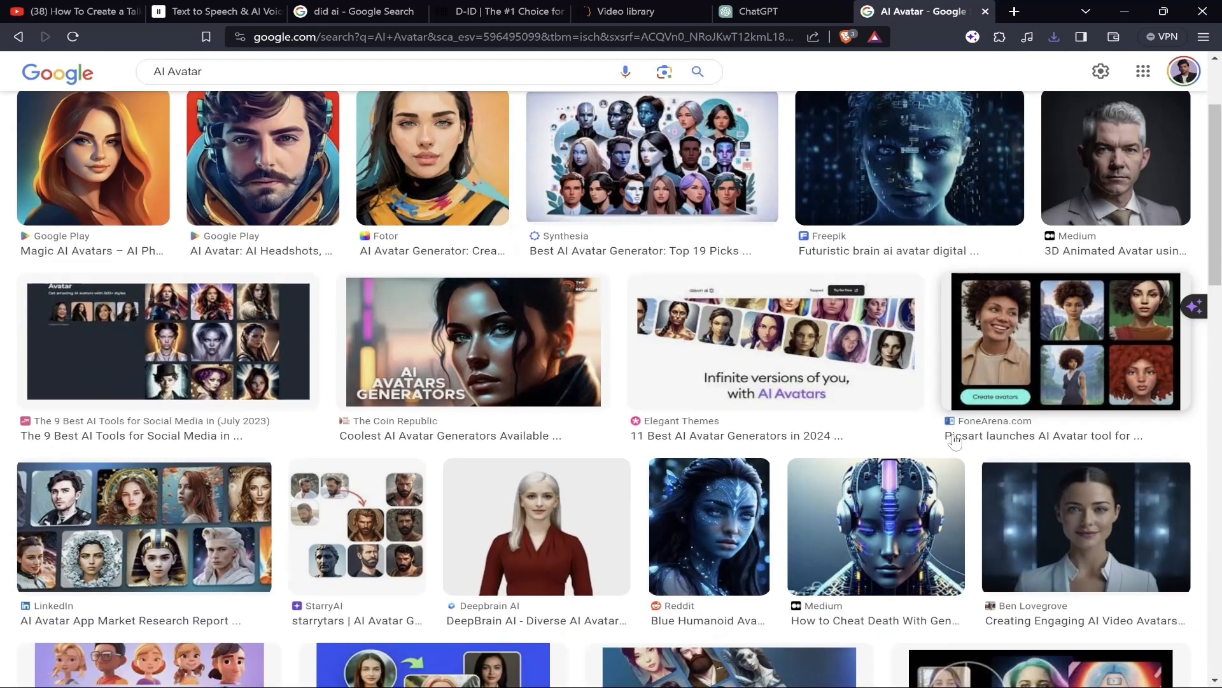
scroll(down, 3)
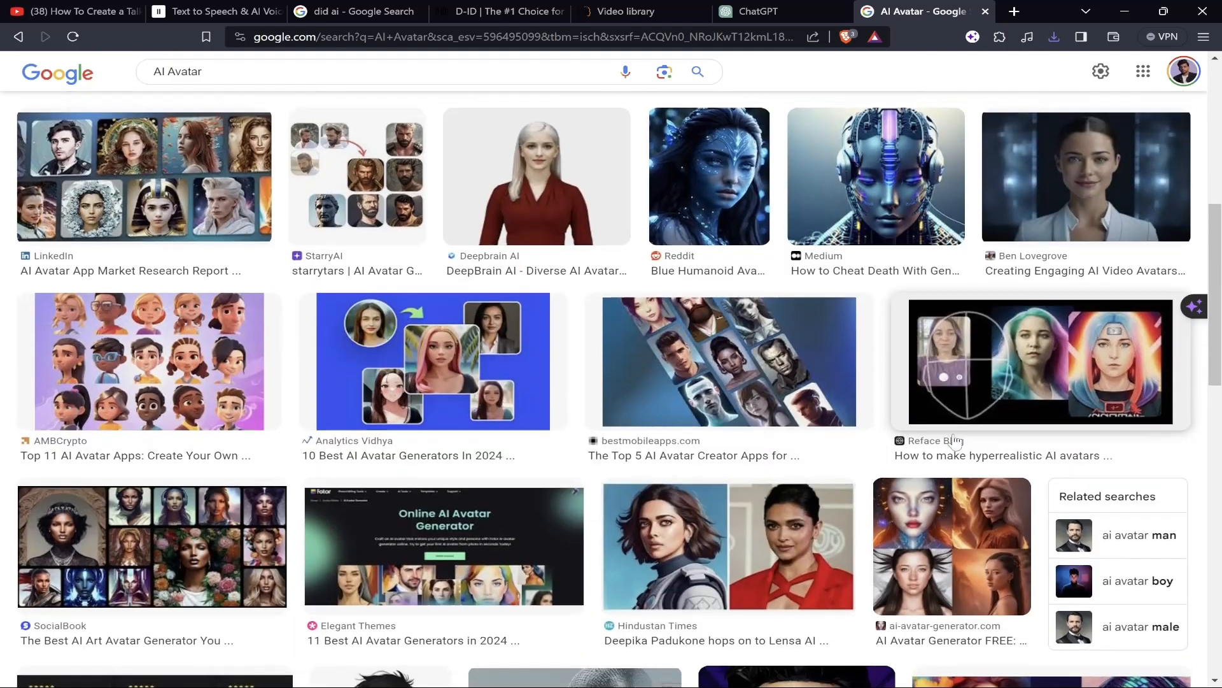
scroll(down, 3)
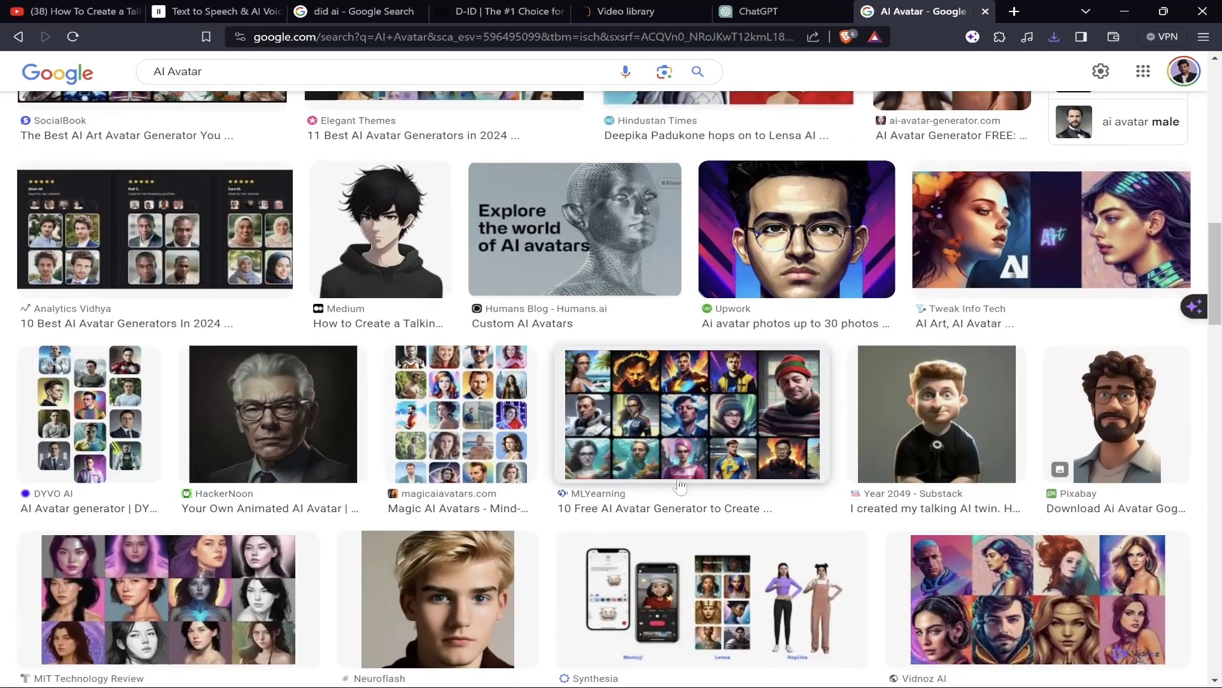
click(272, 413)
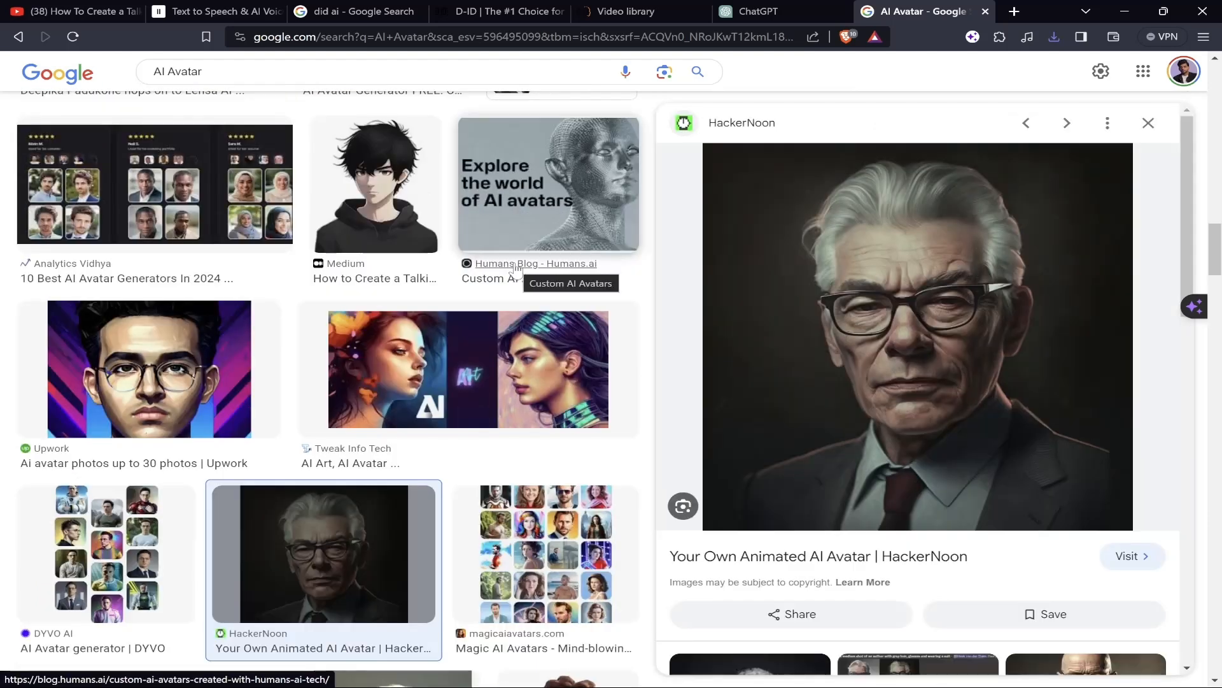
mouse_move(913, 211)
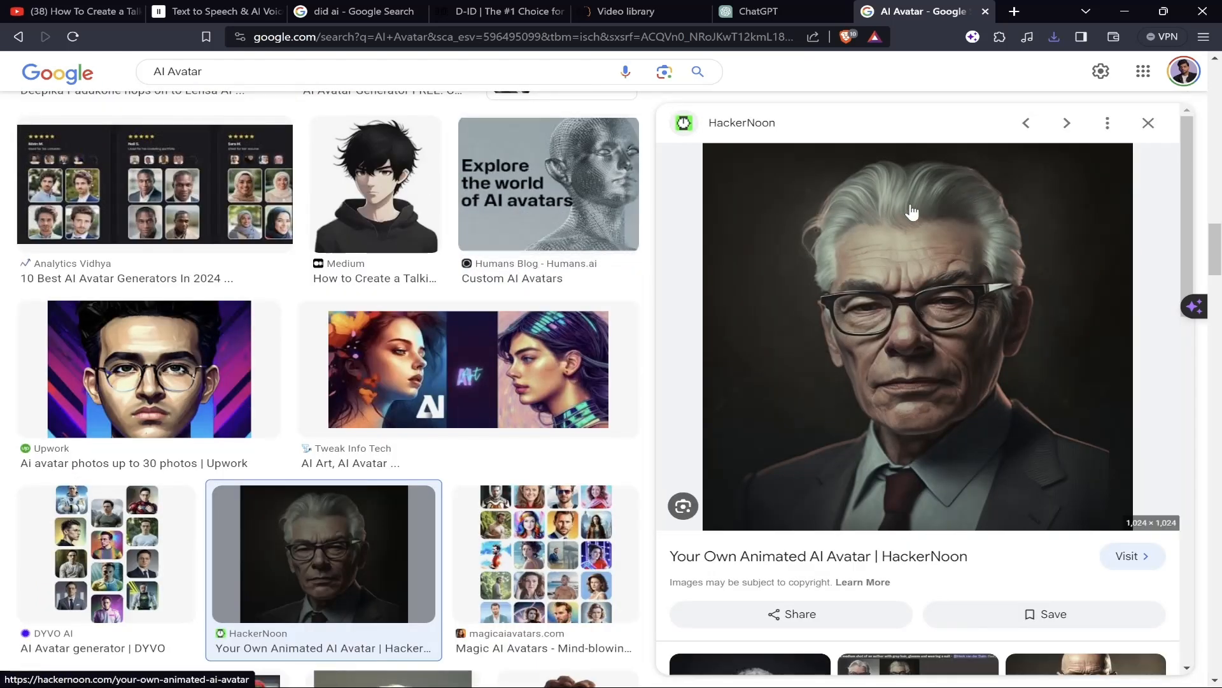
right_click(913, 211)
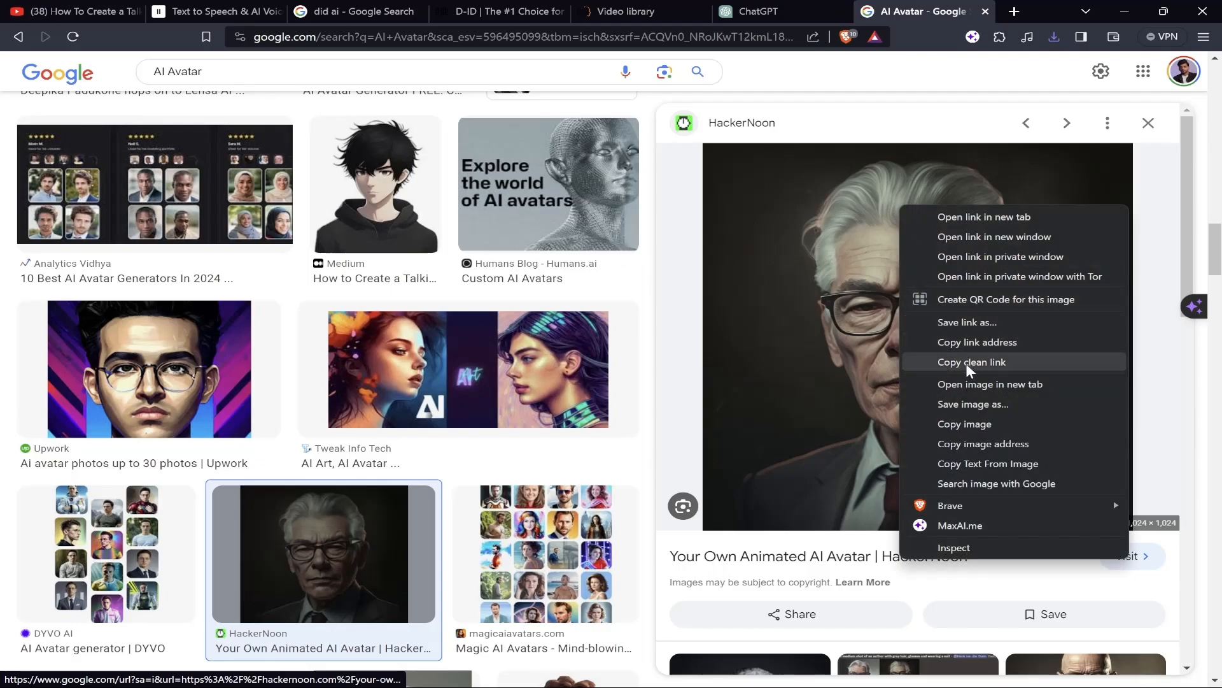
Save the picture to the Desktop as a JPEG named 'Ai Animated'.
click(972, 404)
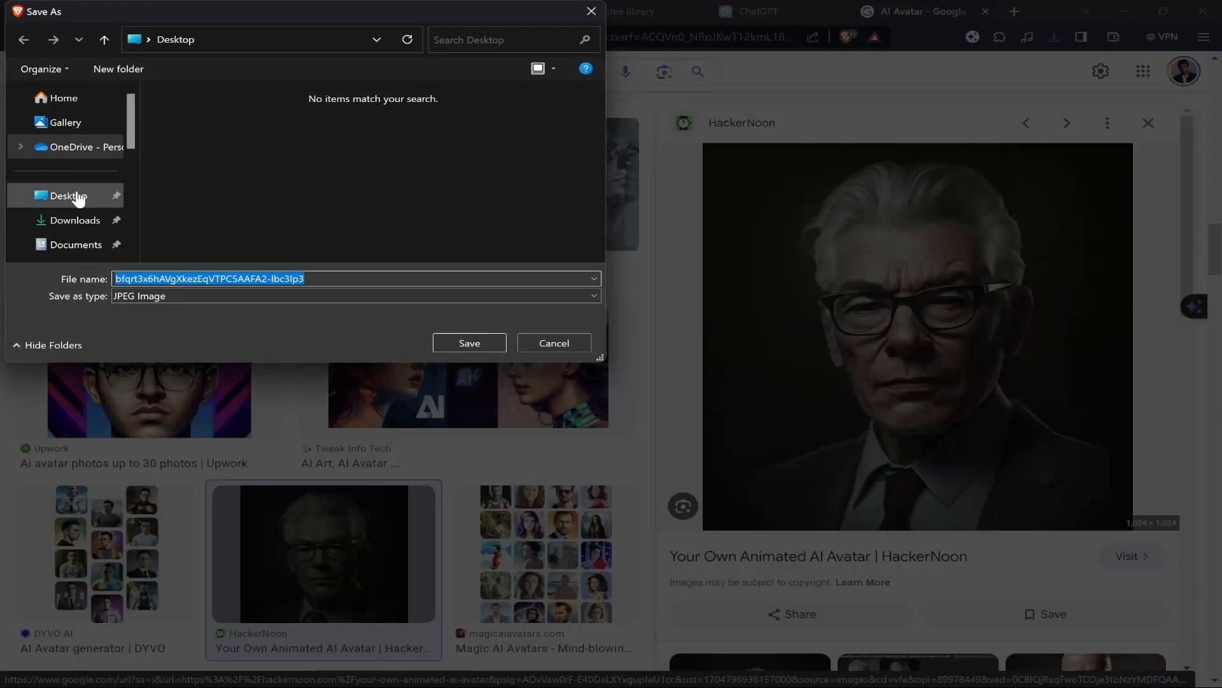
text(Ai)
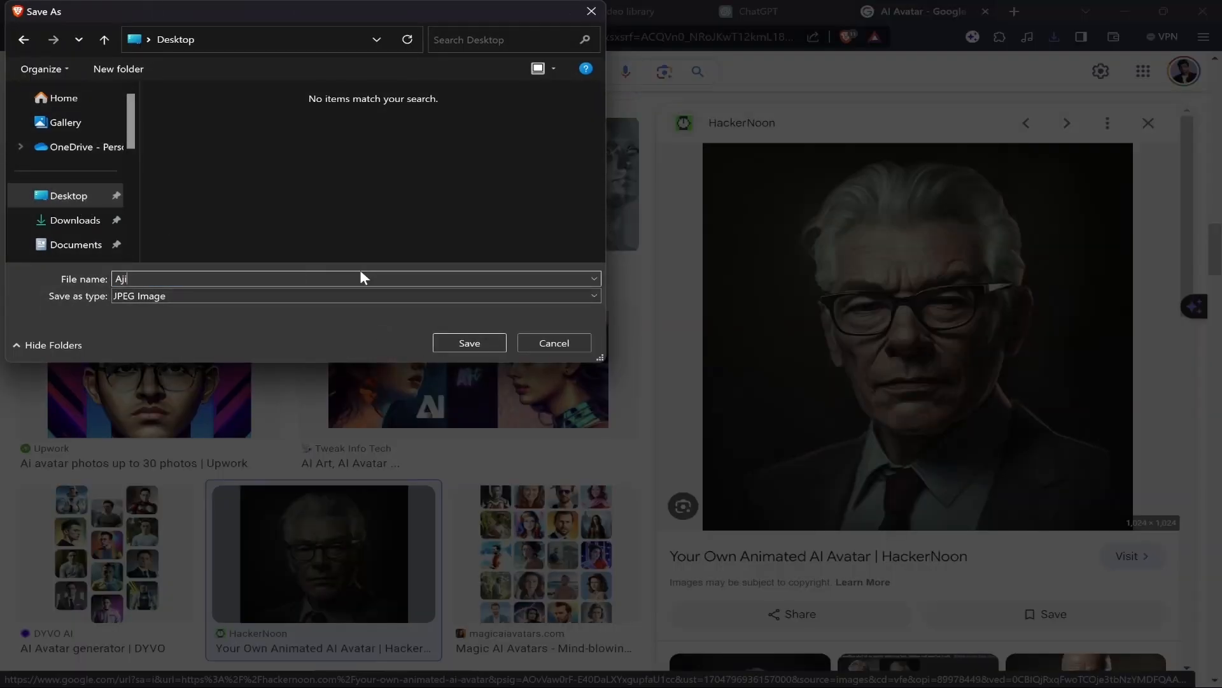
text(Animated)
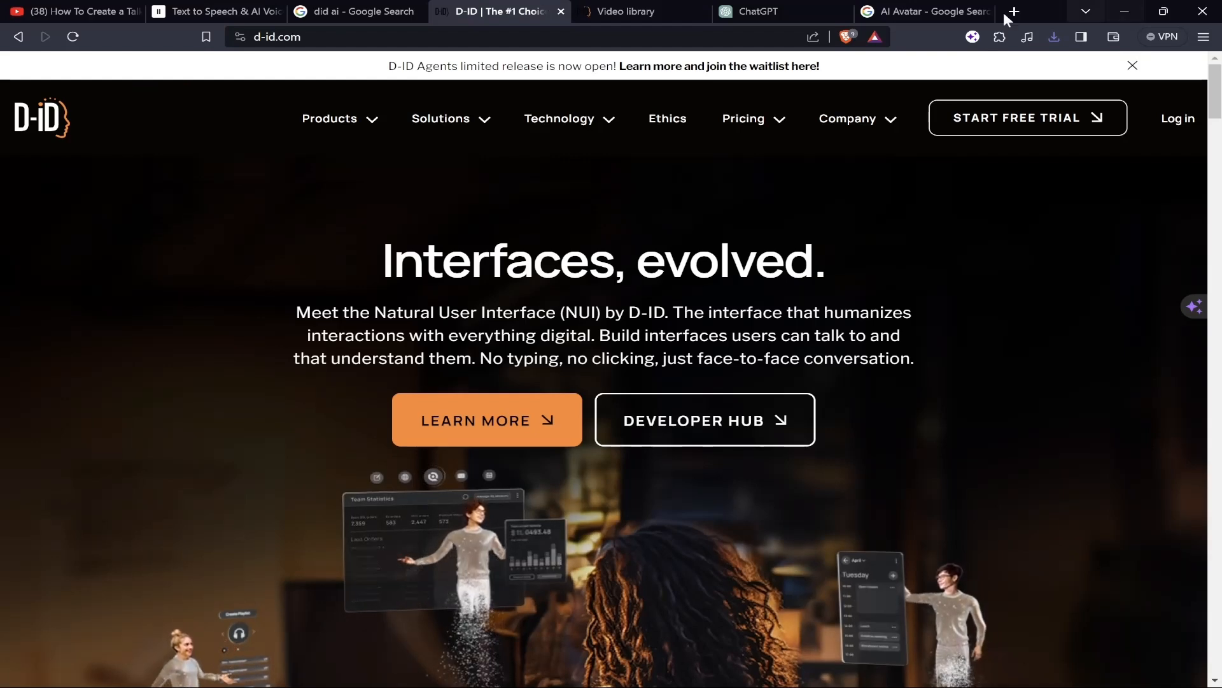
Go to studio.d-id.com in a new tab, choose Create video and begin signing in.
click(1012, 11)
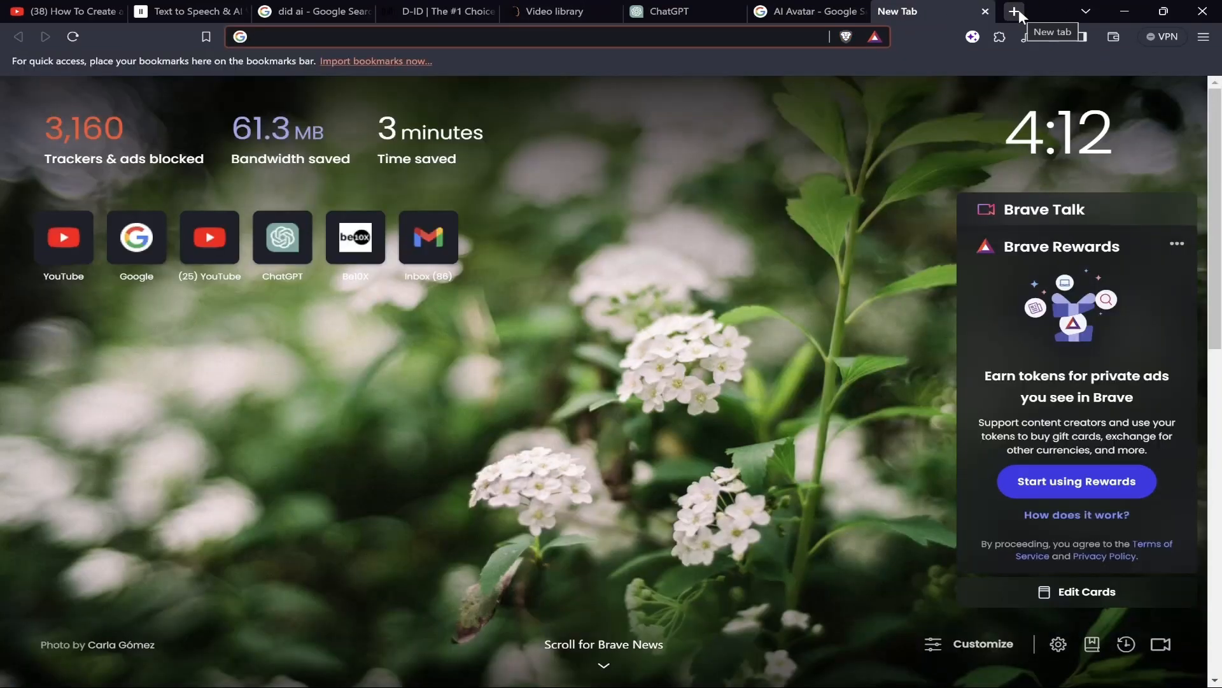
text(d-id.com)
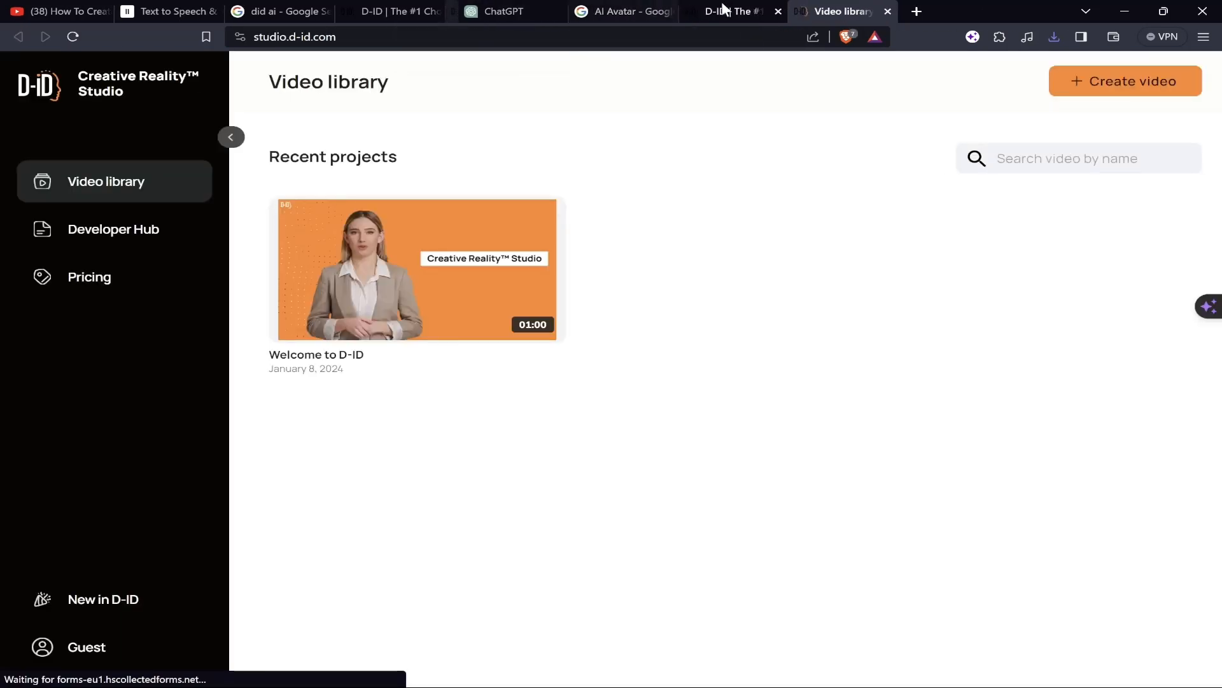
click(1124, 80)
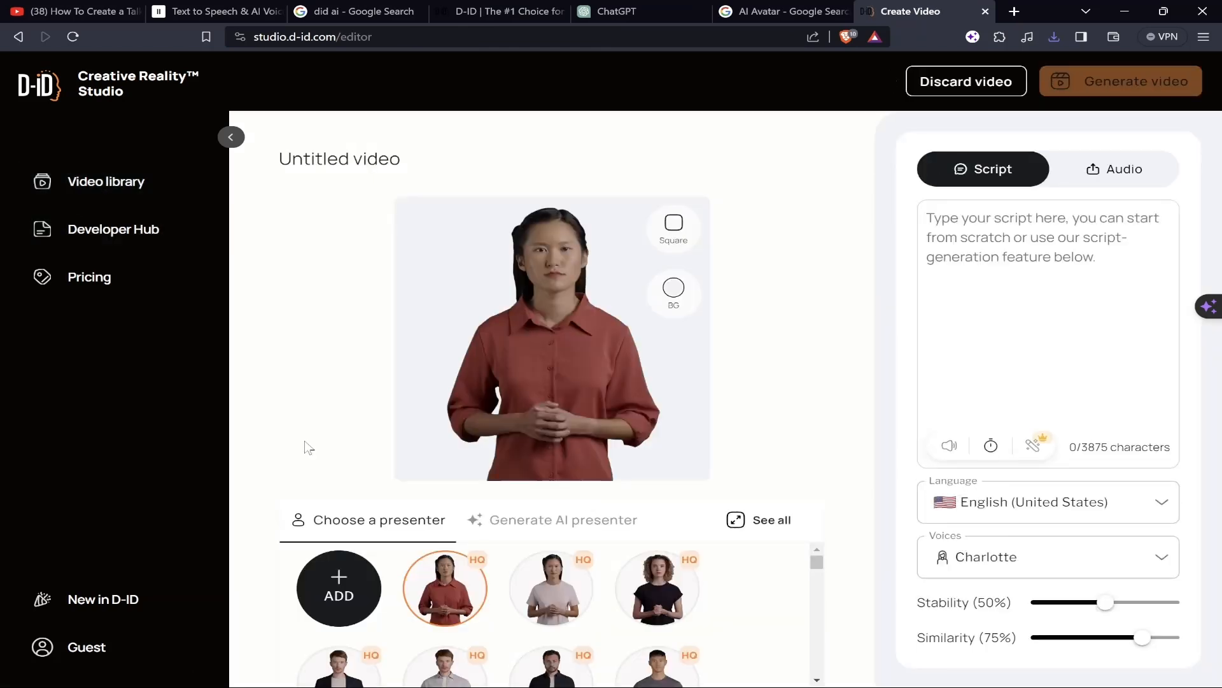
click(339, 587)
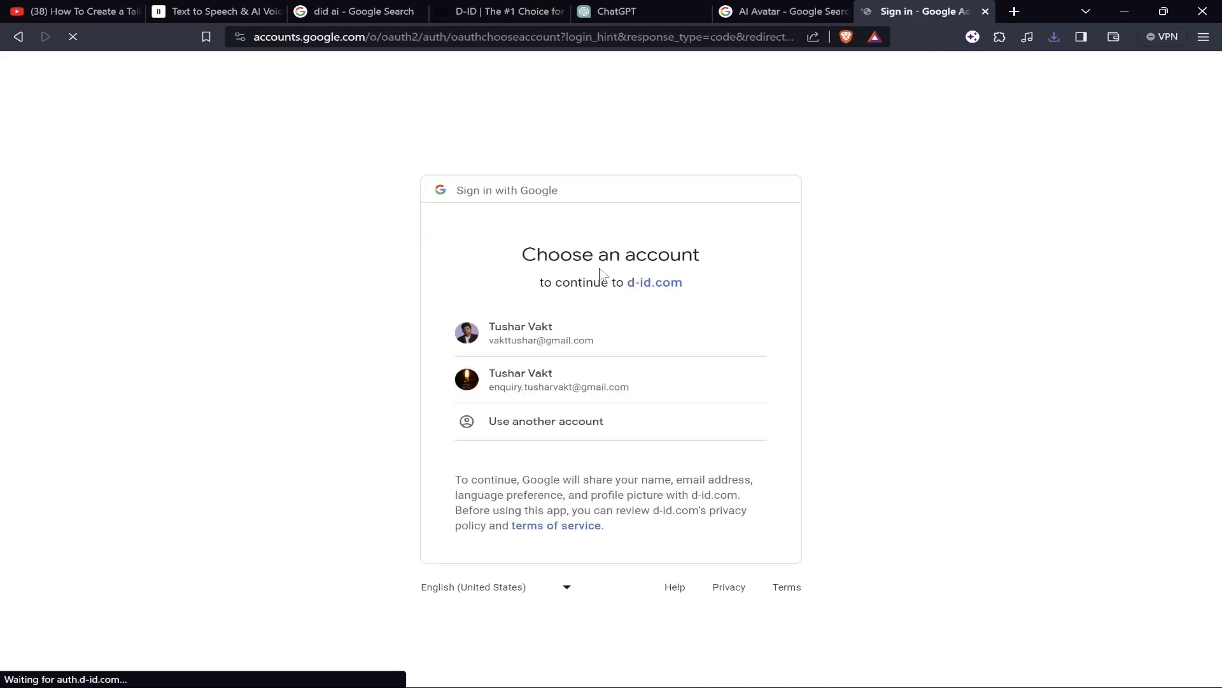
Sign in with Google and answer onboarding as Influencer/creator making videos for friends and family.
click(541, 332)
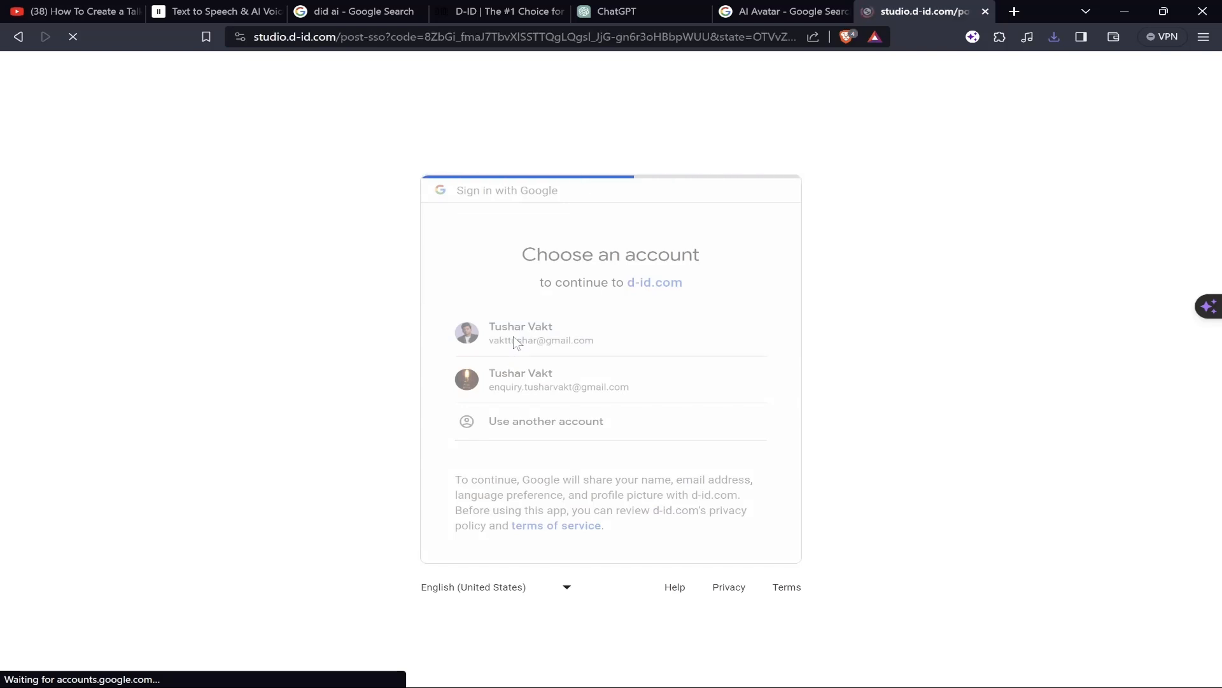
click(519, 332)
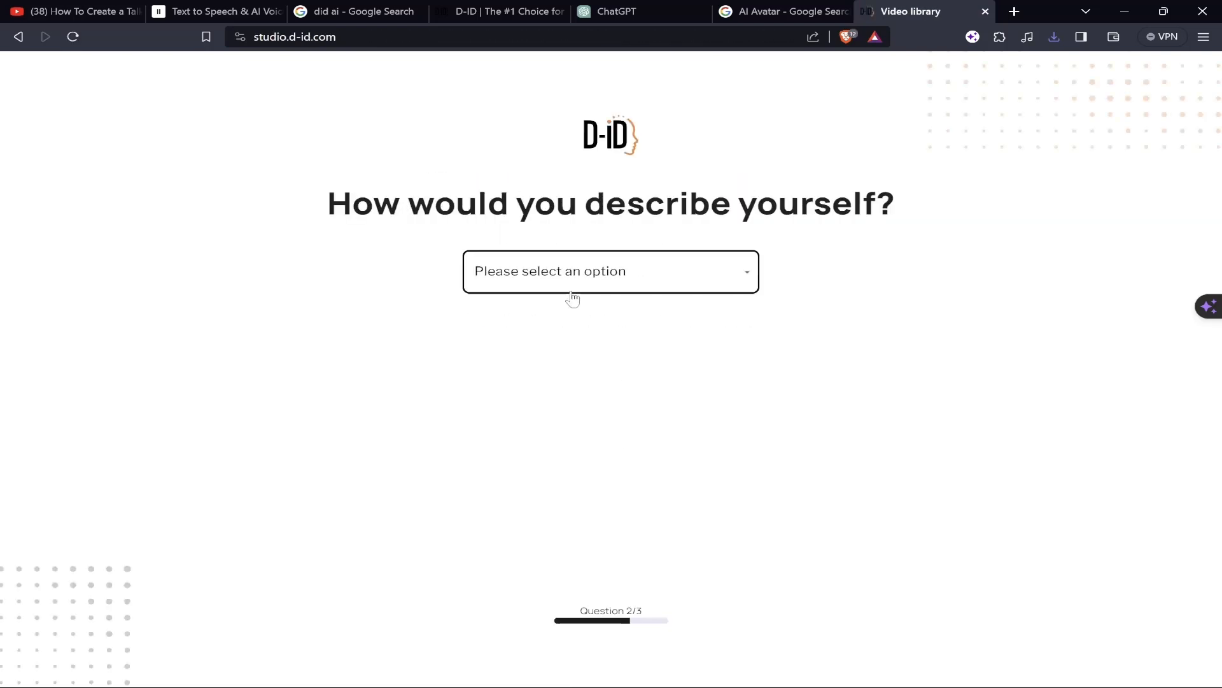
click(609, 272)
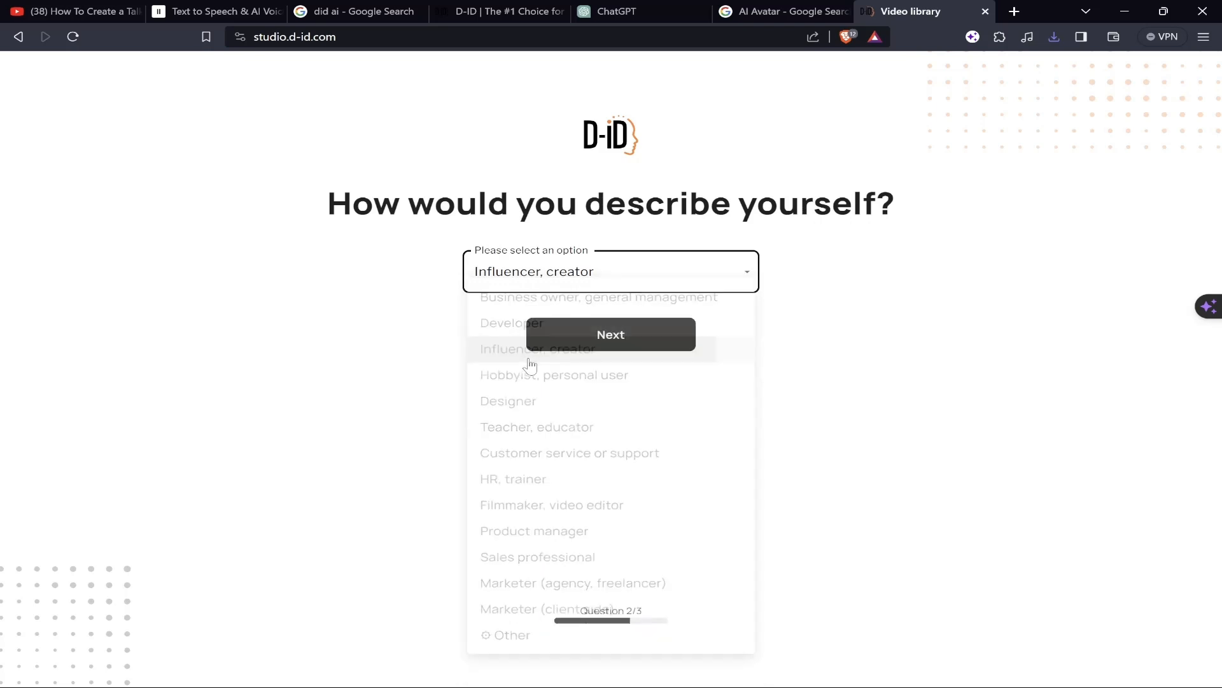
click(610, 335)
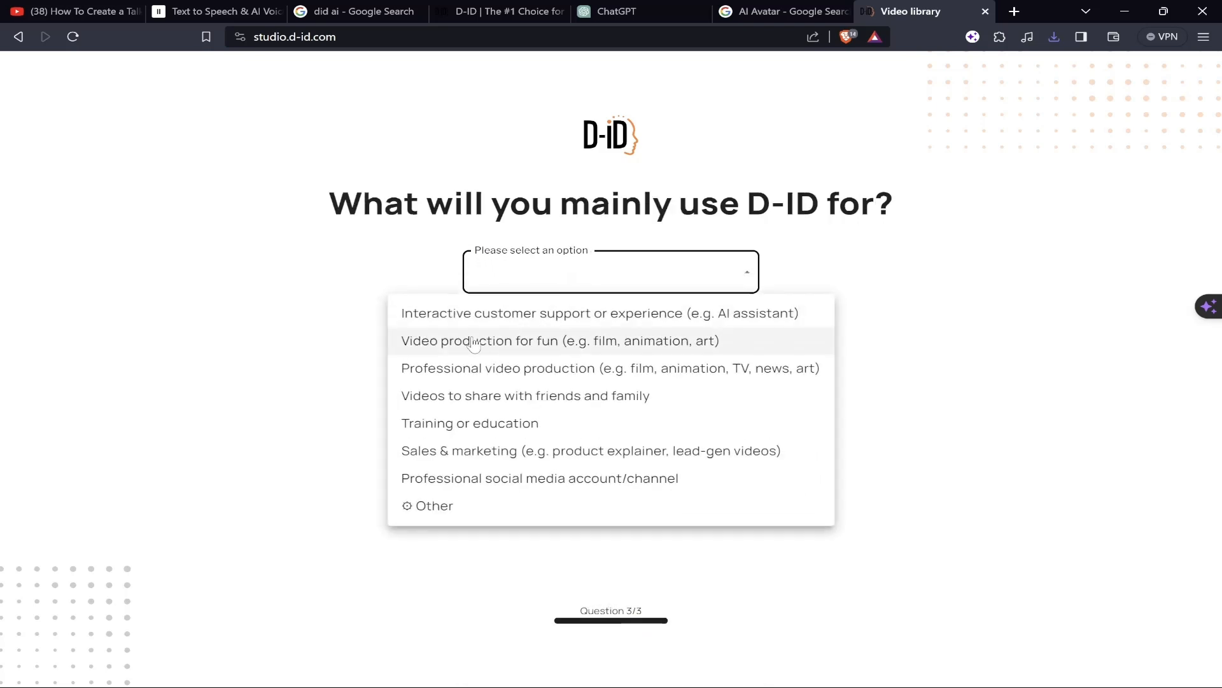
mouse_move(454, 405)
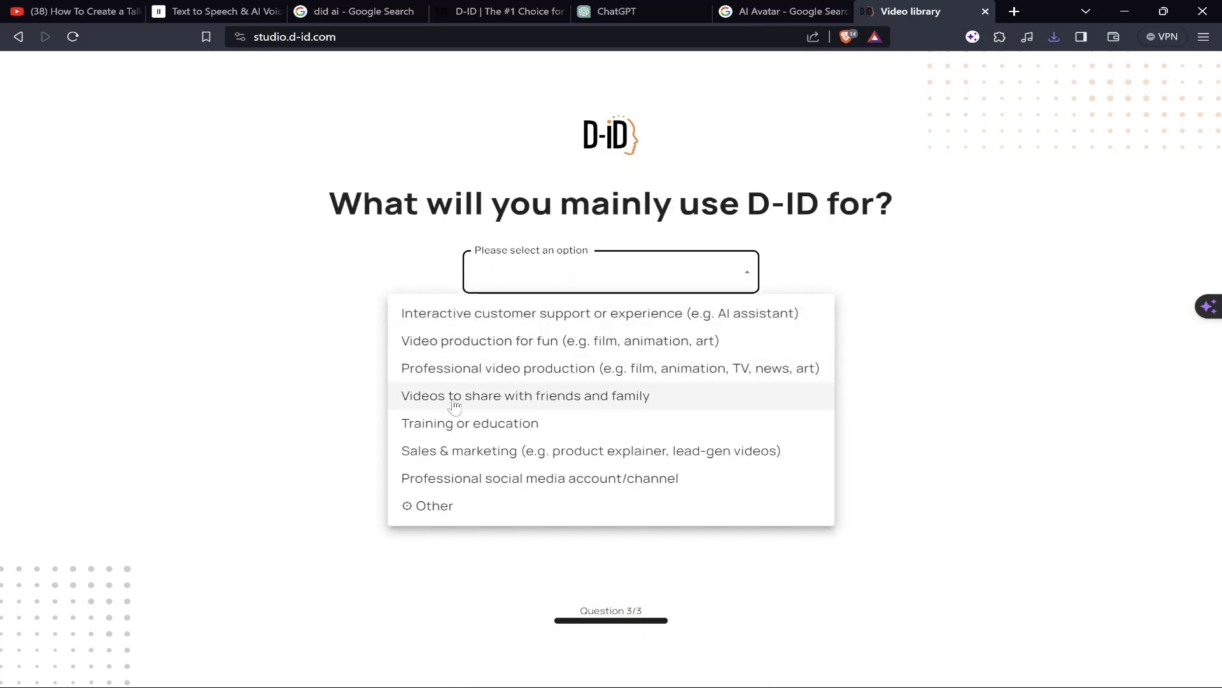
click(525, 394)
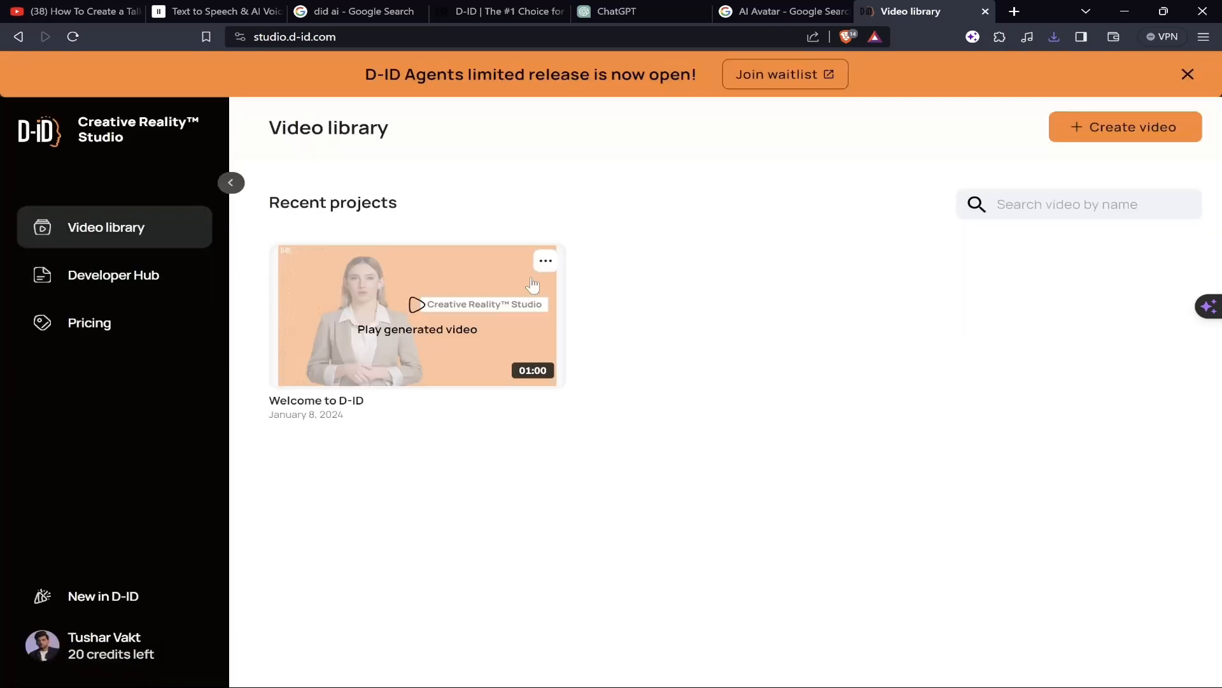
Create a new video and upload the Animated Character image as the presenter.
click(1124, 126)
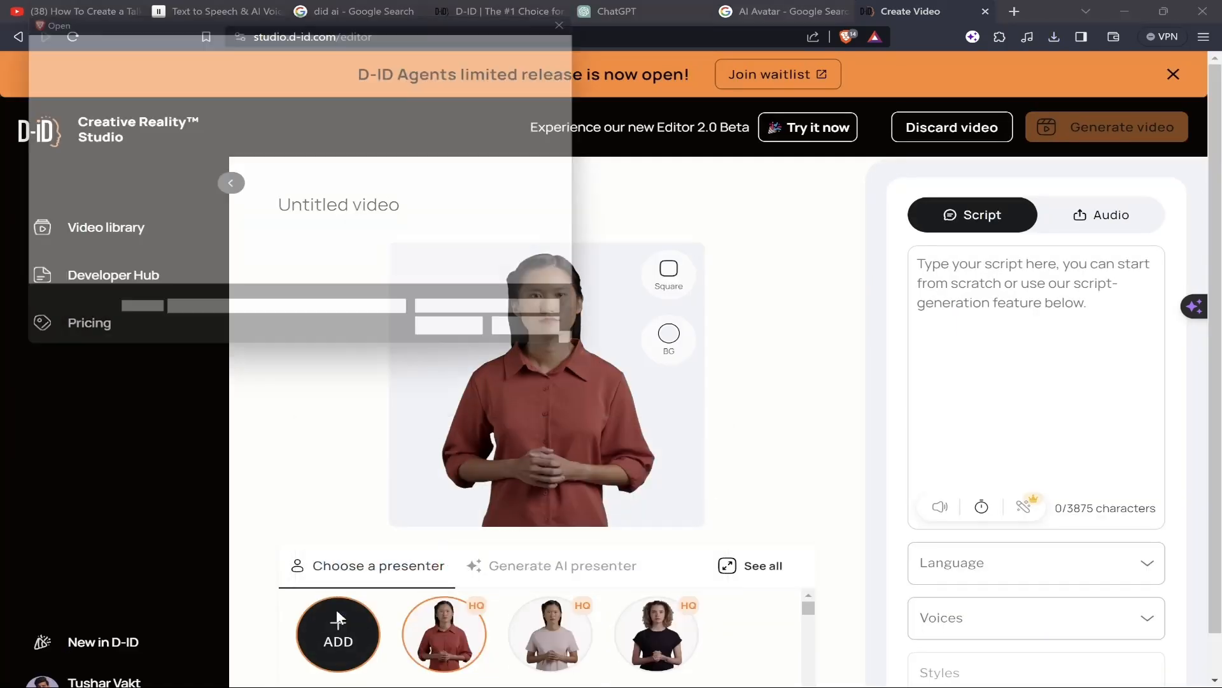
click(338, 634)
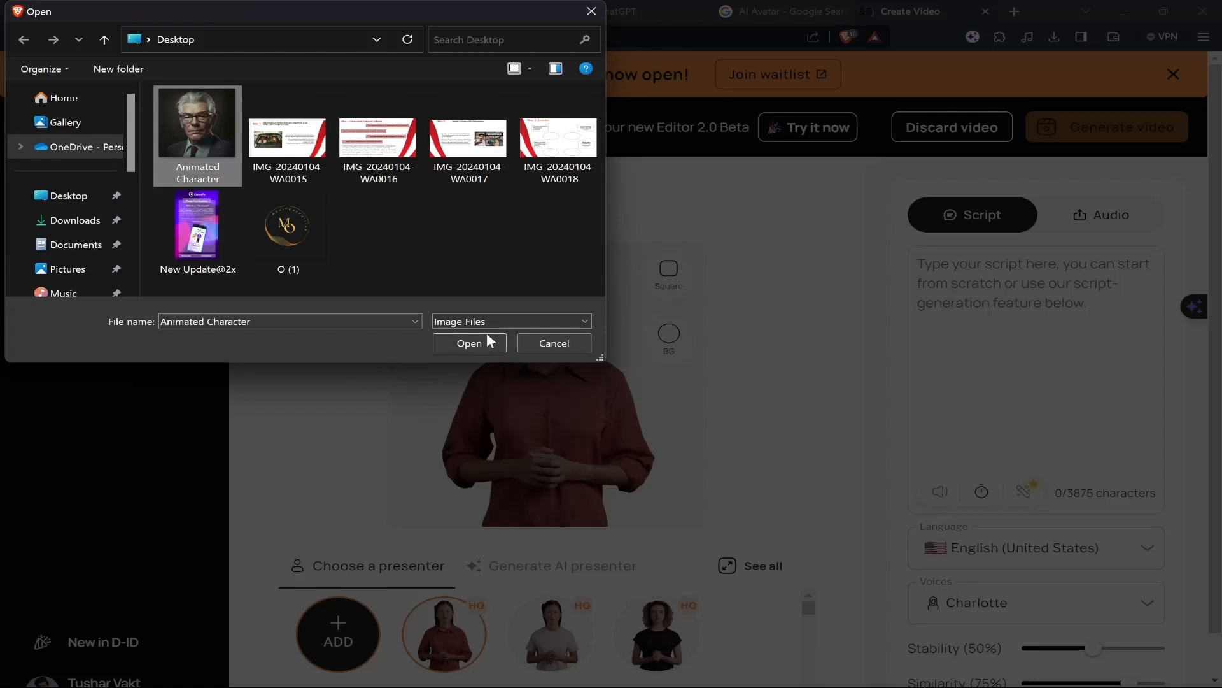
click(468, 342)
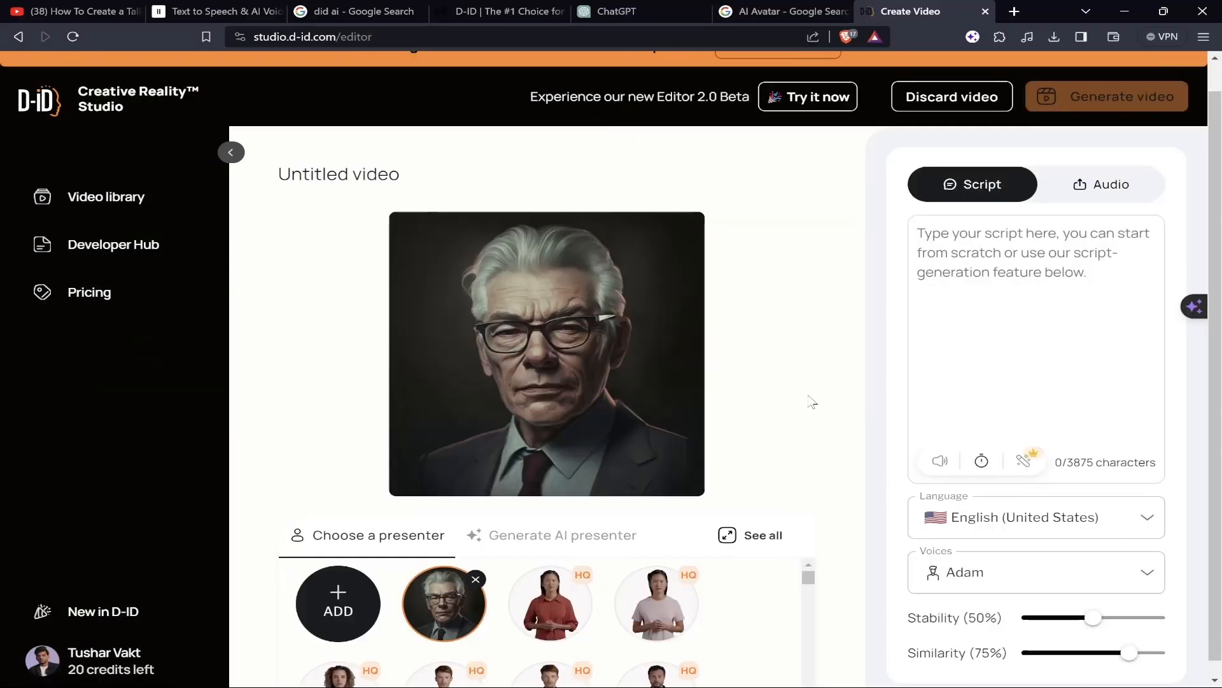
Upload the ElevenLabs audio file from the Desktop as the video's audio.
click(1101, 183)
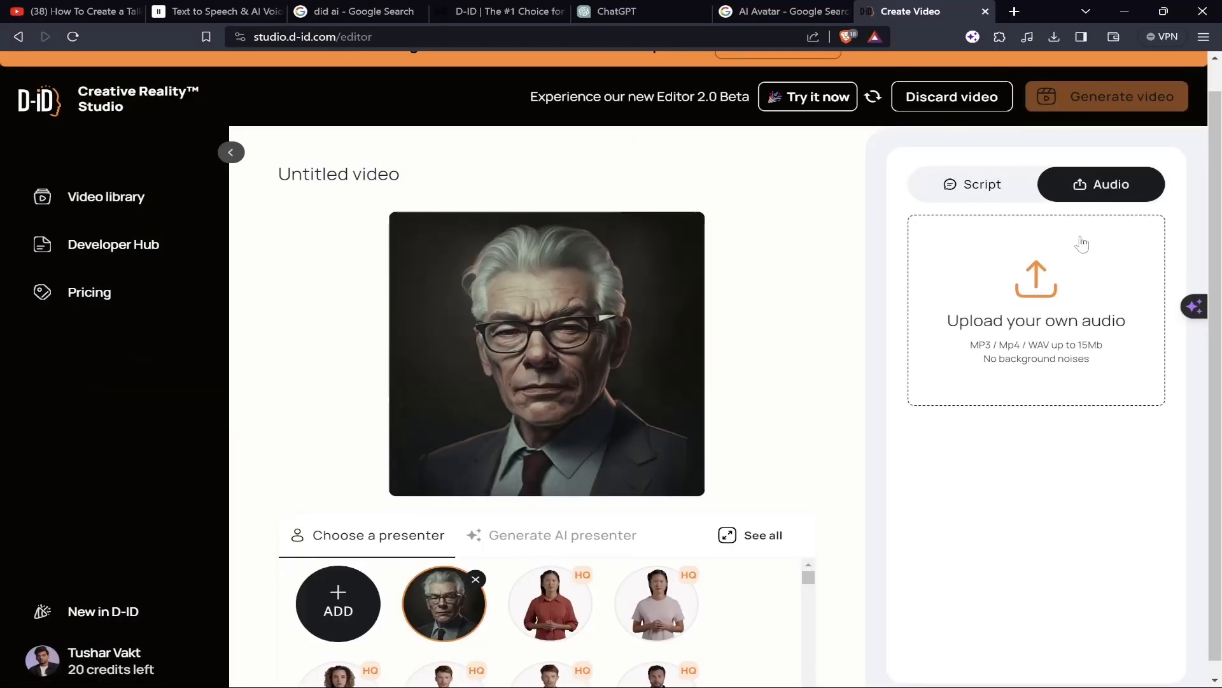
click(1036, 310)
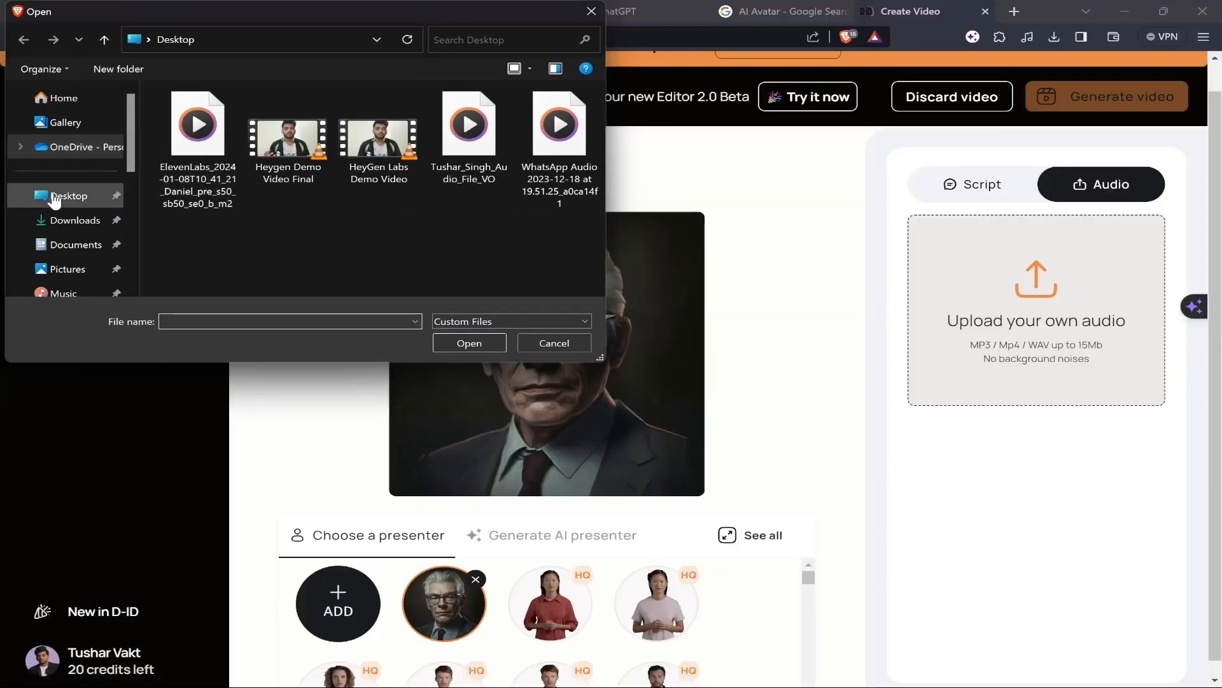
click(197, 125)
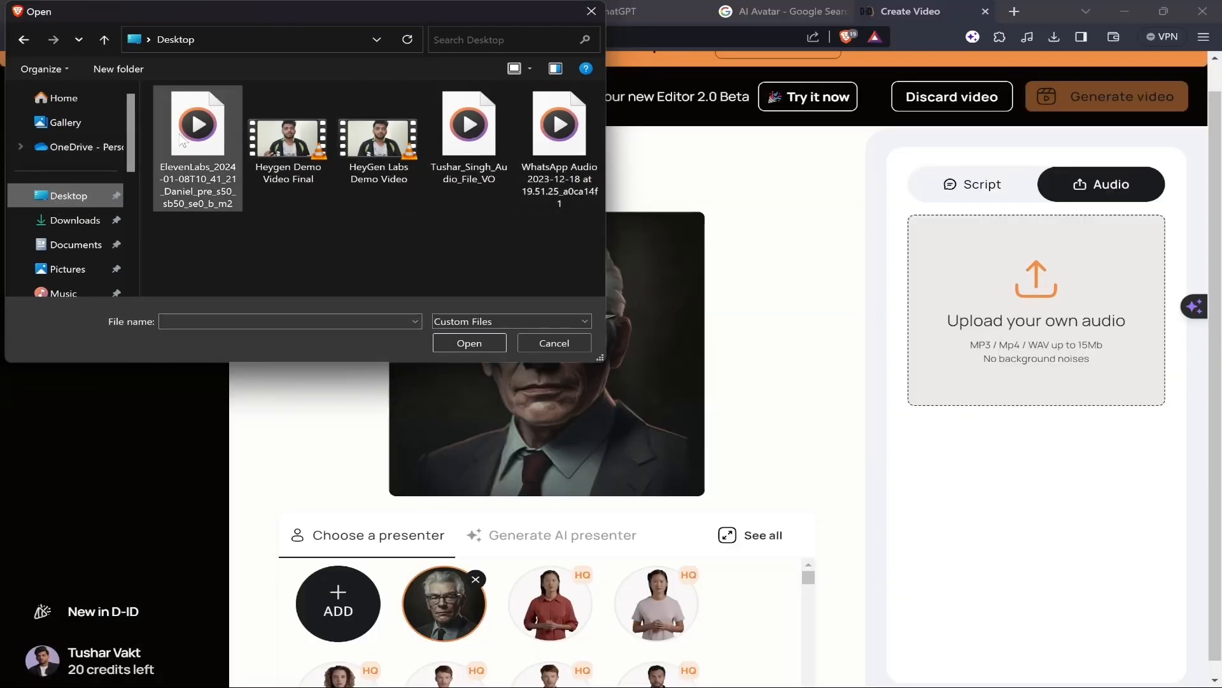
click(198, 125)
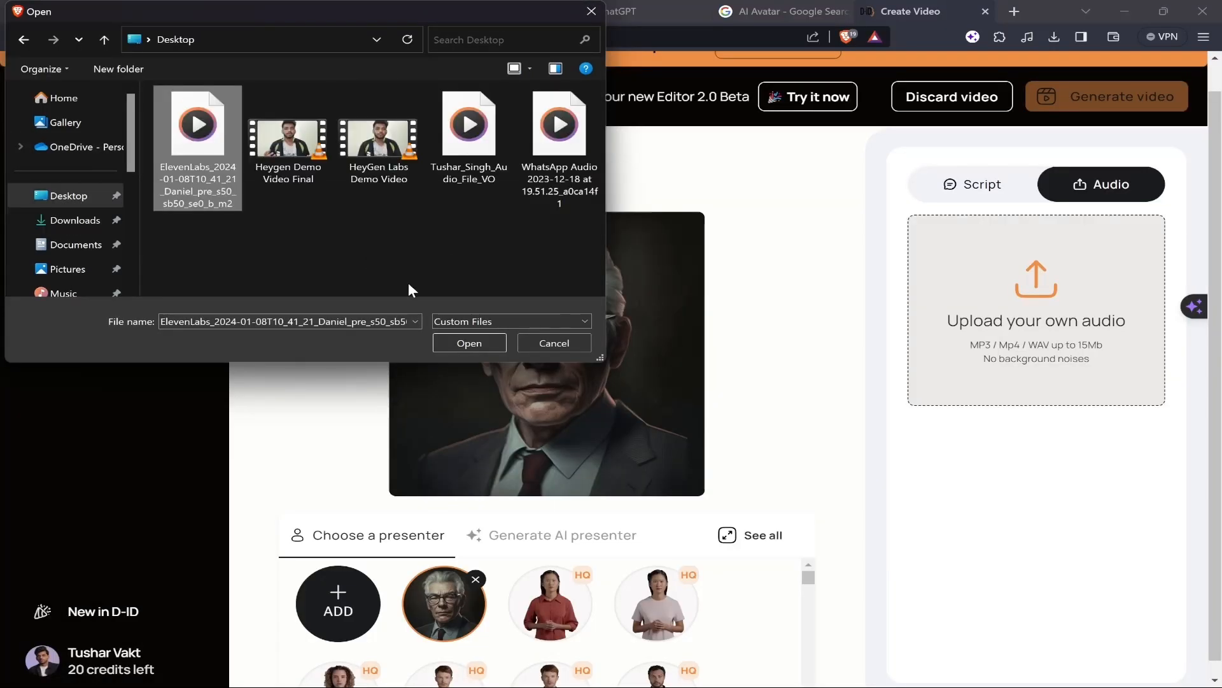
click(468, 343)
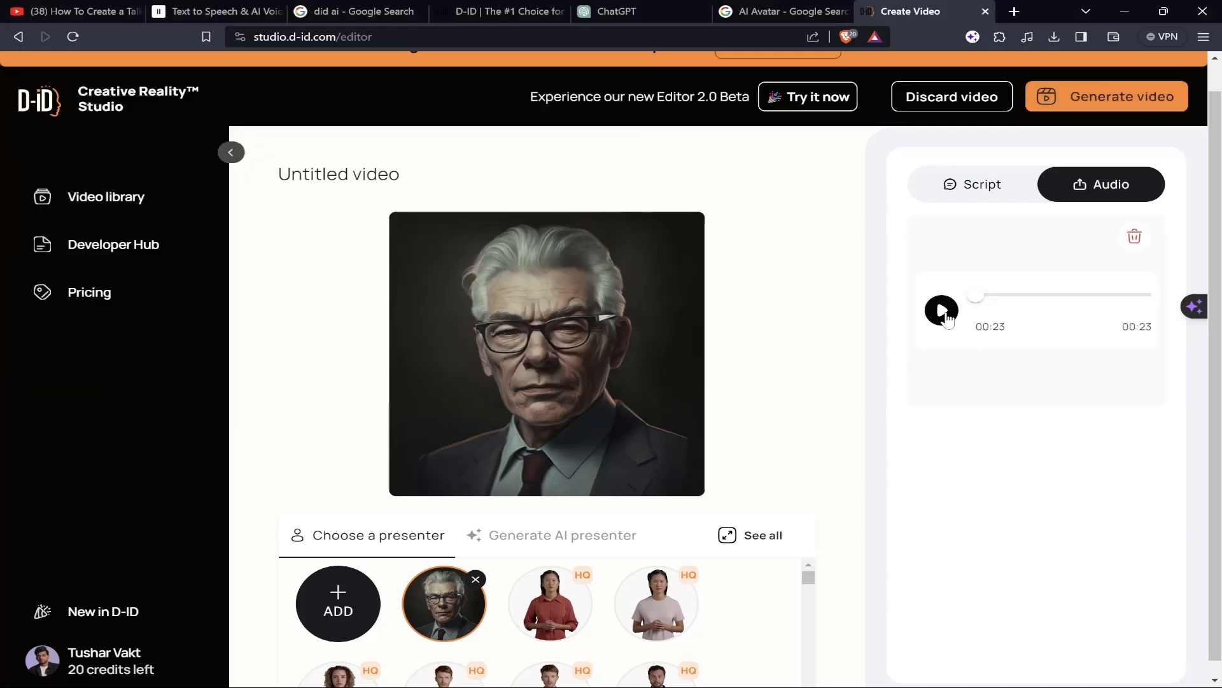
Play back the uploaded 23-second clip and pause it.
click(941, 309)
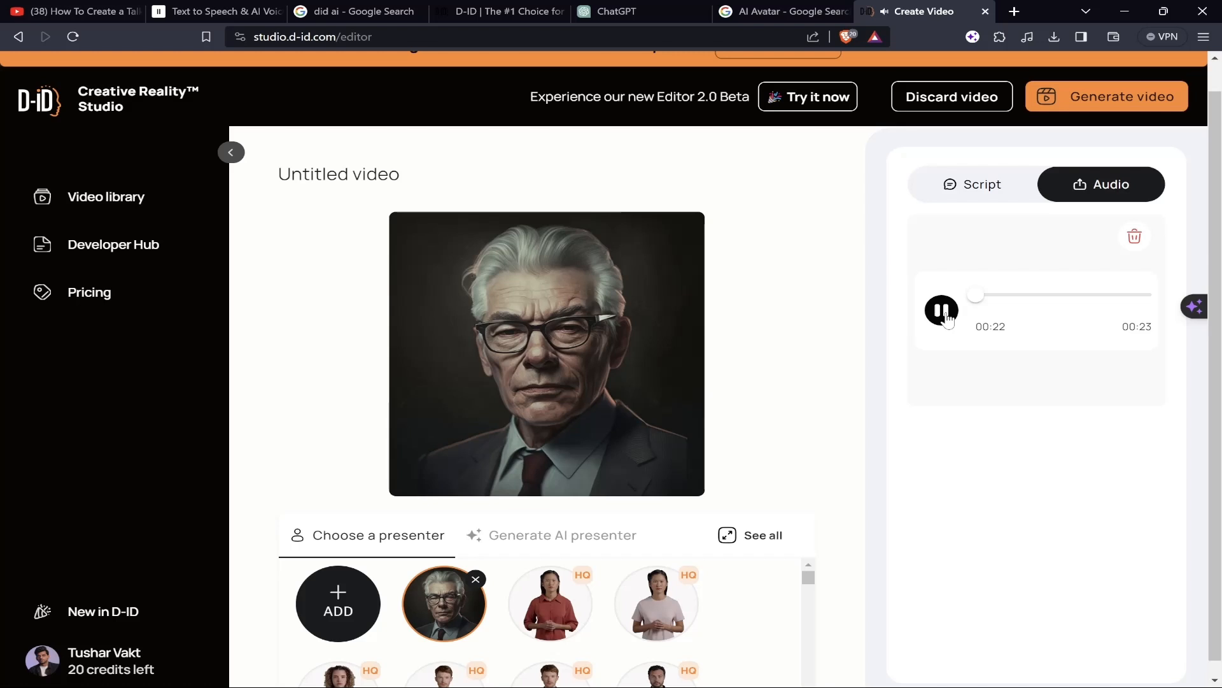
click(941, 311)
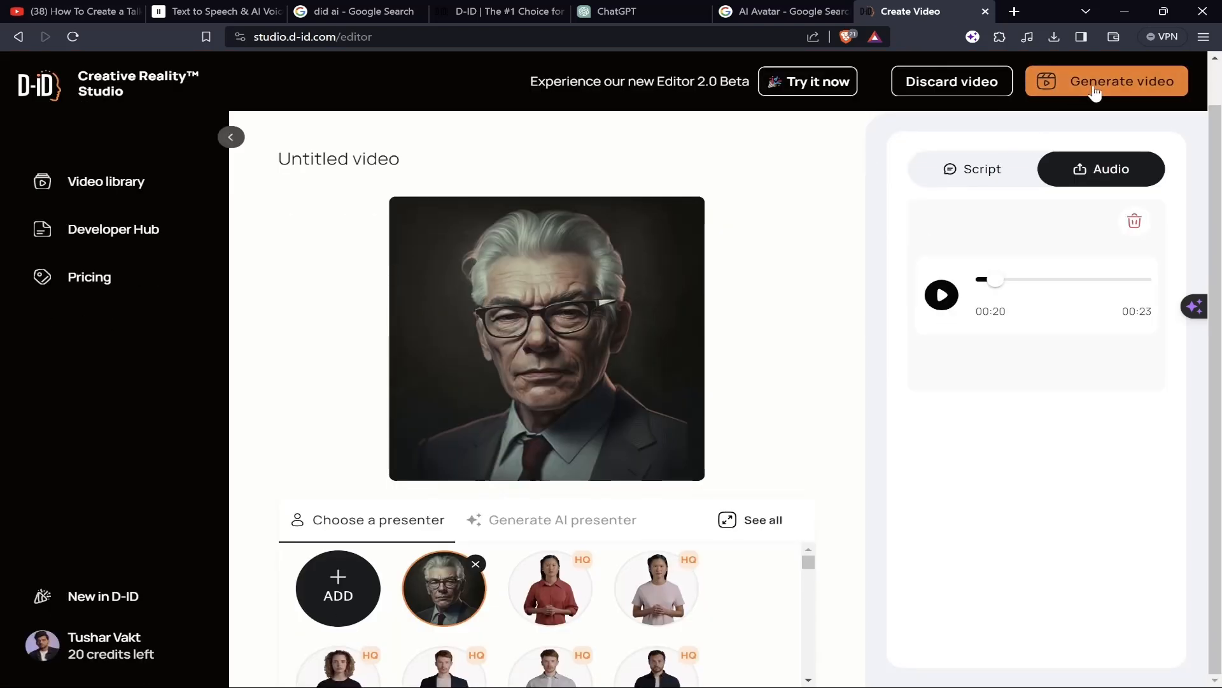
Generate the video, confirming the 2-credit spend so it lands in the Video library.
click(1105, 81)
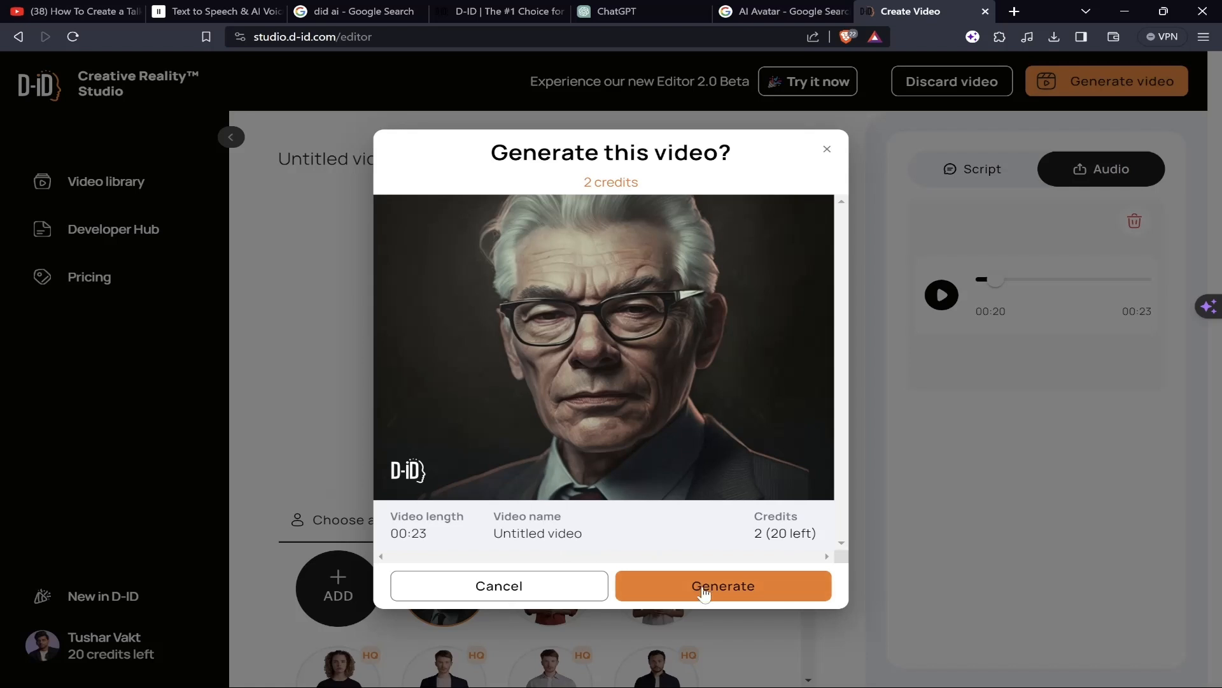
click(723, 586)
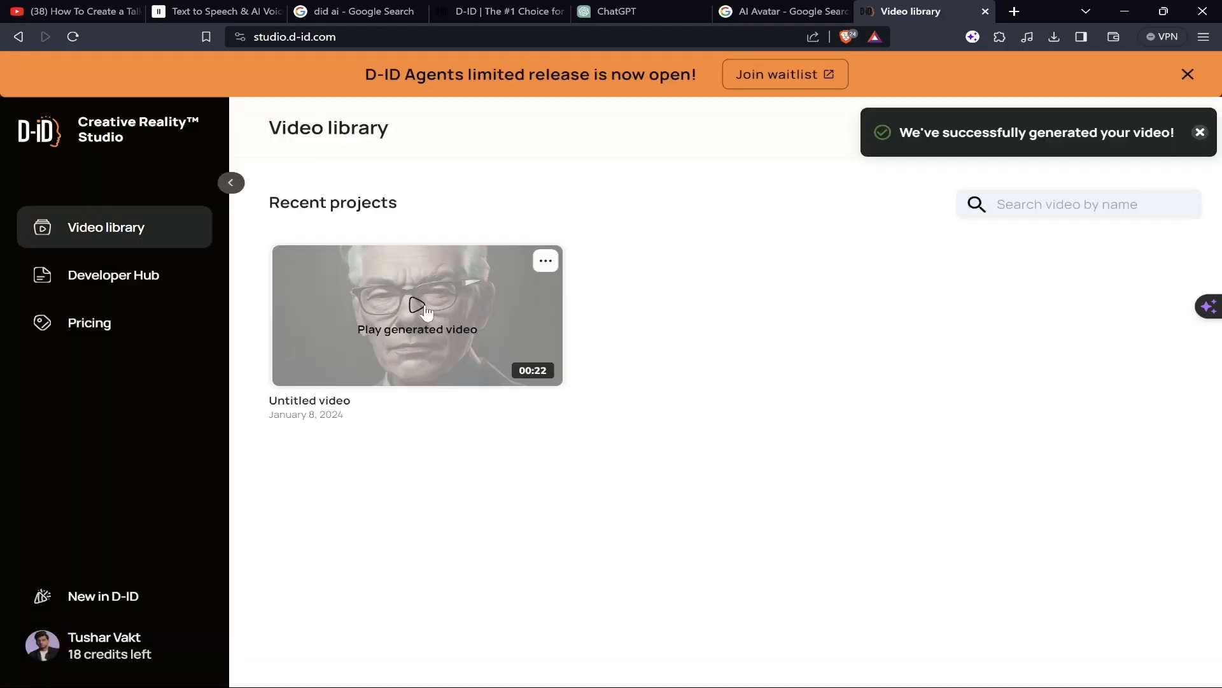
Play the Untitled 22-second video of the elderly man and download it.
click(417, 315)
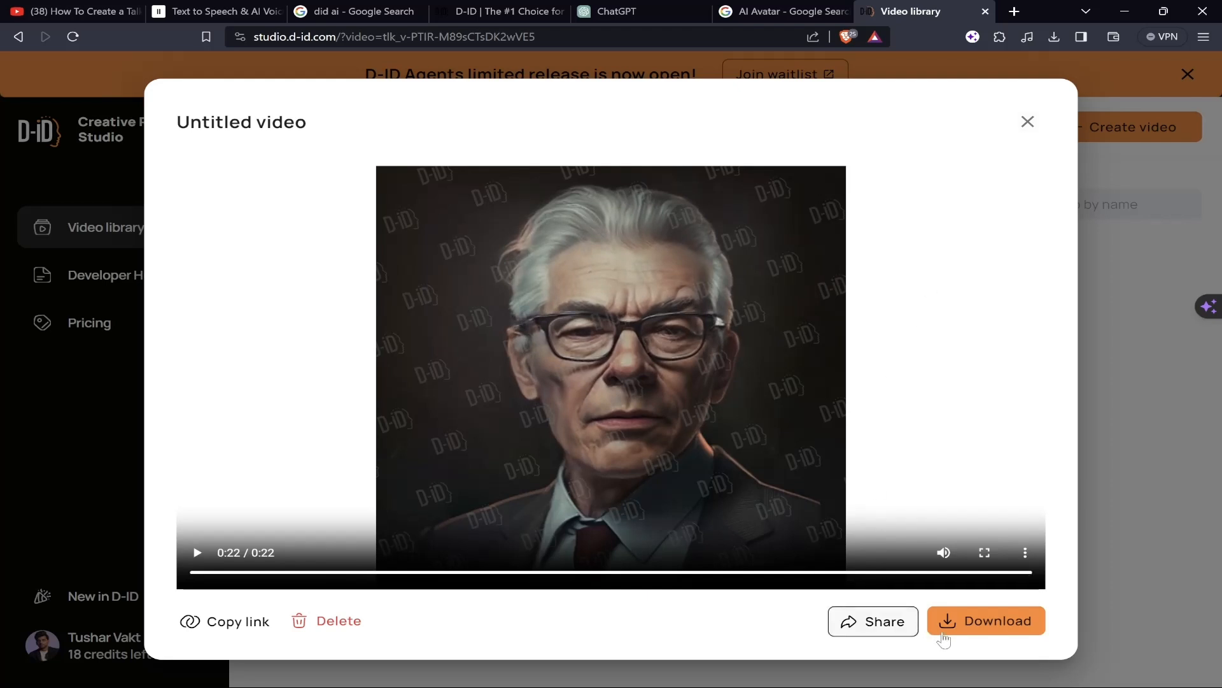
click(997, 620)
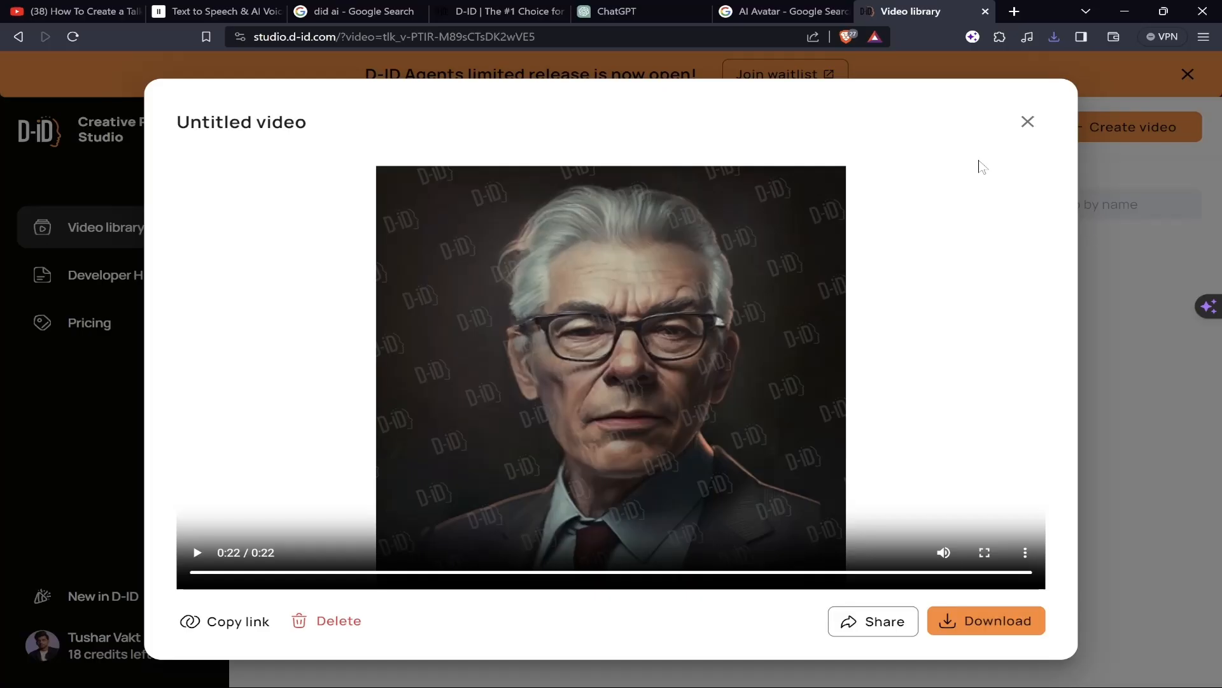
mouse_move(873, 620)
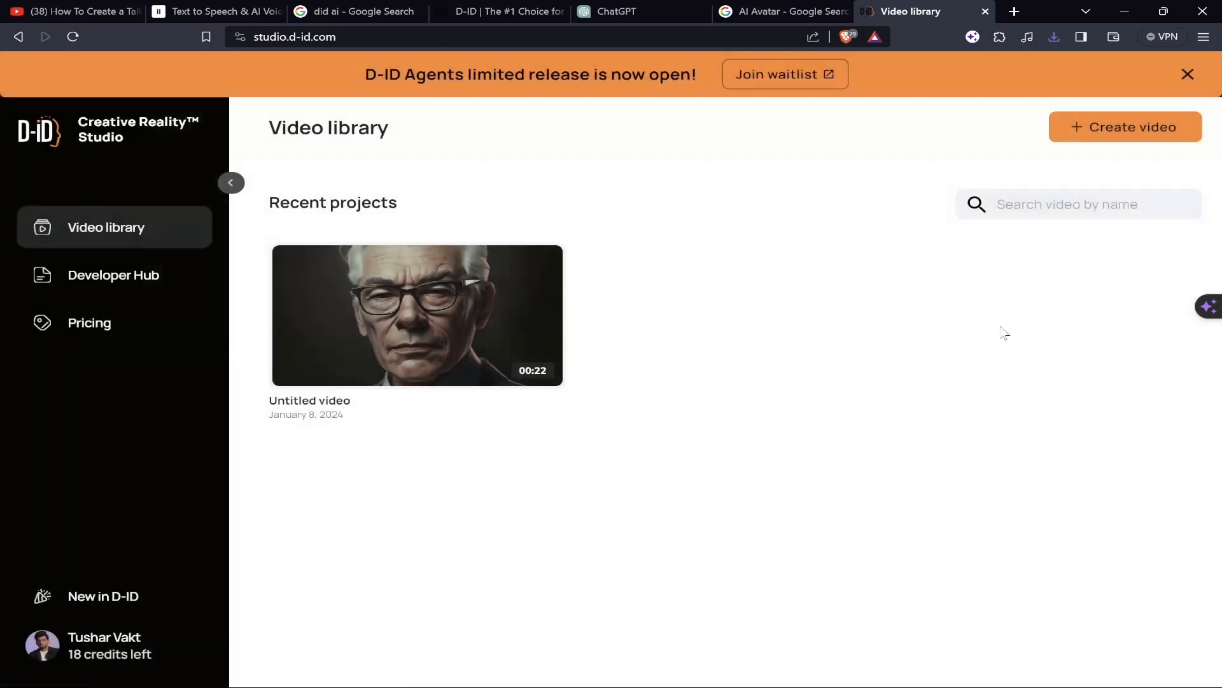
mouse_move(908, 346)
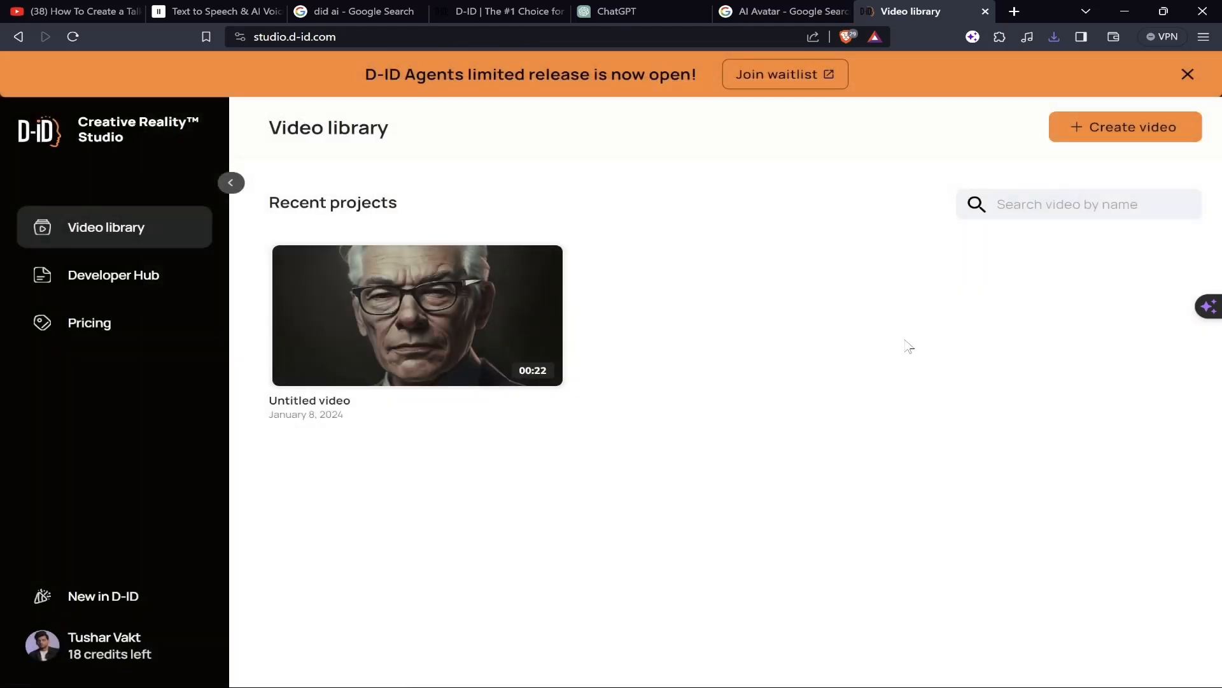
mouse_move(84, 363)
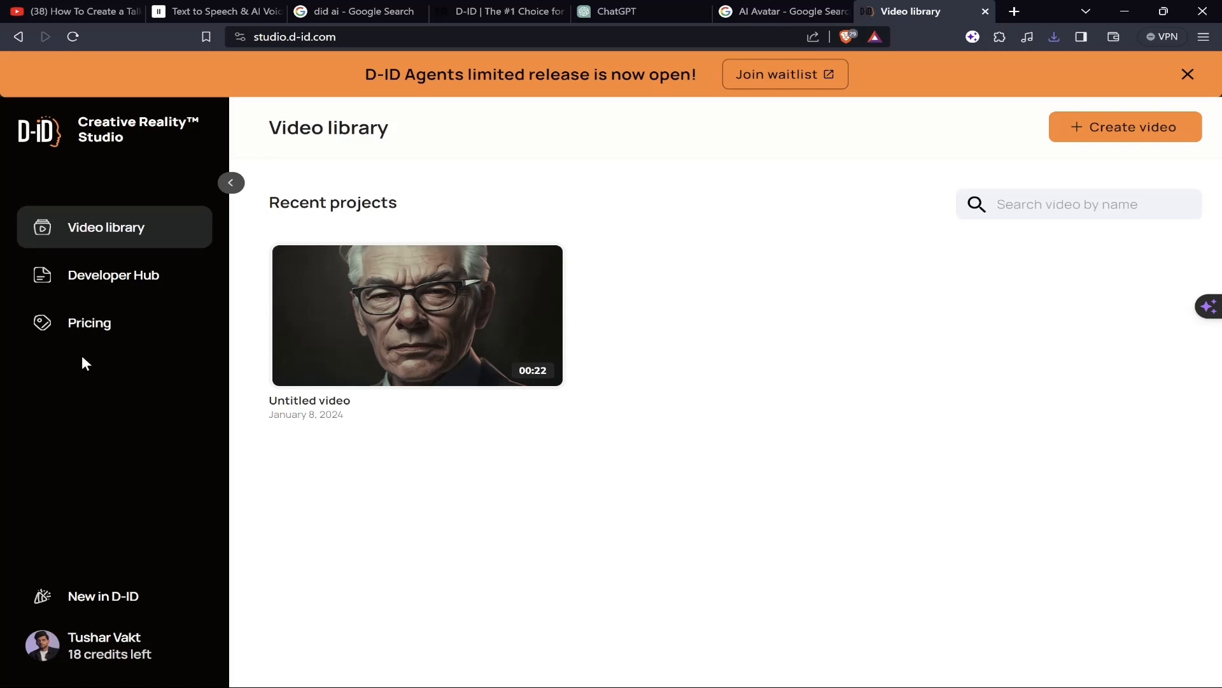
Show the D-ID pricing page with Trial, Lite, Pro, Advanced and Enterprise plans.
click(89, 323)
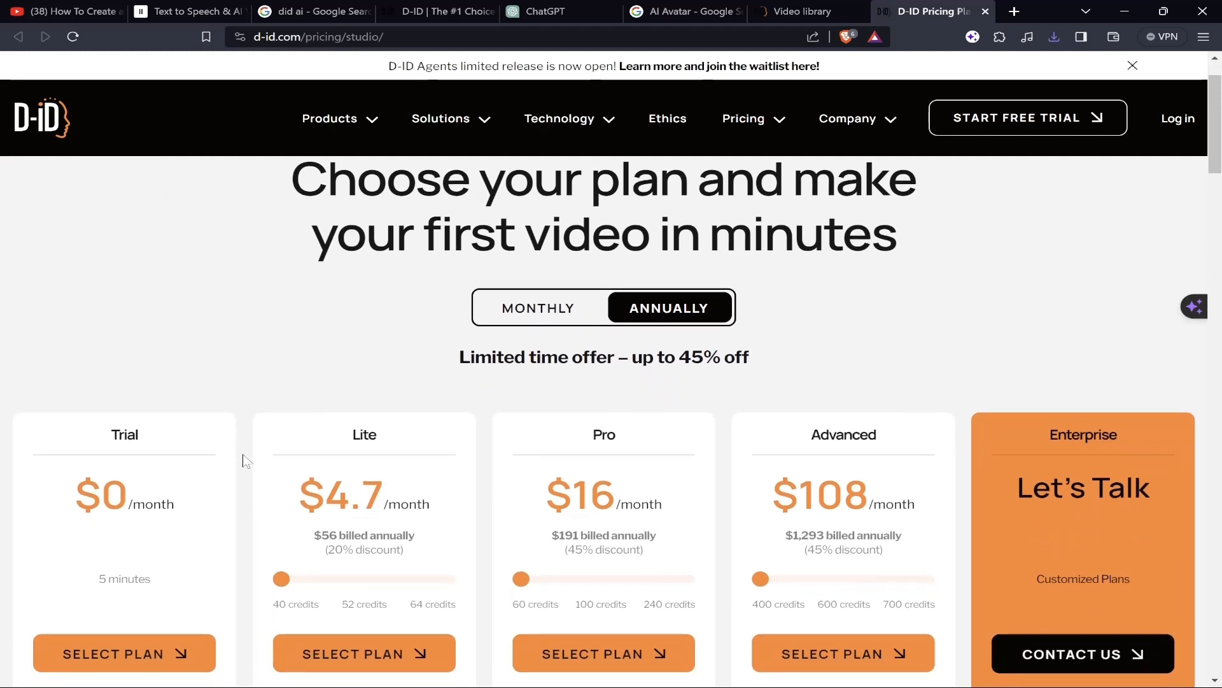
scroll(down, 3)
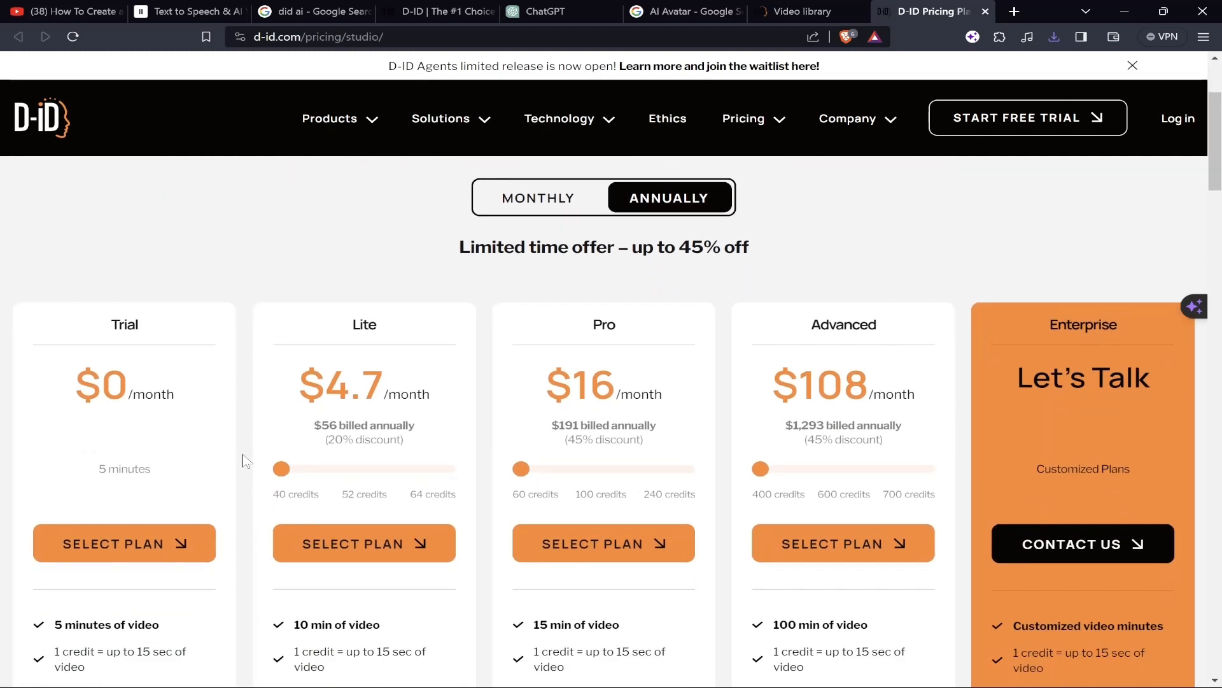
scroll(down, 3)
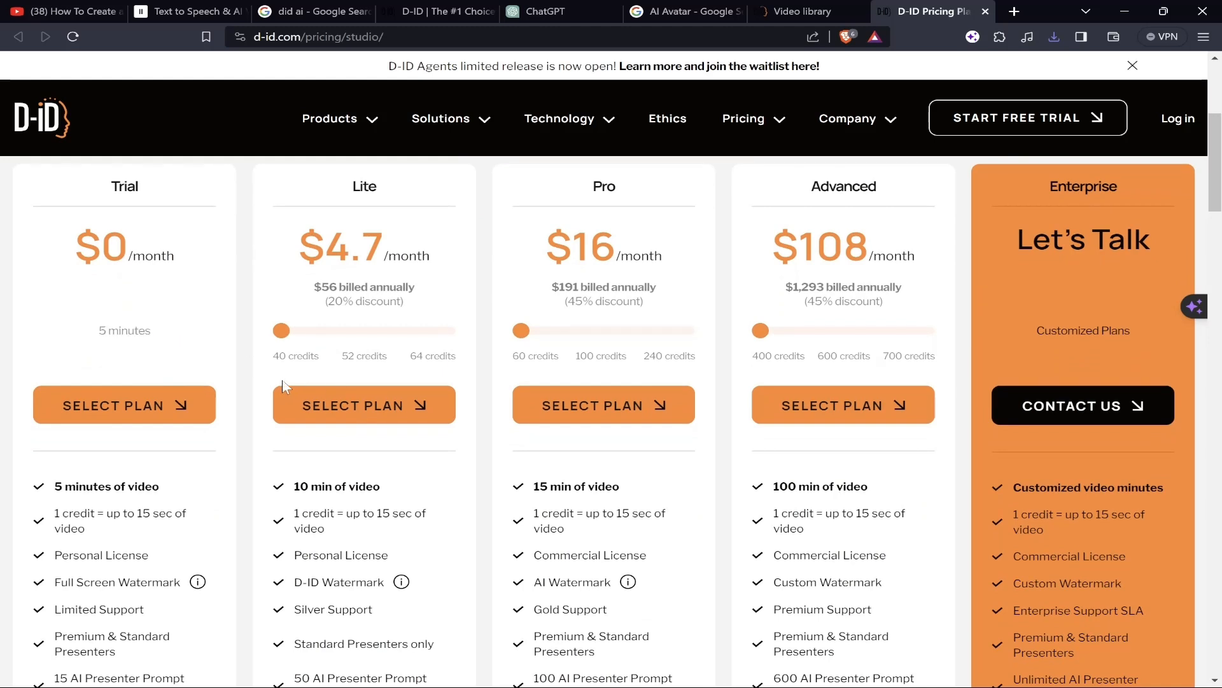
scroll(down, 3)
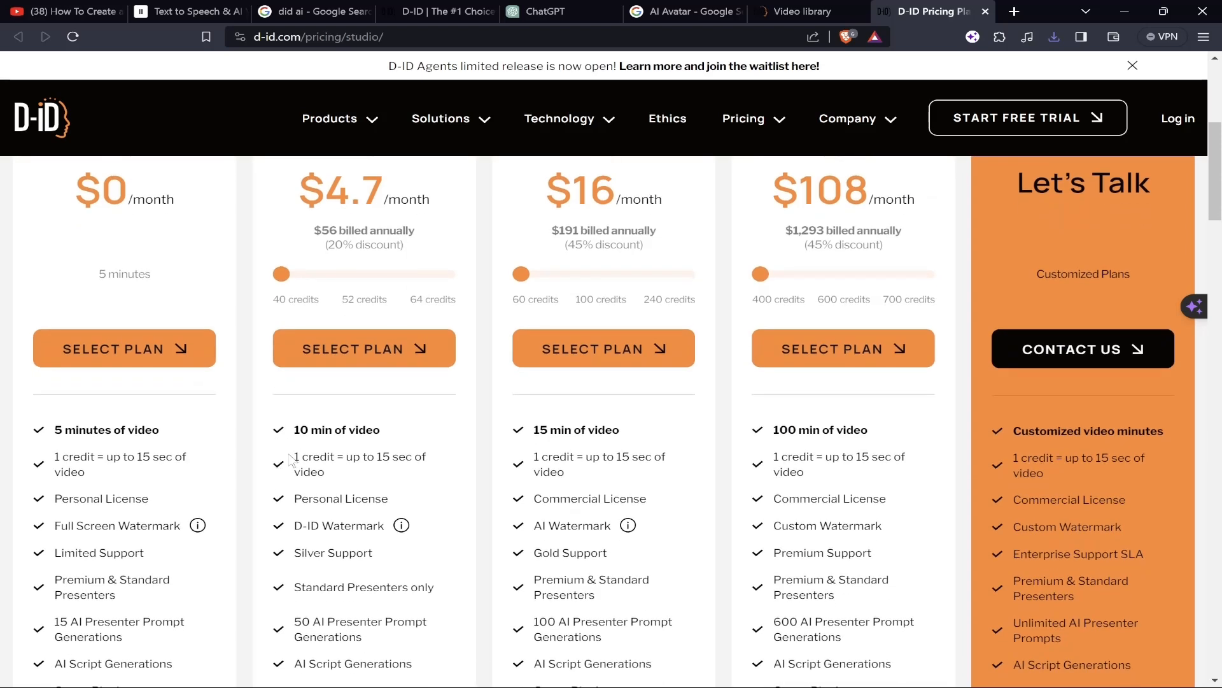
scroll(down, 3)
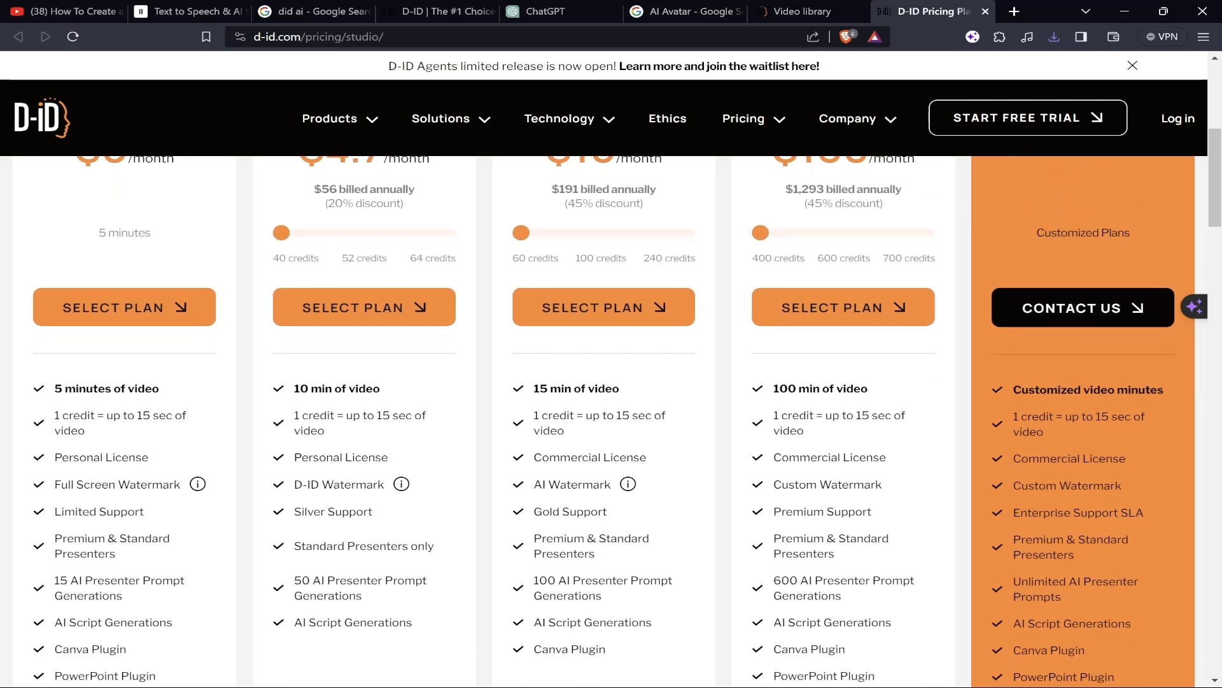
scroll(down, 3)
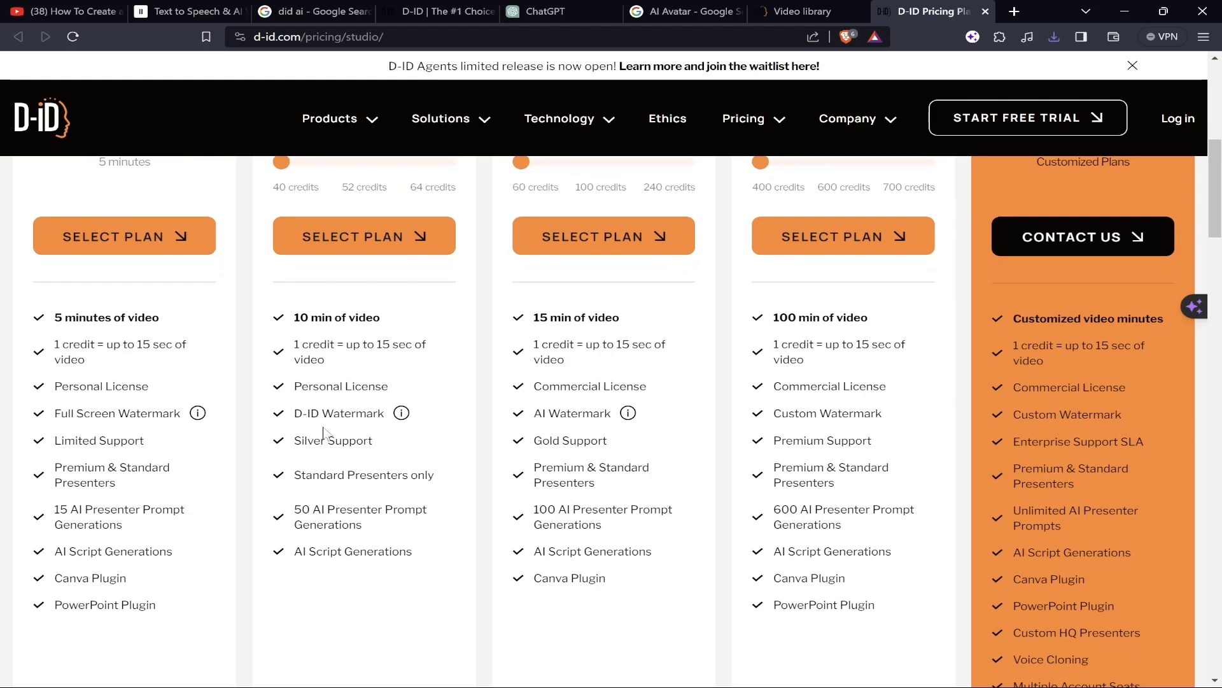
mouse_move(401, 412)
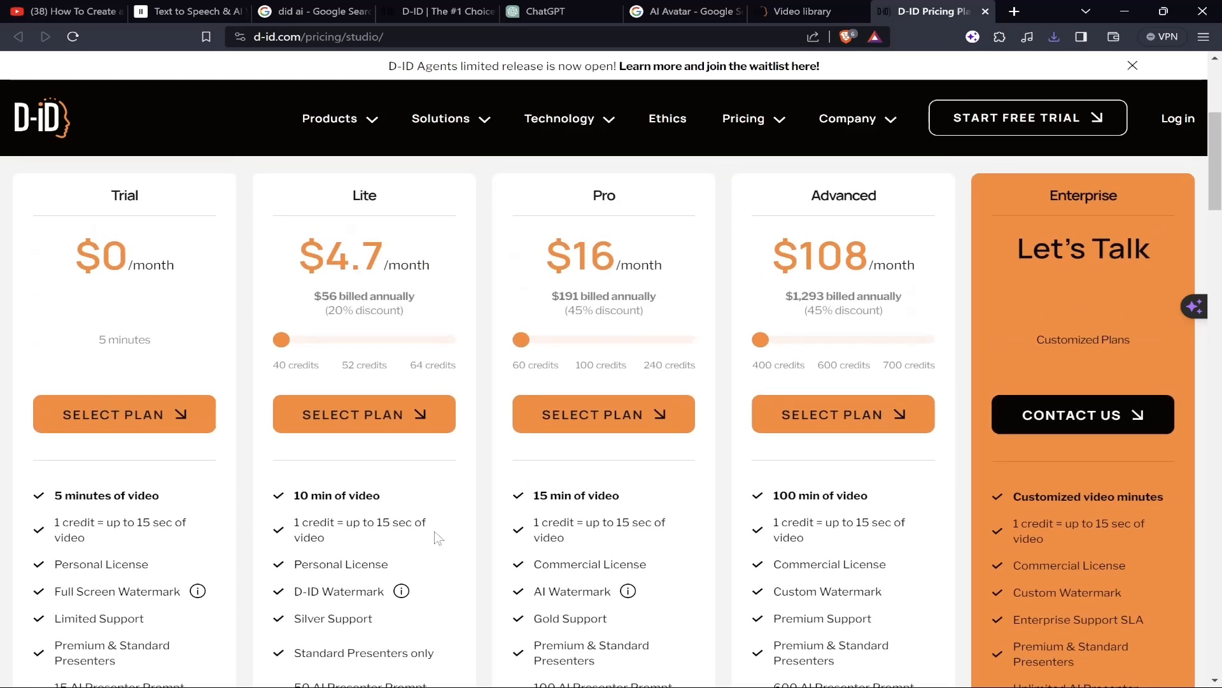
scroll(down, 3)
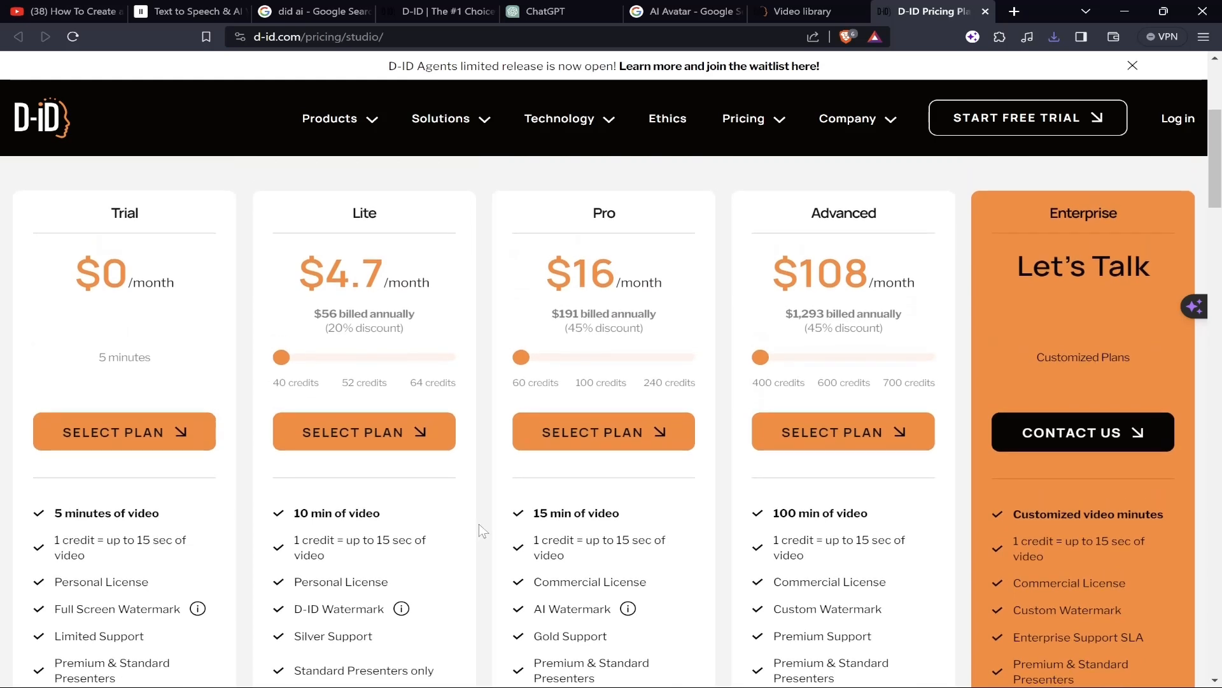